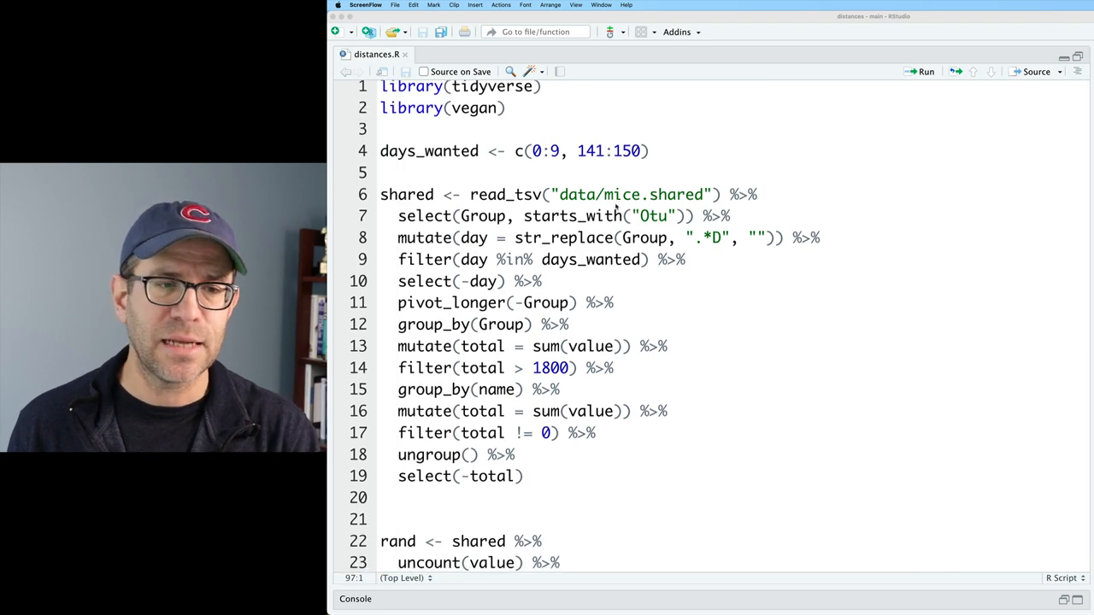
Step: Check avgdist's sample size 1826 on line 66, then run the faceted dist-versus-n_diff plot
{"action": "scroll", "scroll_direction": "down", "scroll_amount": 3}
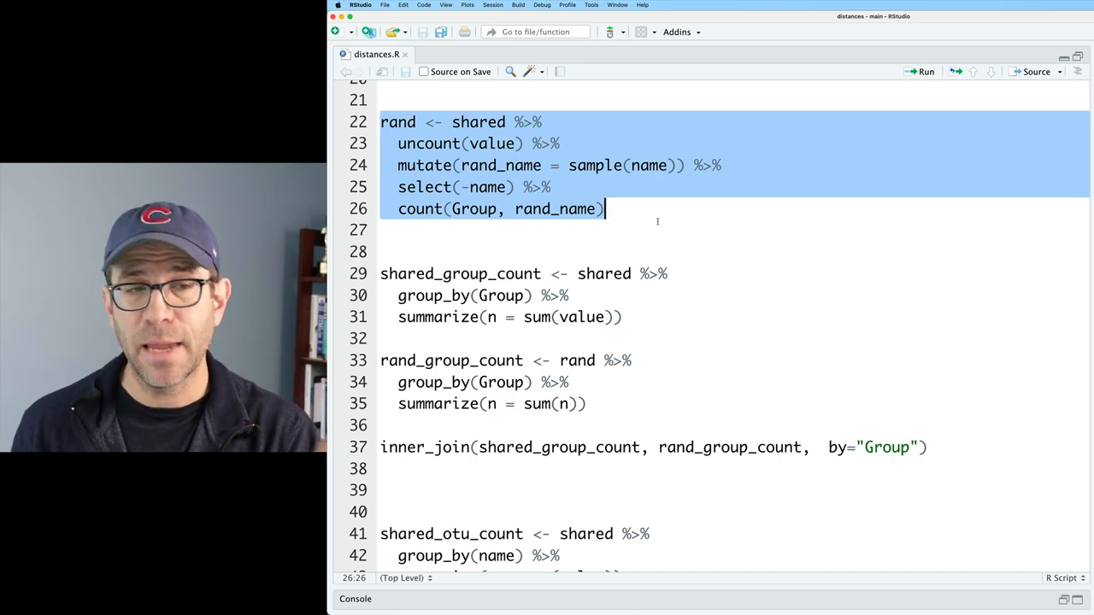
{"action": "scroll", "scroll_direction": "down", "scroll_amount": 3}
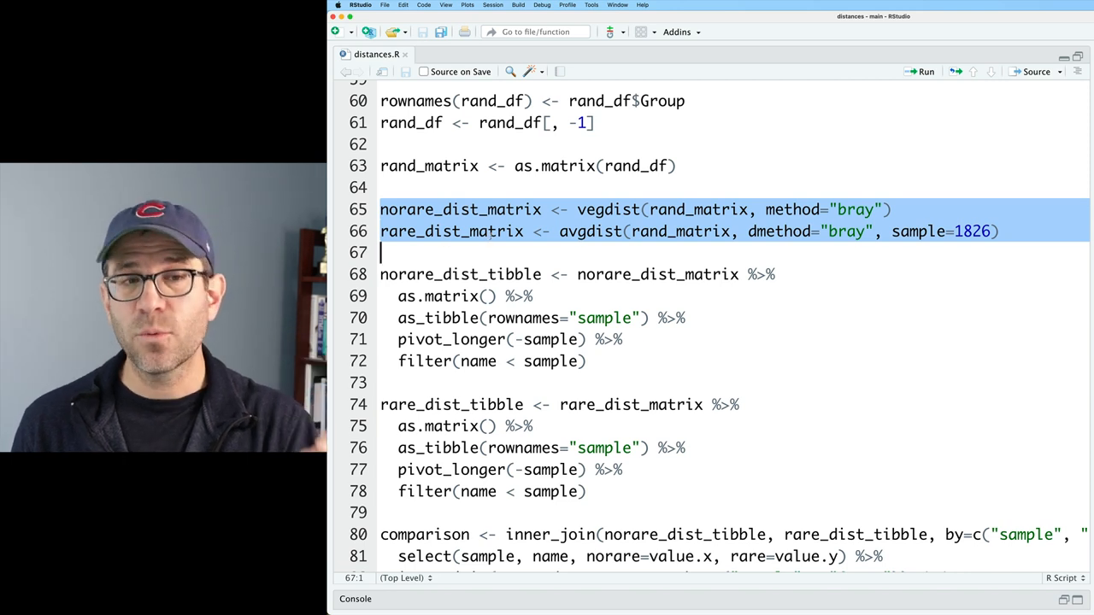
{"action": "double_click", "coordinate": [589, 231]}
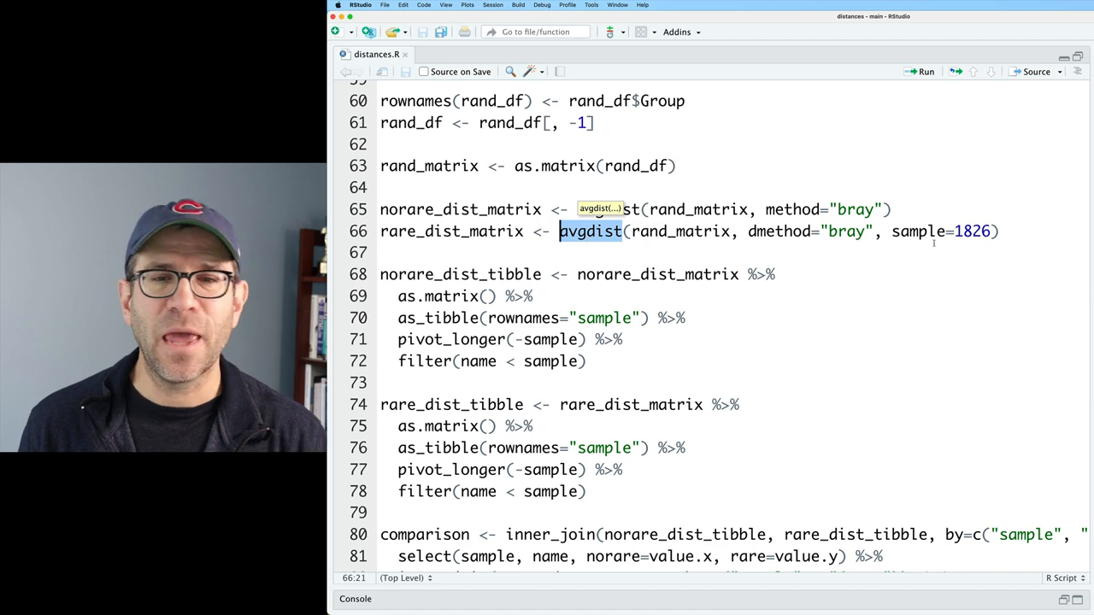
{"action": "double_click", "coordinate": [972, 231]}
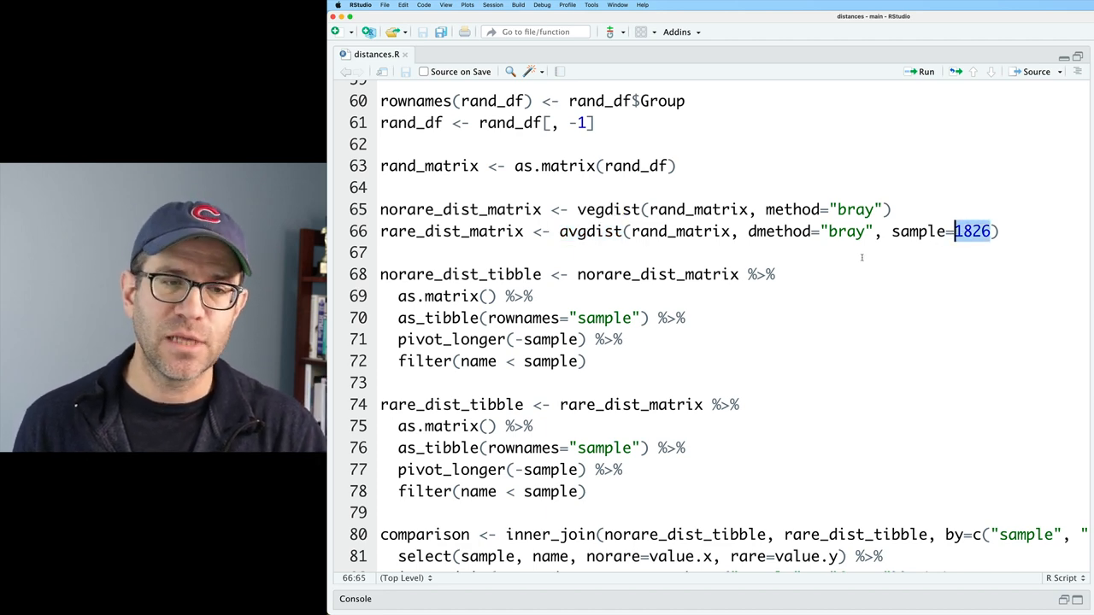
{"action": "scroll", "scroll_direction": "down", "scroll_amount": 3}
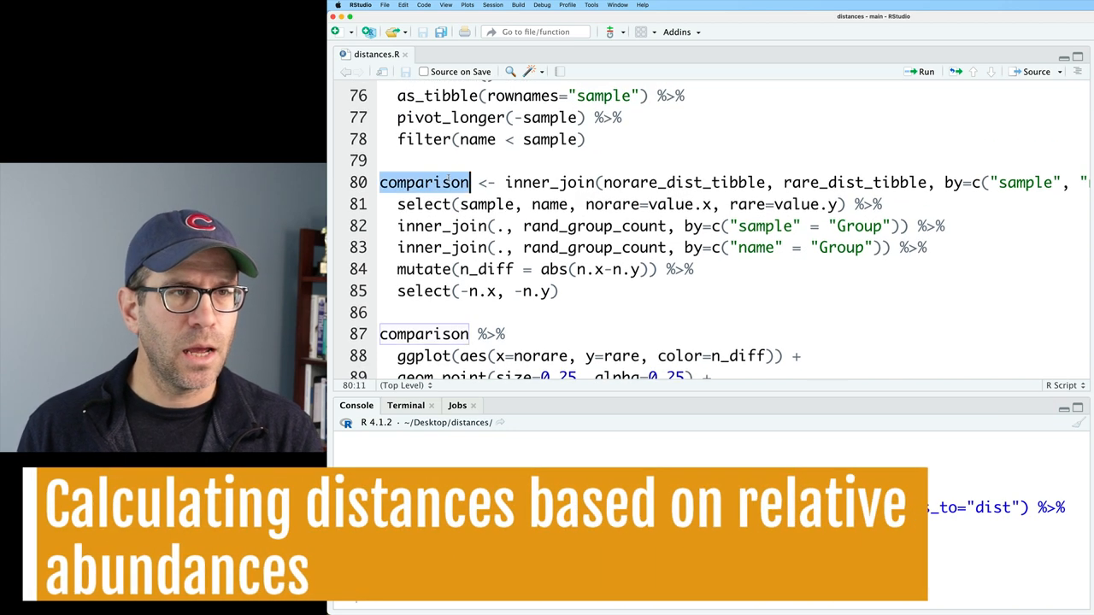
Step: Write a rand pipeline computing rel_abund = n/sum(n) within each Group and run it
{"action": "left_click_drag", "start_coordinate": [380, 182], "coordinate": [559, 289]}
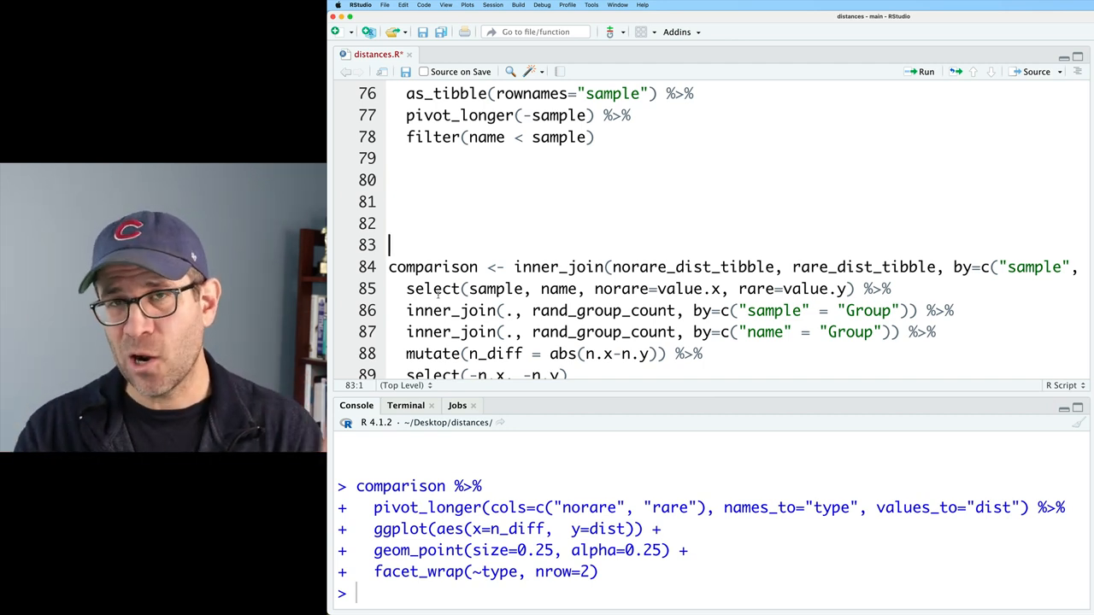
{"action": "left_click", "coordinate": [445, 194]}
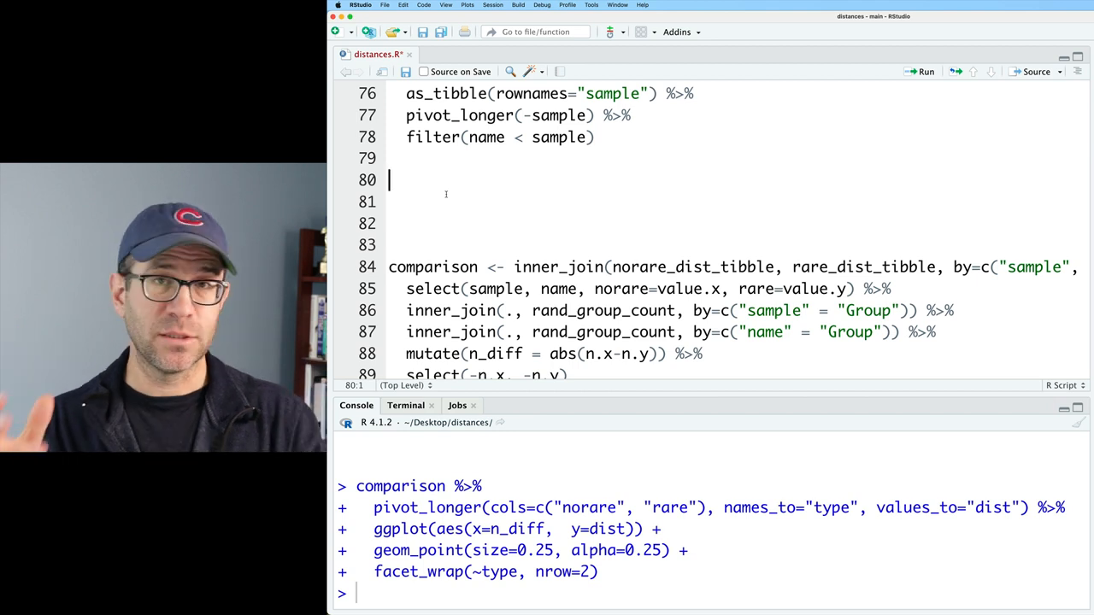
{"action": "type", "text": "rand"}
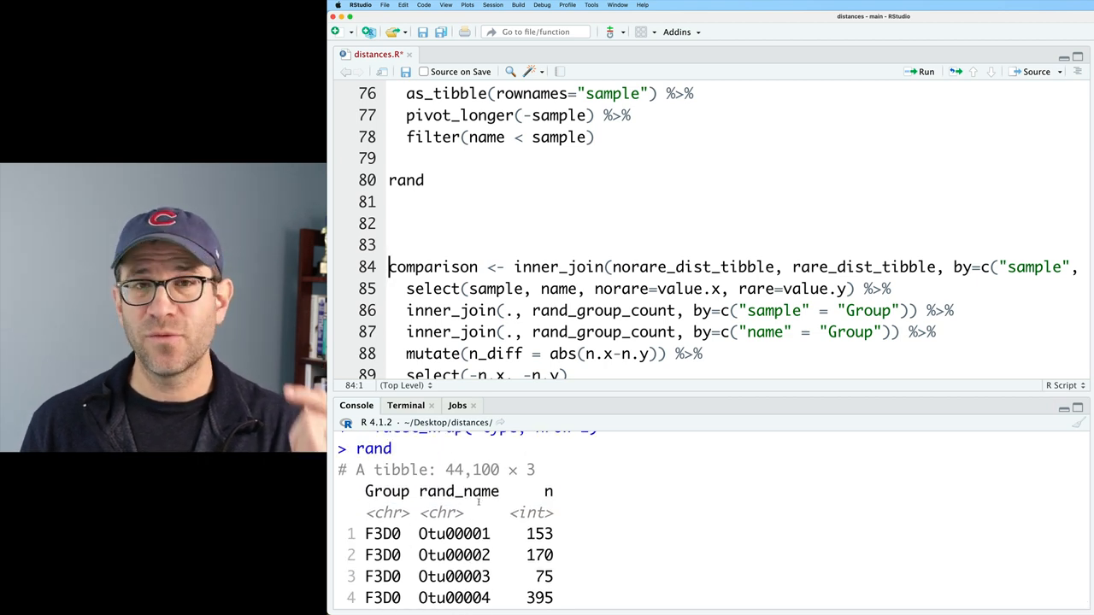
{"action": "left_click", "coordinate": [425, 180]}
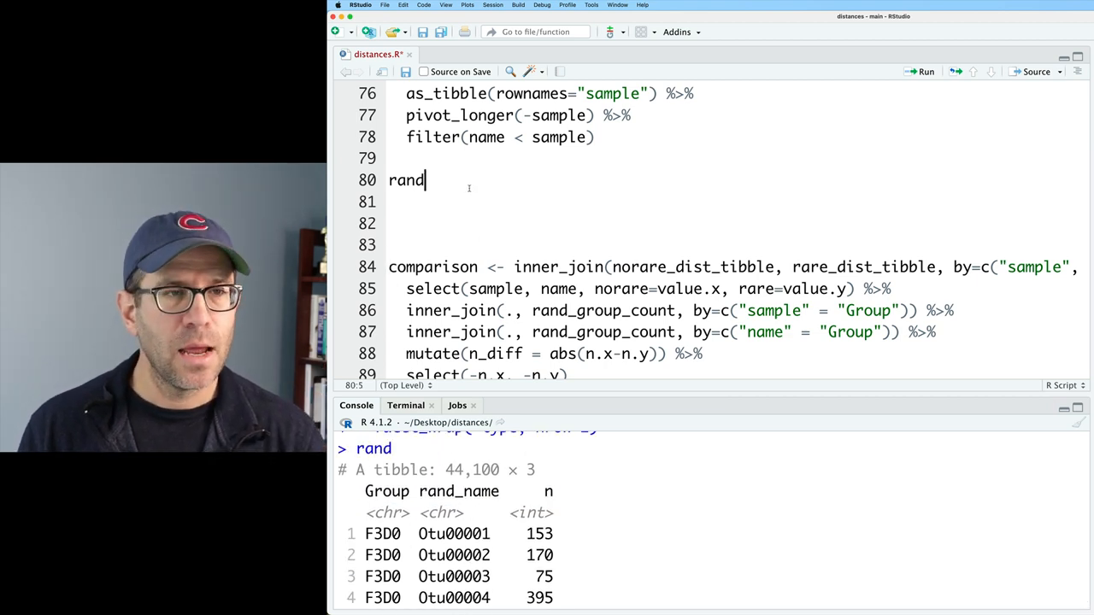
{"action": "type", "text": "%>%"}
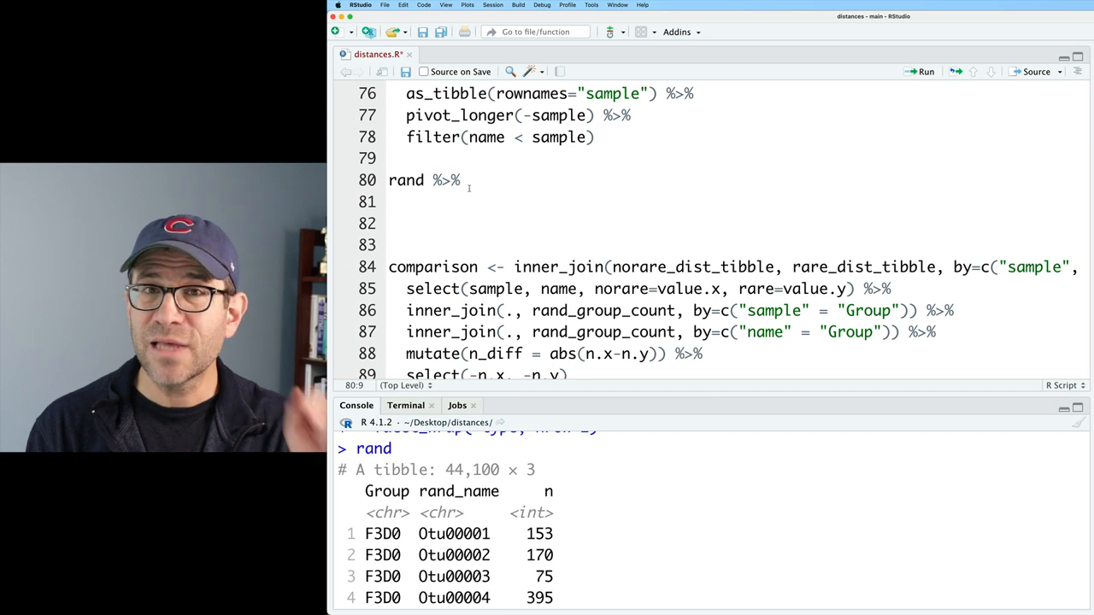
{"action": "type", "text": "group"}
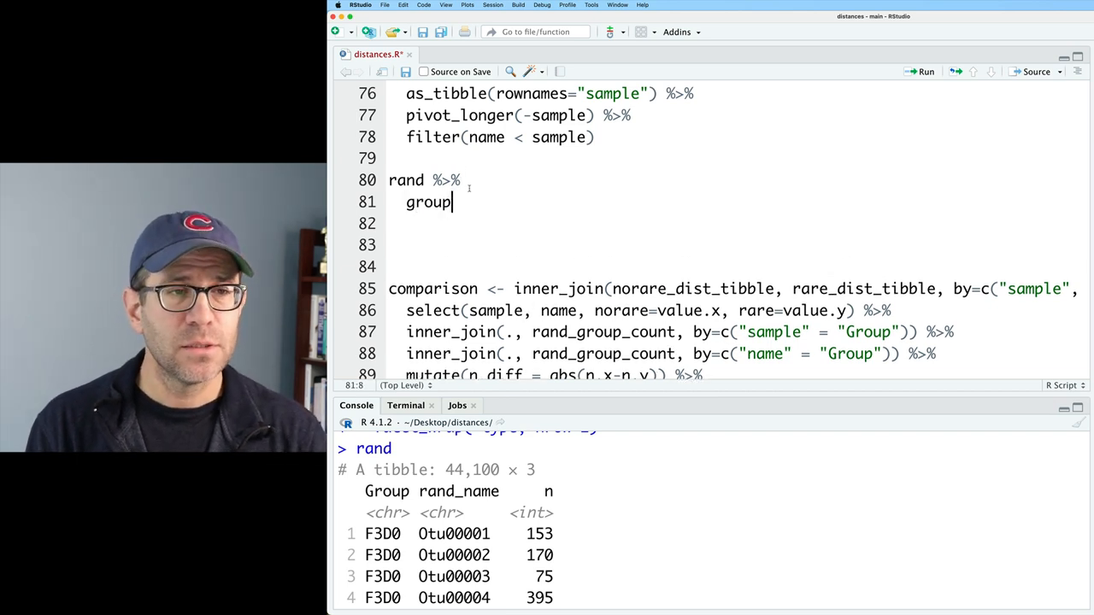
{"action": "type", "text": "_by(Gro"}
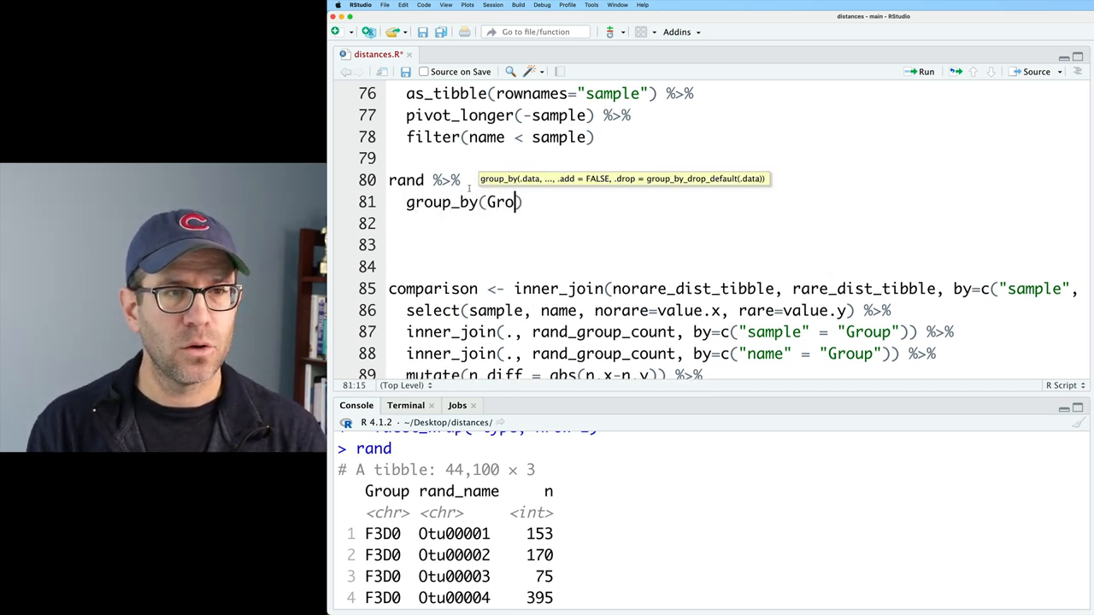
{"action": "type", "text": "mutate(rel_abund = n/sum(n"}
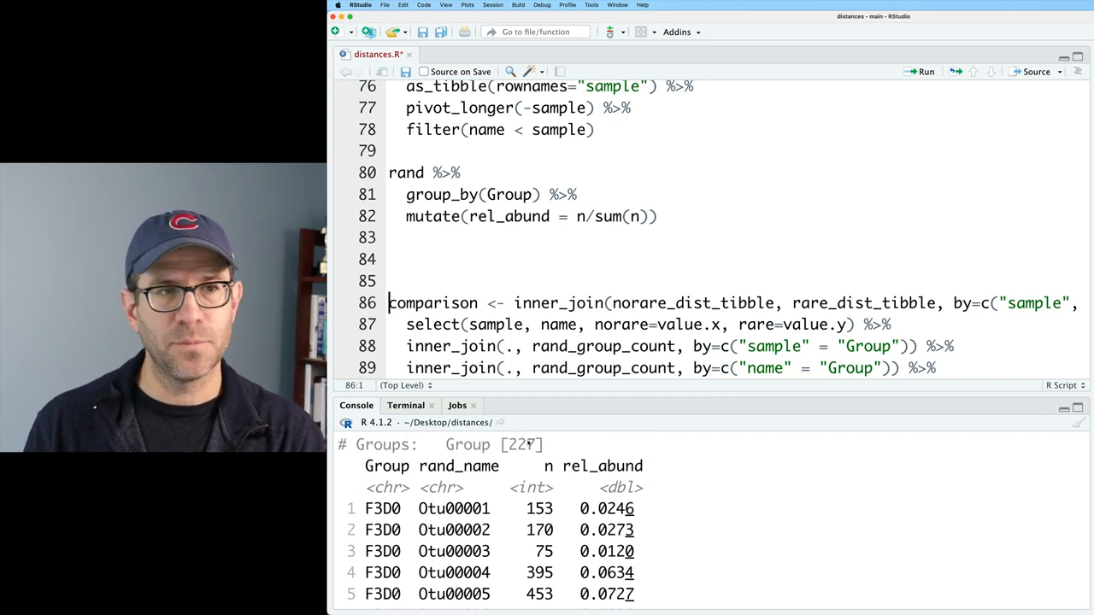
{"action": "left_click", "coordinate": [671, 216]}
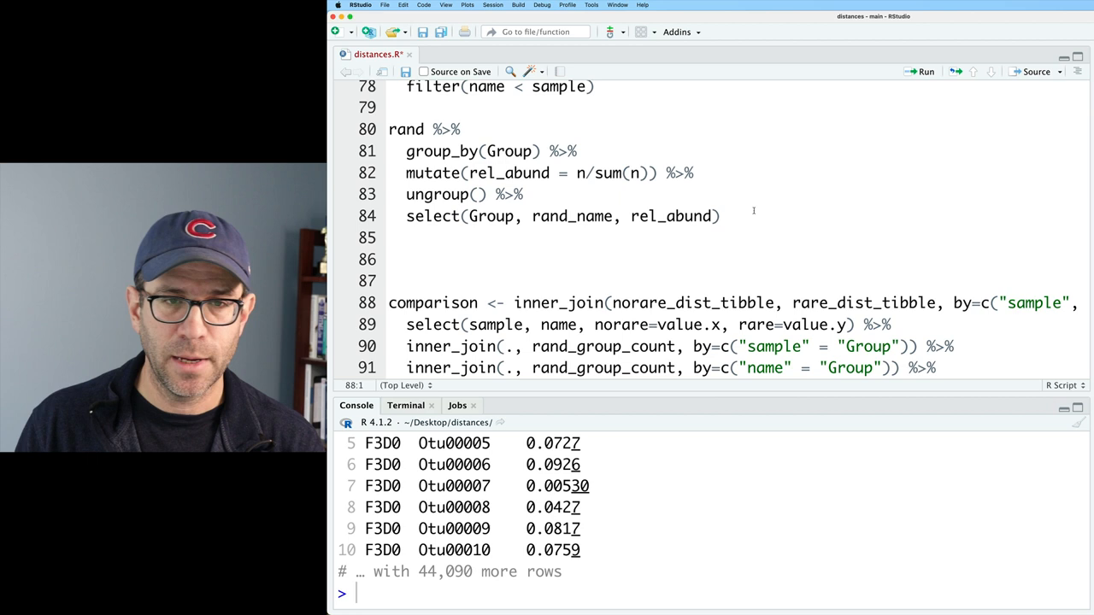
Step: Append pivot_wider with names_from rand_name, values_from rel_abund and values_fill 0
{"action": "type", "text": "%>%"}
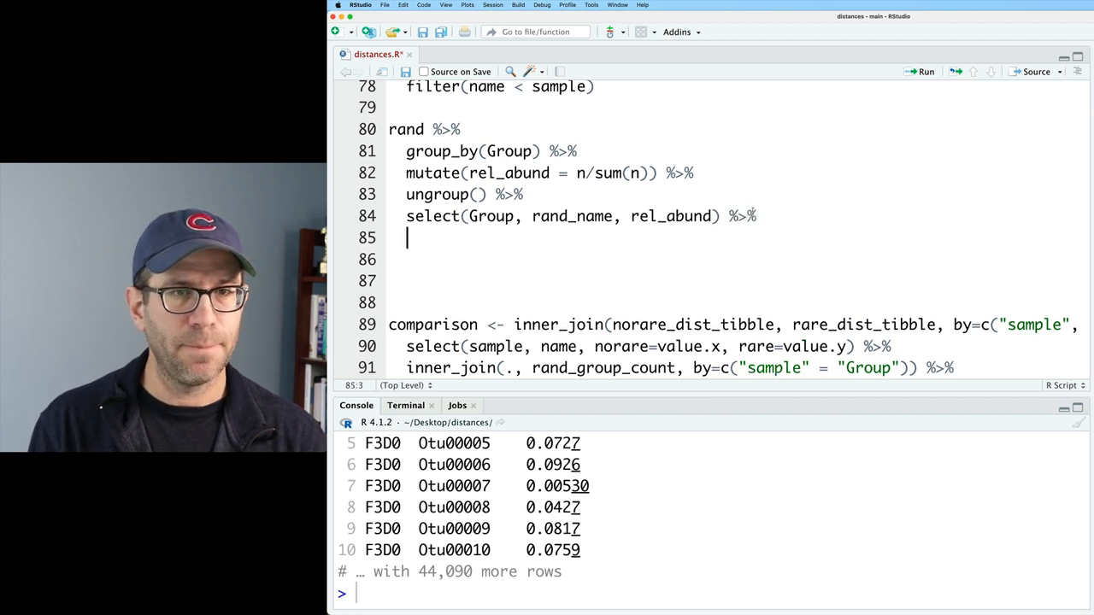
{"action": "type", "text": "pivot_wider("}
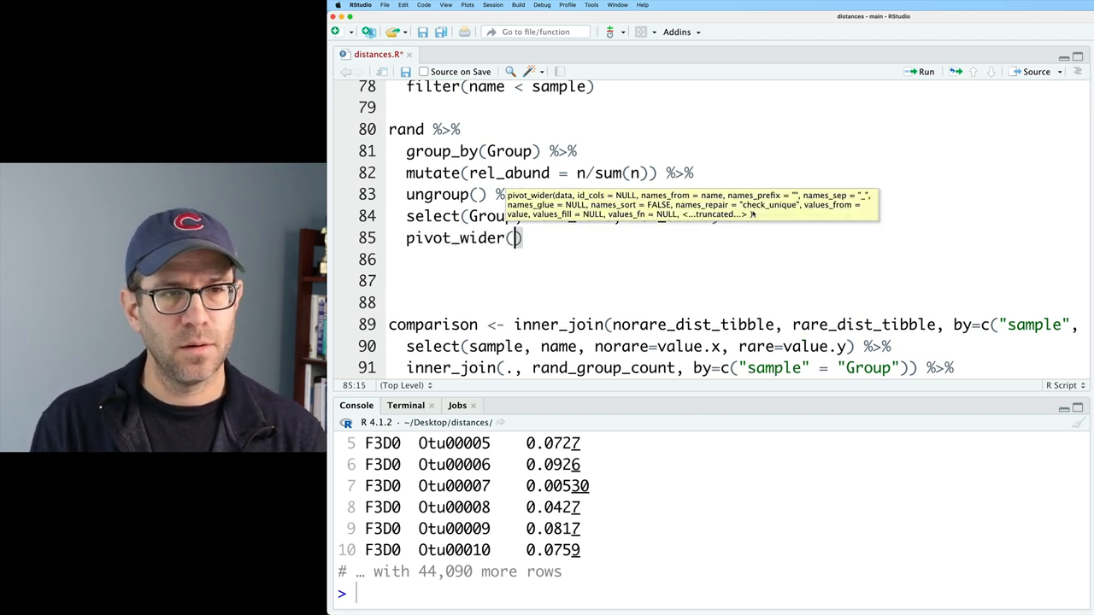
{"action": "type", "text": "names"}
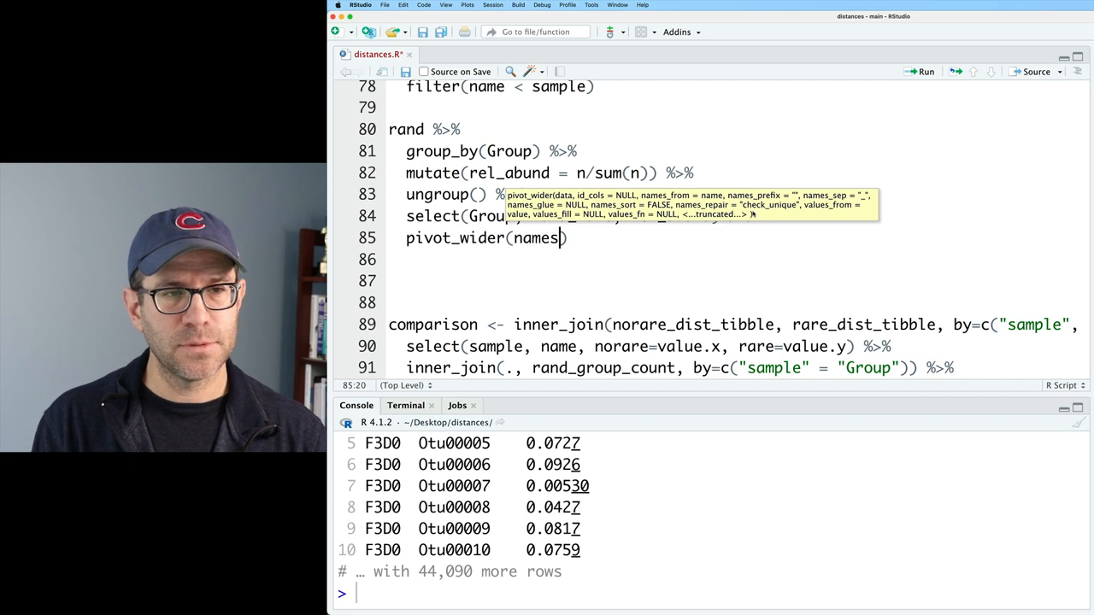
{"action": "type", "text": "names_from=\"rand\""}
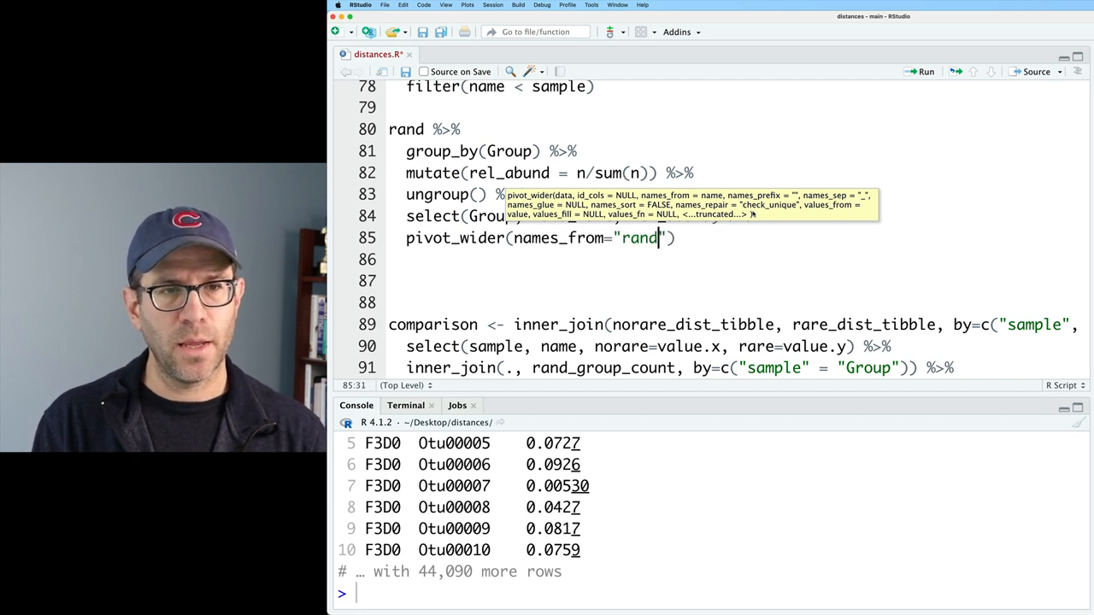
{"action": "type", "text": "_name\", v"}
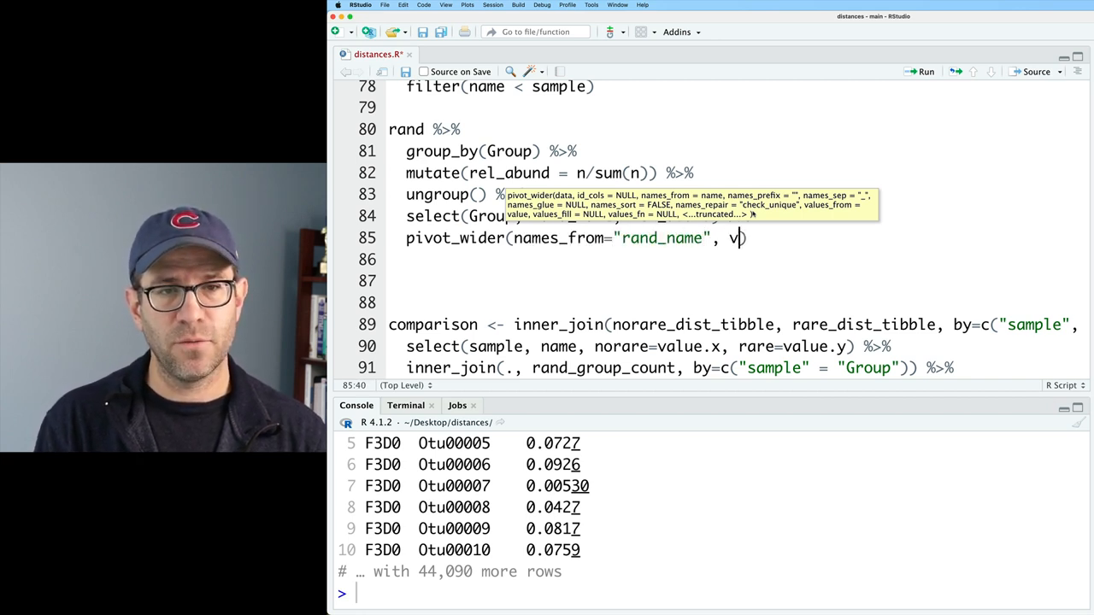
{"action": "type", "text": "alues_from=\"rel_abund\""}
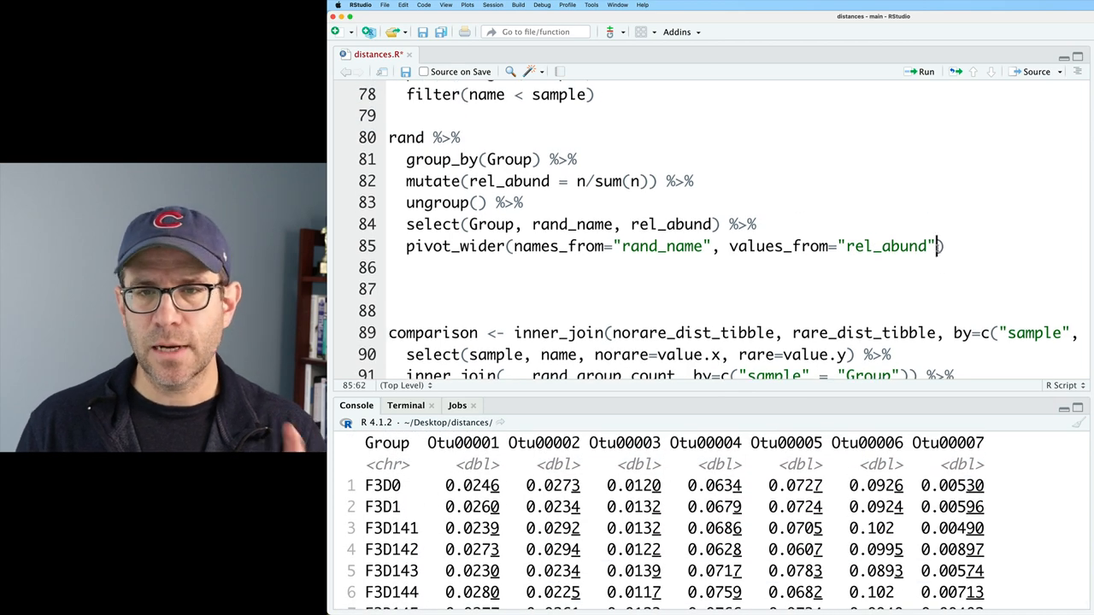
{"action": "type", "text": ","}
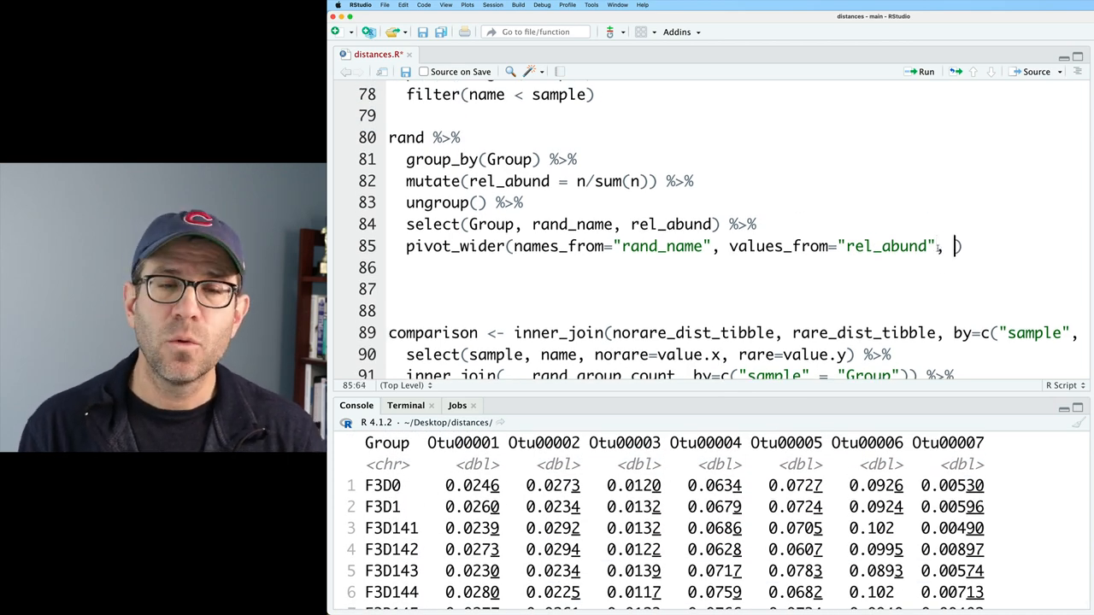
{"action": "type", "text": "values_fill="}
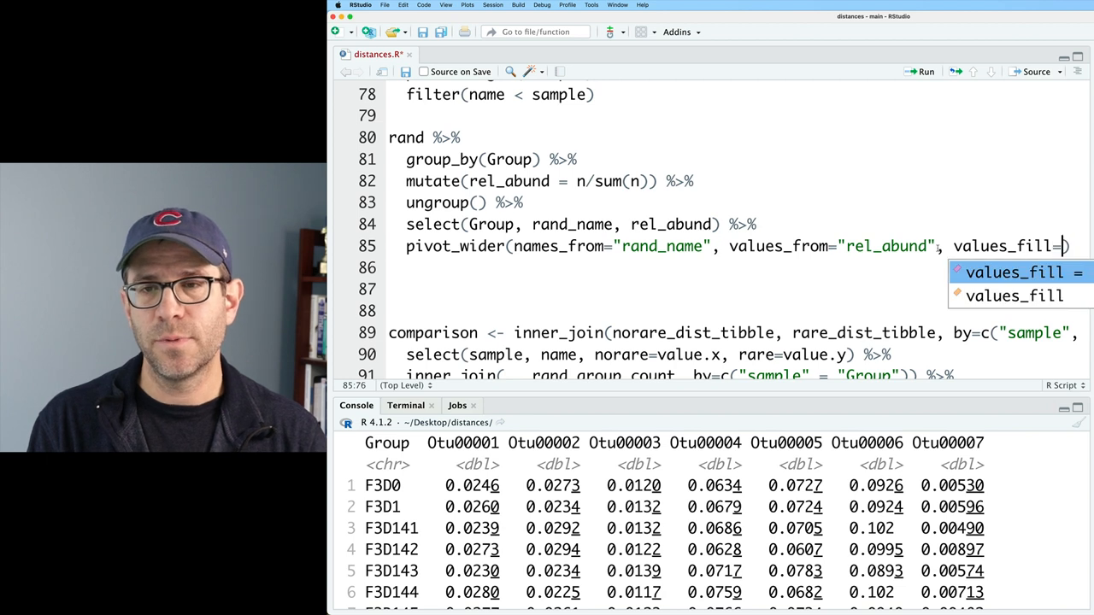
{"action": "type", "text": "0"}
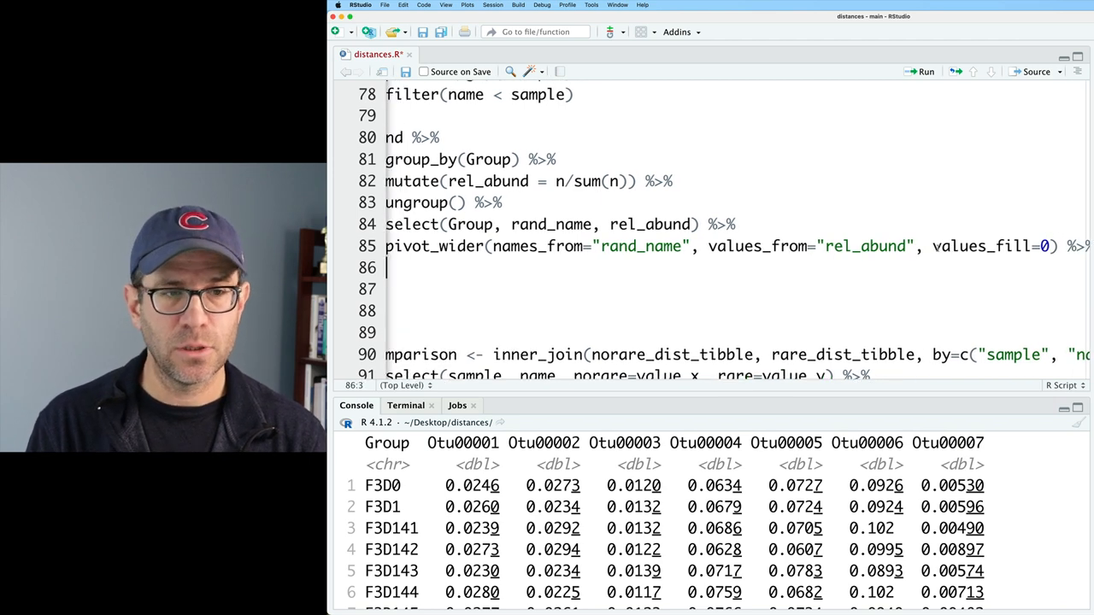
Step: Make relabund a data frame with Group row names and drop its first column
{"action": "type", "text": "as"}
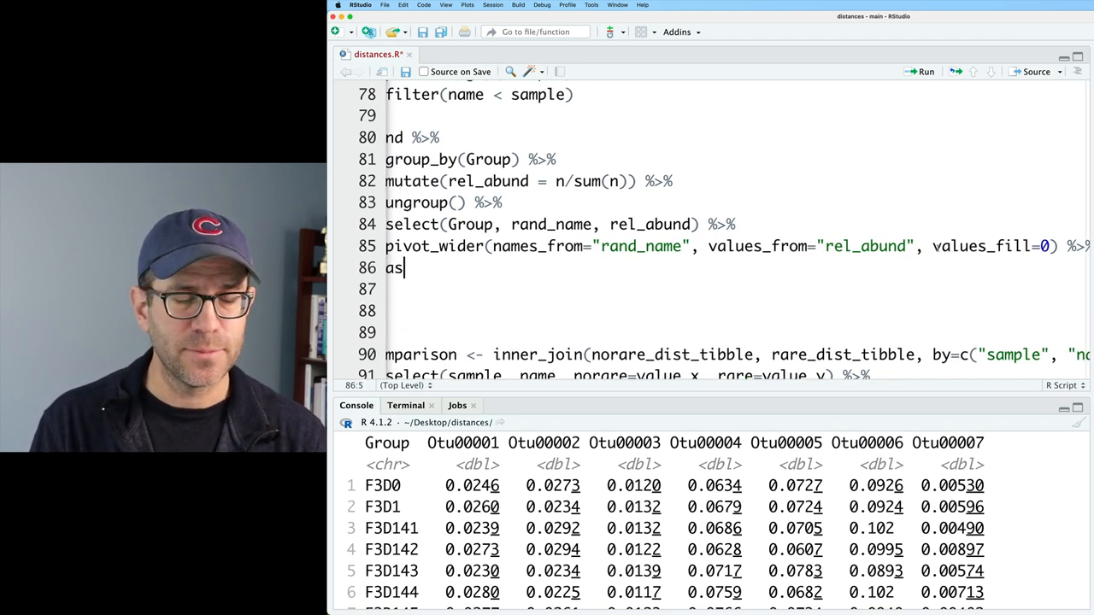
{"action": "type", "text": ".data.frame("}
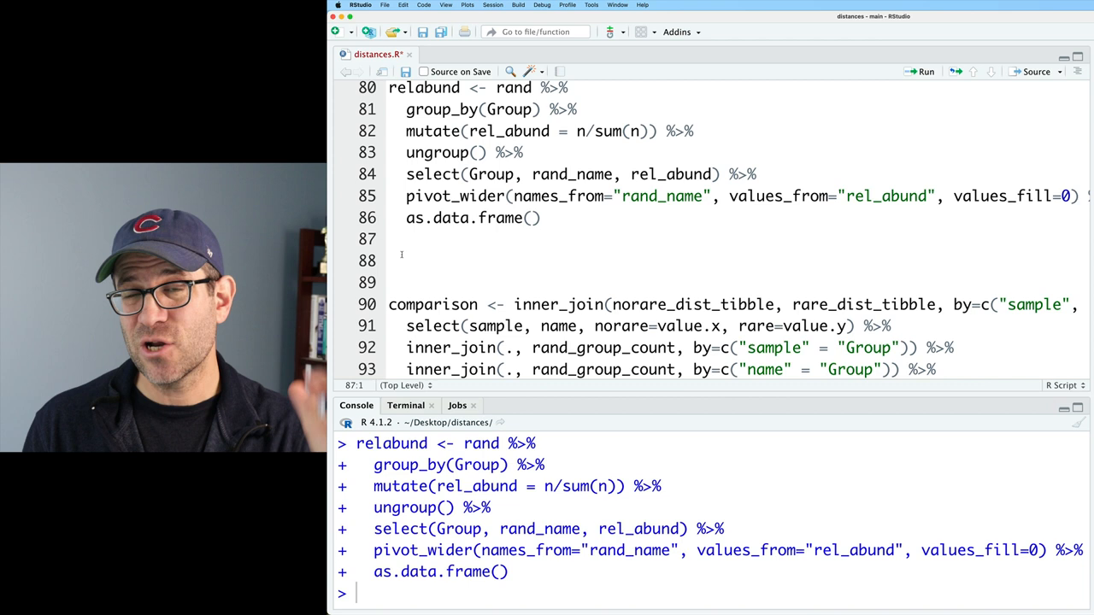
{"action": "left_click", "coordinate": [390, 260]}
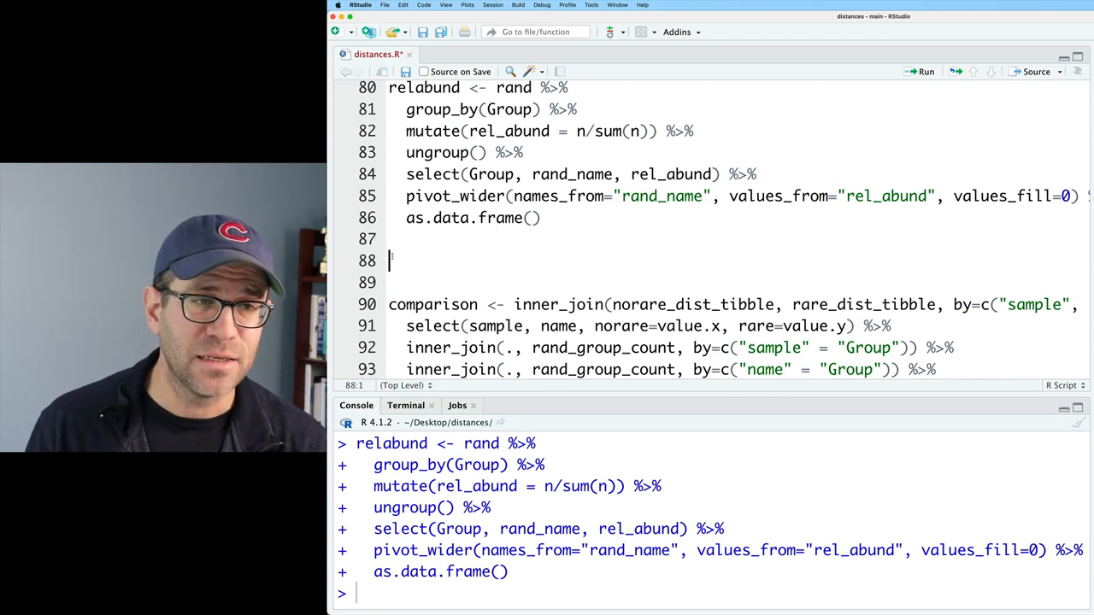
{"action": "type", "text": "rownames("}
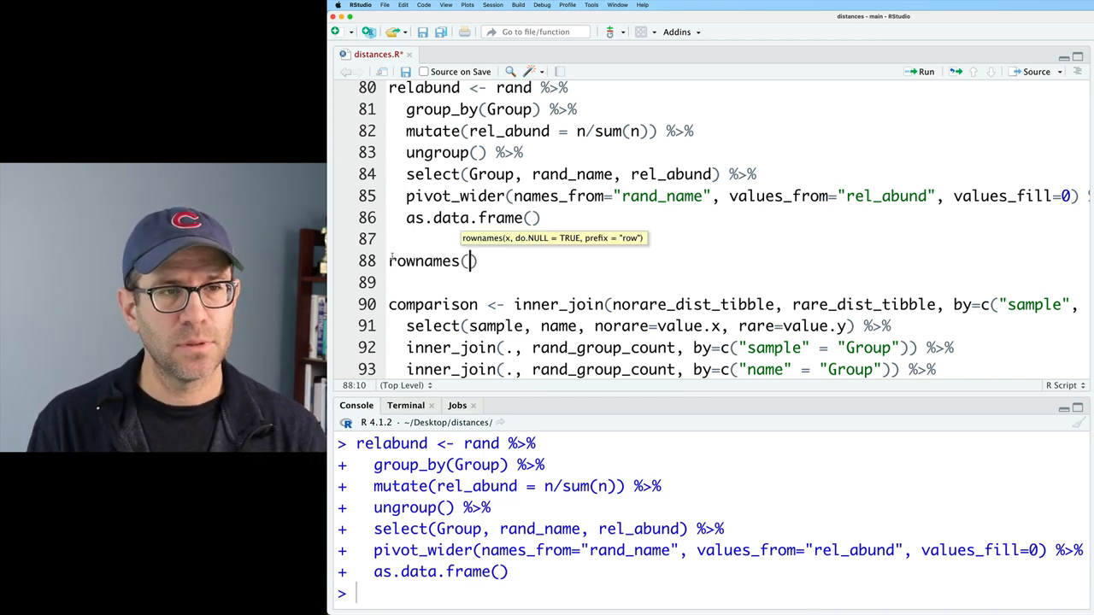
{"action": "type", "text": "relabund) <-"}
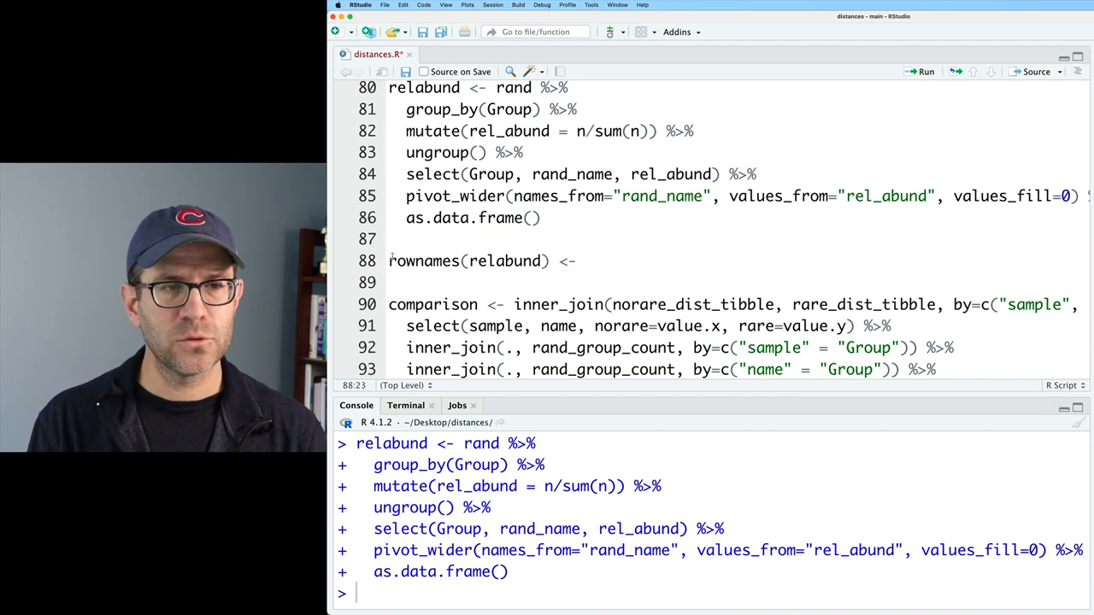
{"action": "type", "text": "relabund$Group"}
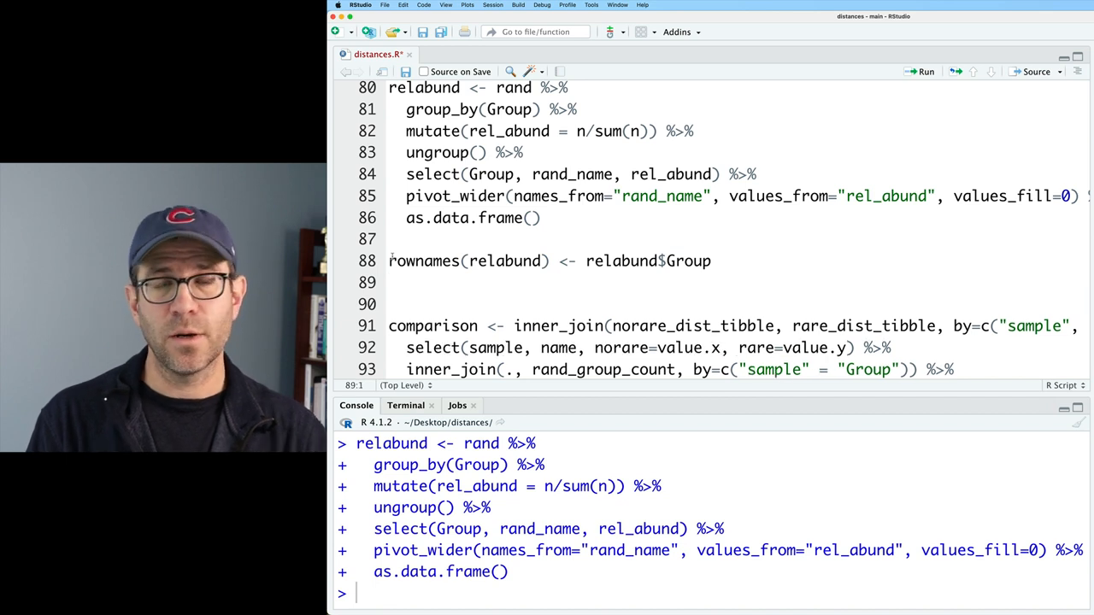
{"action": "type", "text": "relabund <- rela"}
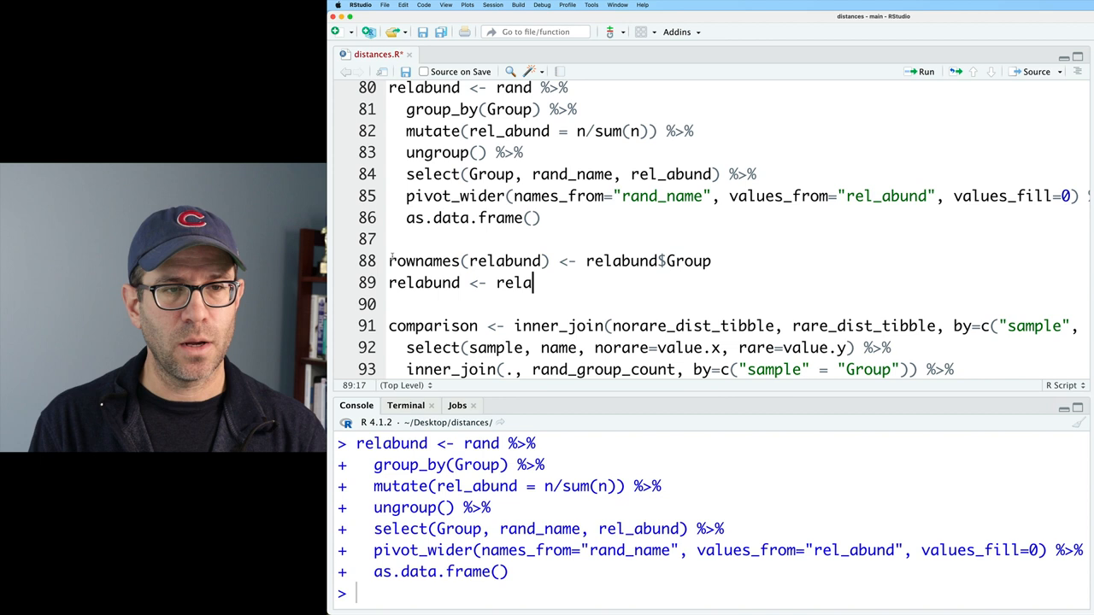
{"action": "type", "text": "bund[, -1]"}
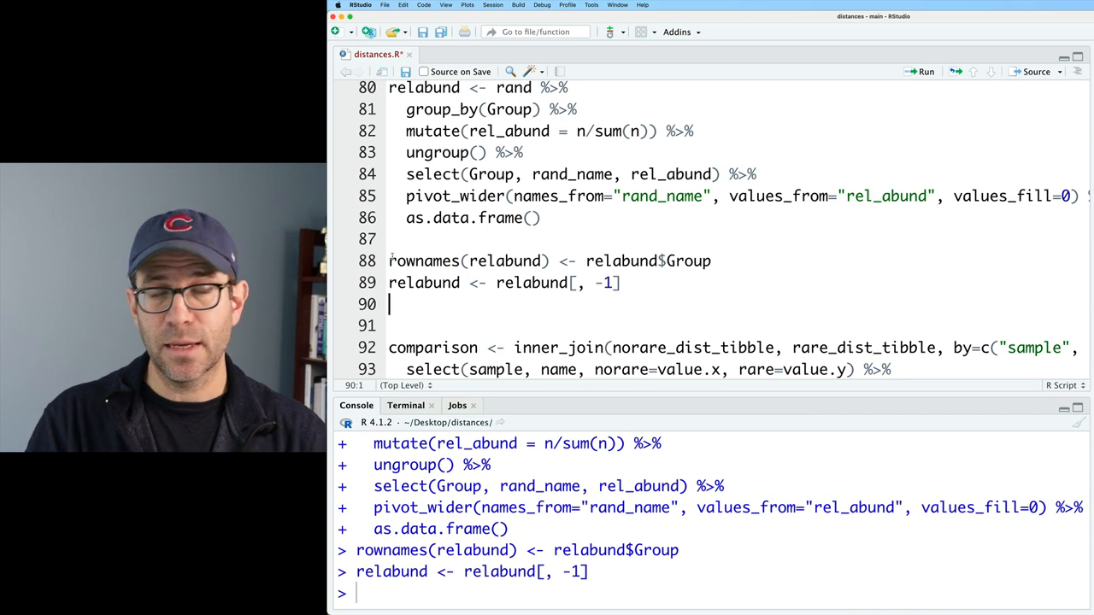
Step: Convert relabund into relabund_matrix with as.matrix
{"action": "type", "text": "re"}
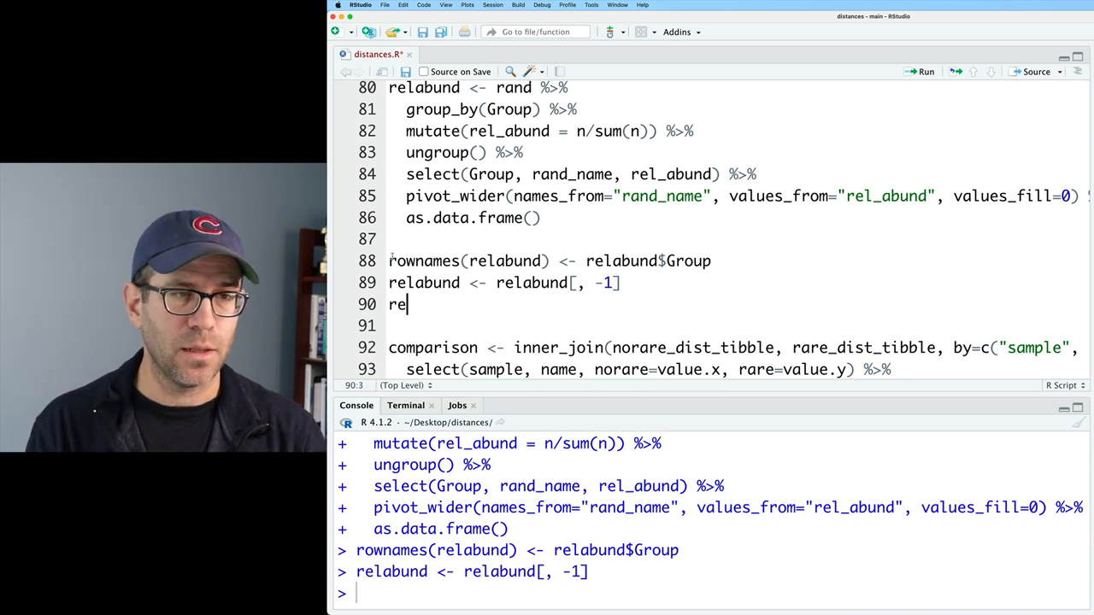
{"action": "type", "text": "labund_matrix <-"}
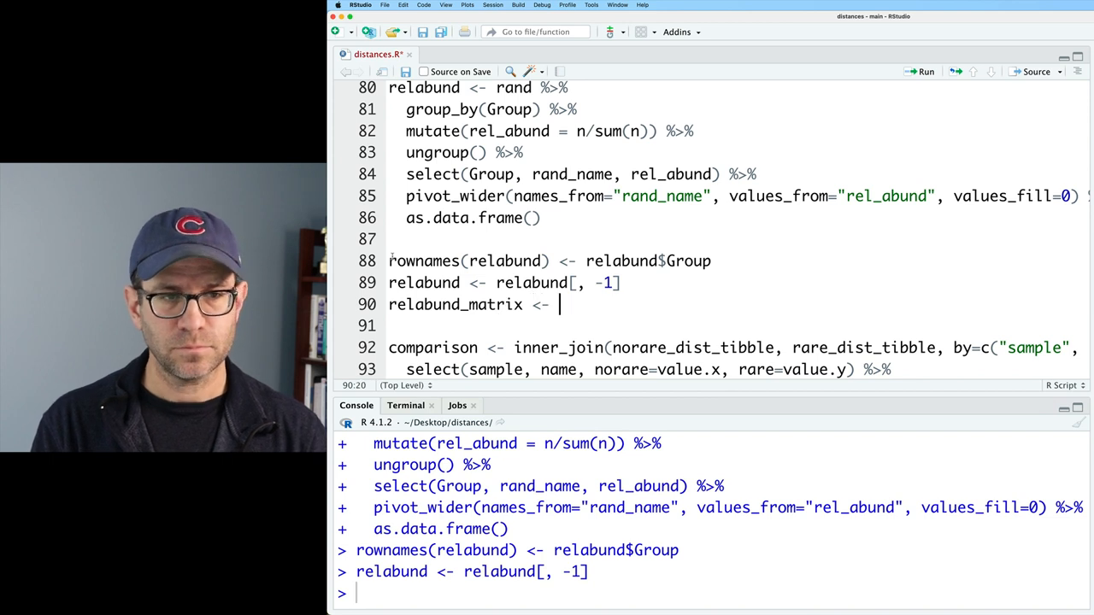
{"action": "type", "text": "a"}
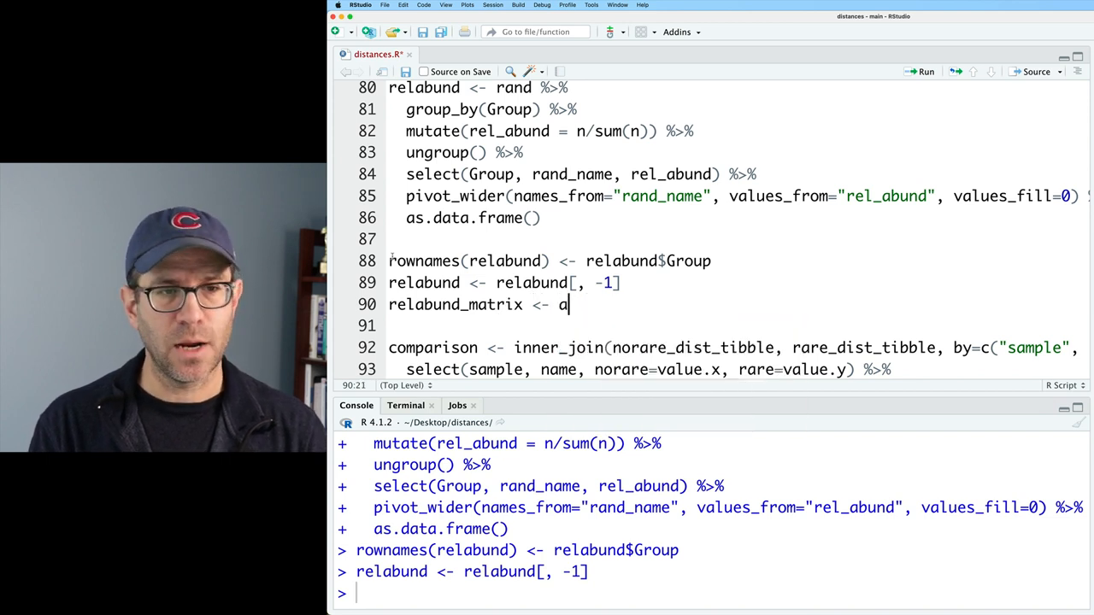
{"action": "type", "text": "s.matrix(relabund"}
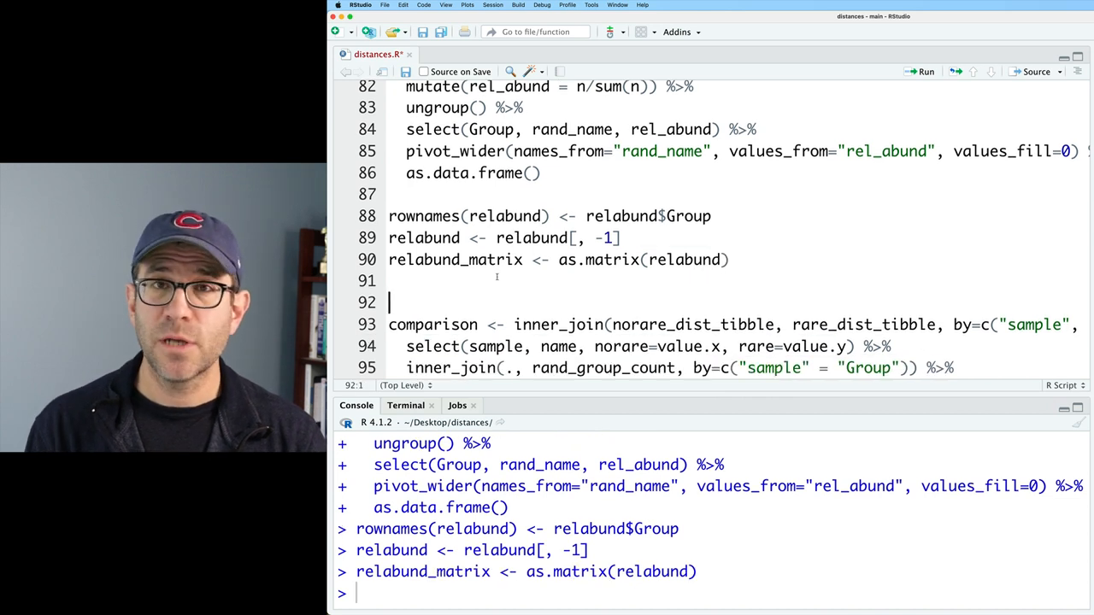
Step: Compute relabund_dist_matrix with vegdist method "bray" and inspect it with str()
{"action": "type", "text": "rela"}
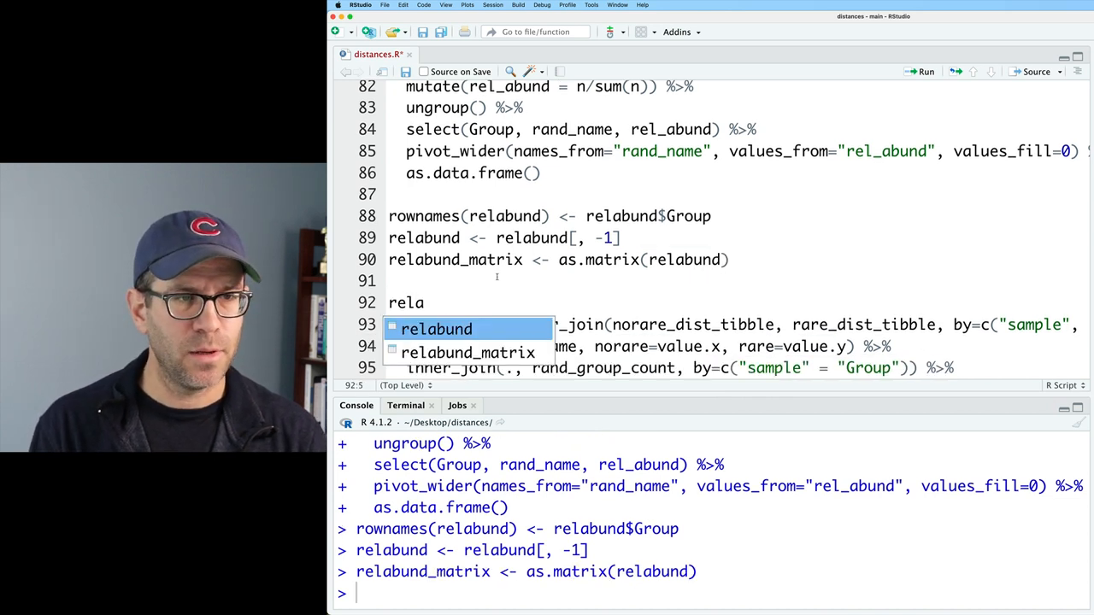
{"action": "type", "text": "_dist"}
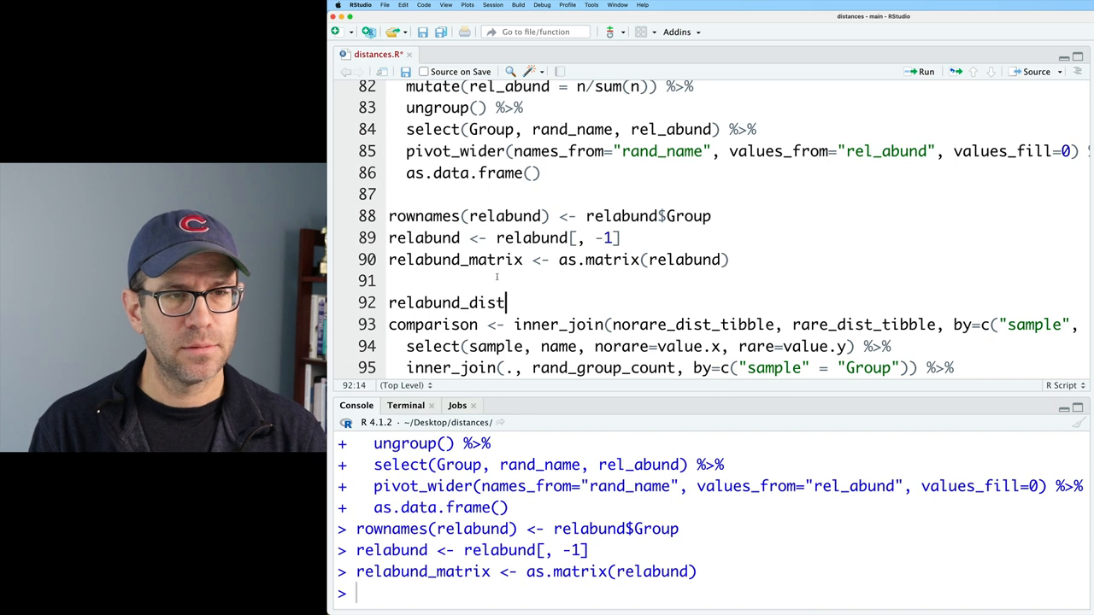
{"action": "type", "text": "<- vegdist(relabund"}
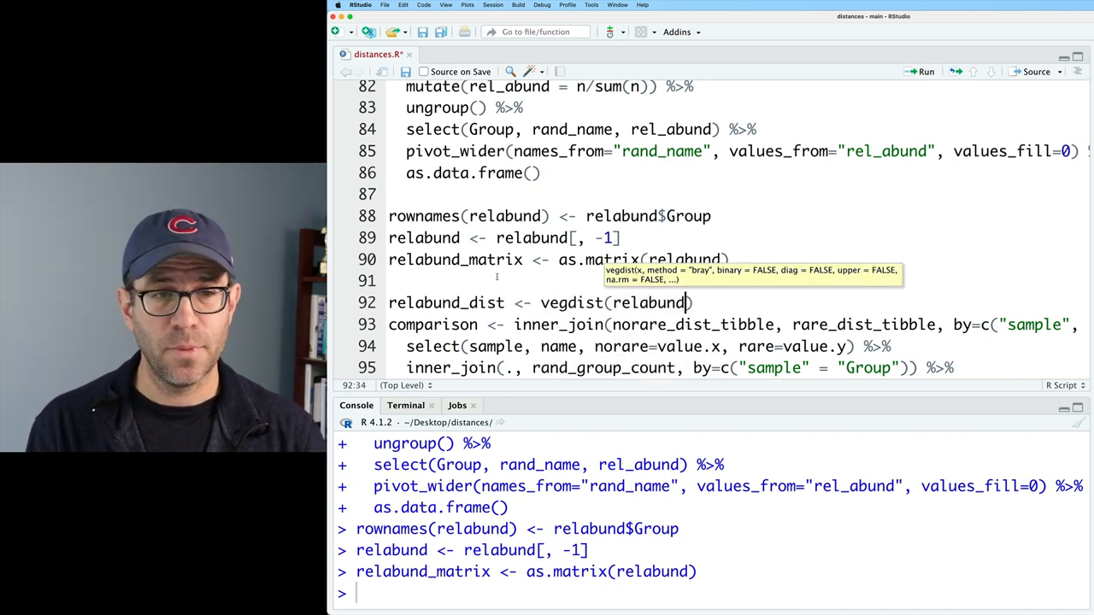
{"action": "type", "text": "_matrix, method=\"bray"}
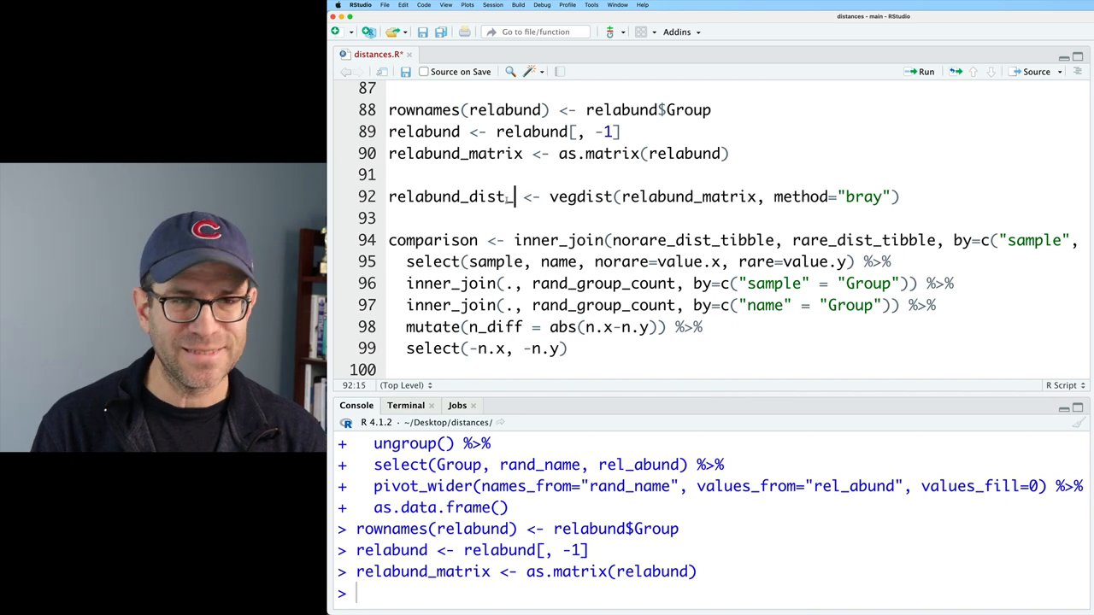
{"action": "type", "text": "matrix"}
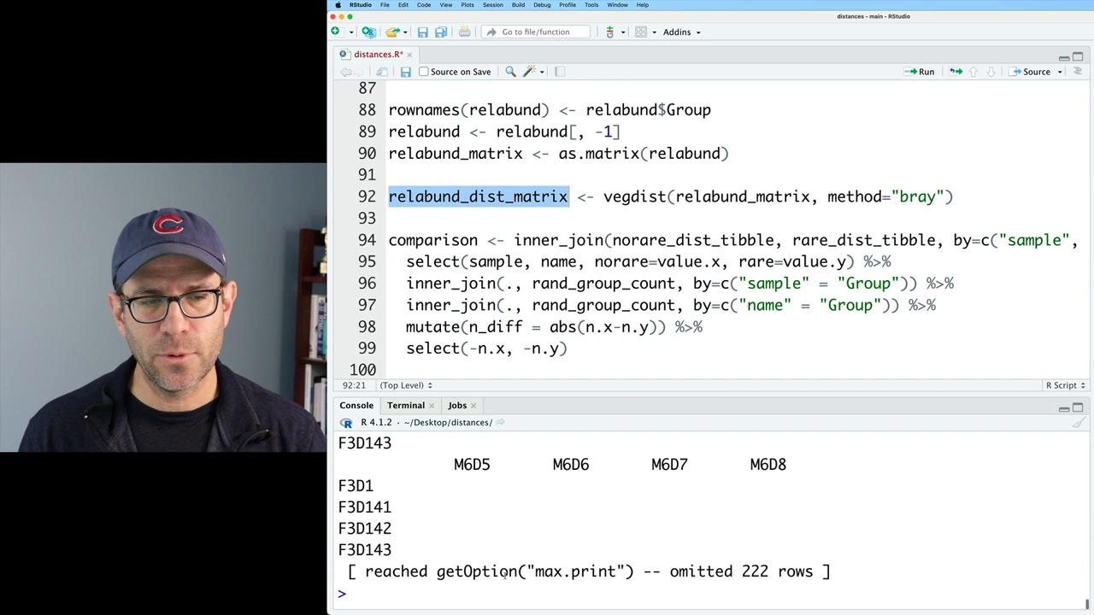
{"action": "type", "text": "relabund_dist_matrix"}
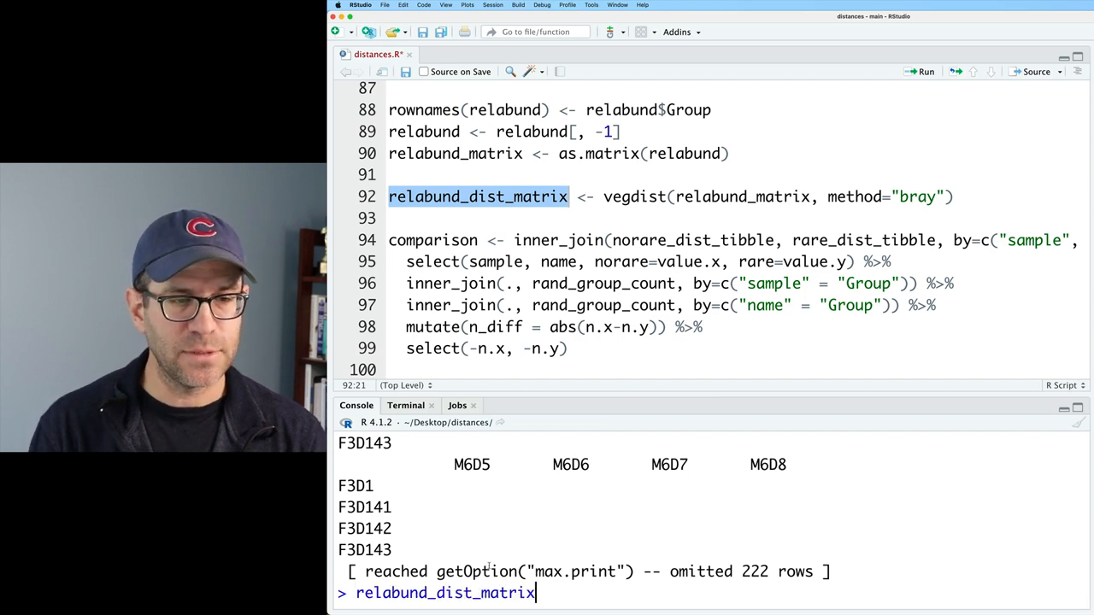
{"action": "type", "text": "%>% str()"}
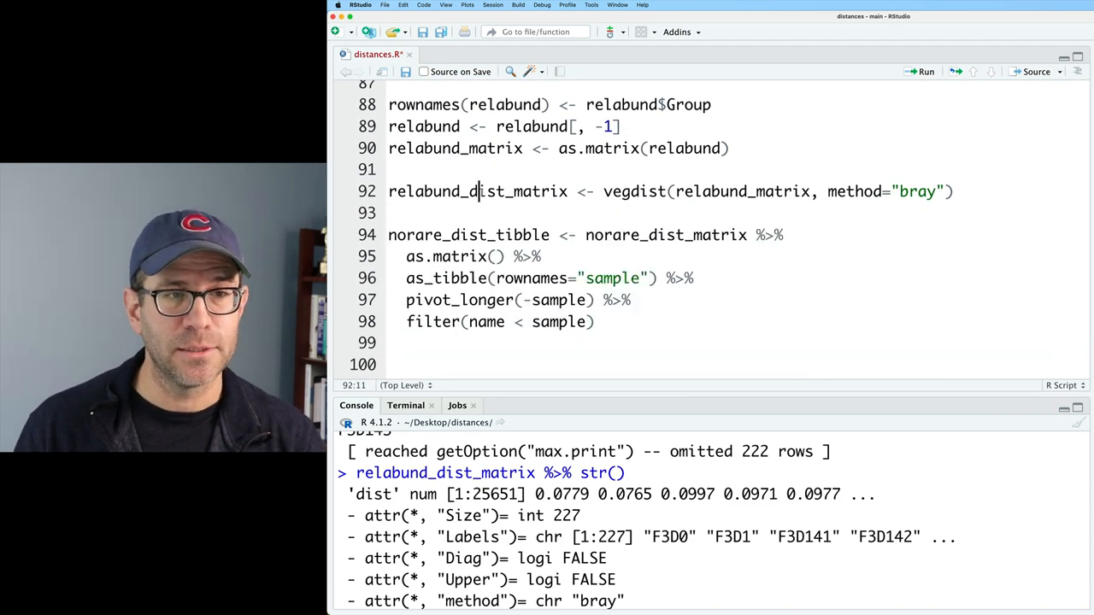
Step: Rename the copied tibble pipeline to relabund_dist_tibble from relabund_dist_matrix and print it
{"action": "type", "text": "relabund_dist_matrix"}
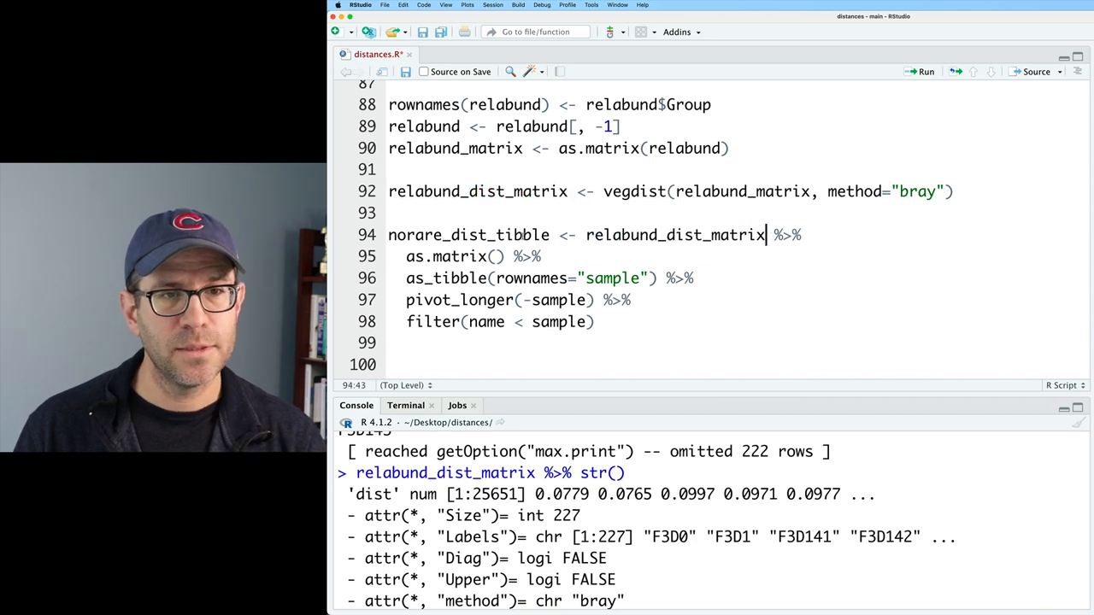
{"action": "double_click", "coordinate": [415, 234]}
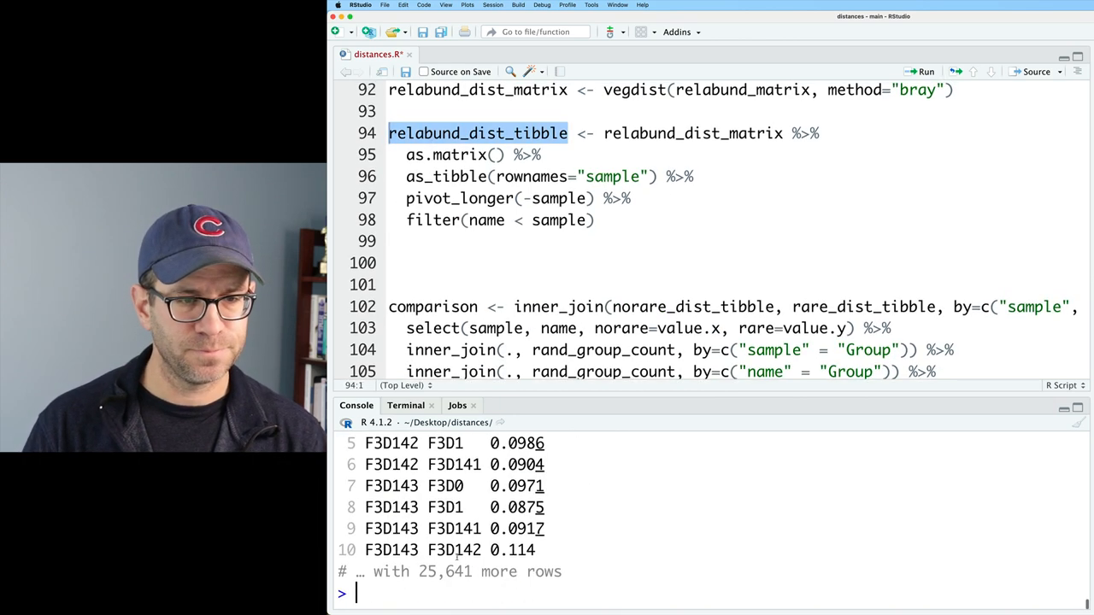
{"action": "left_click", "coordinate": [913, 72]}
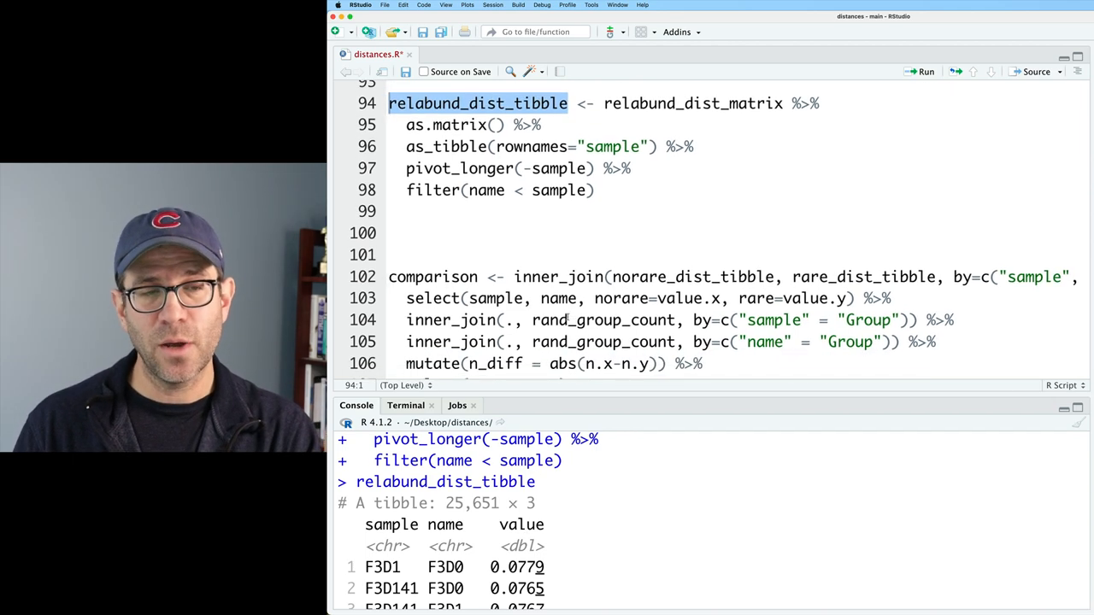
Step: Inner-join relabund_dist_tibble into comparison by sample and name, naming the value relabund
{"action": "left_click", "coordinate": [609, 277]}
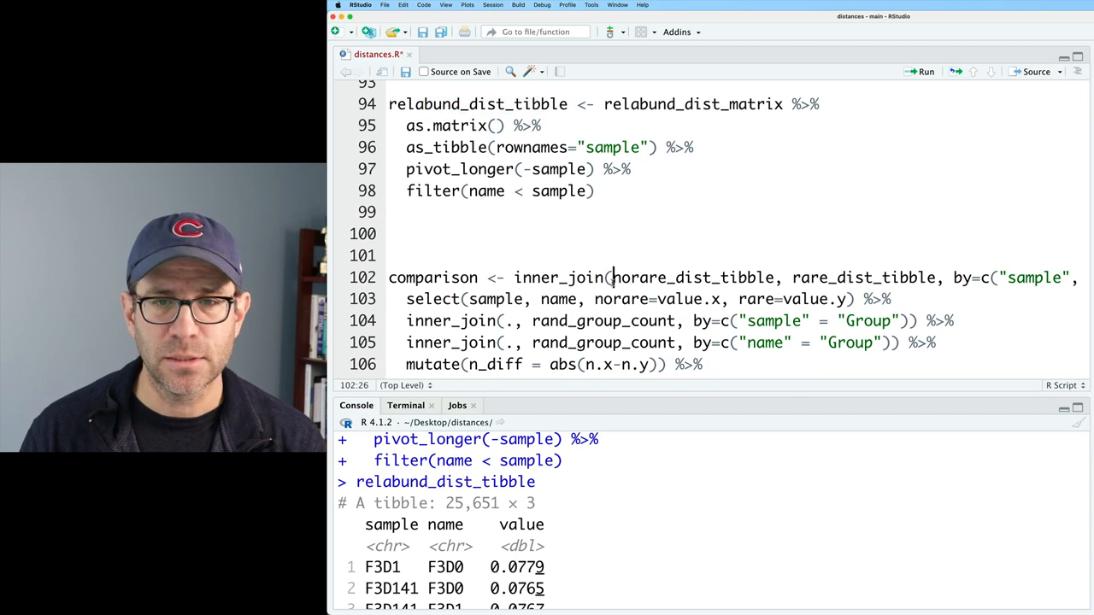
{"action": "type", "text": "in"}
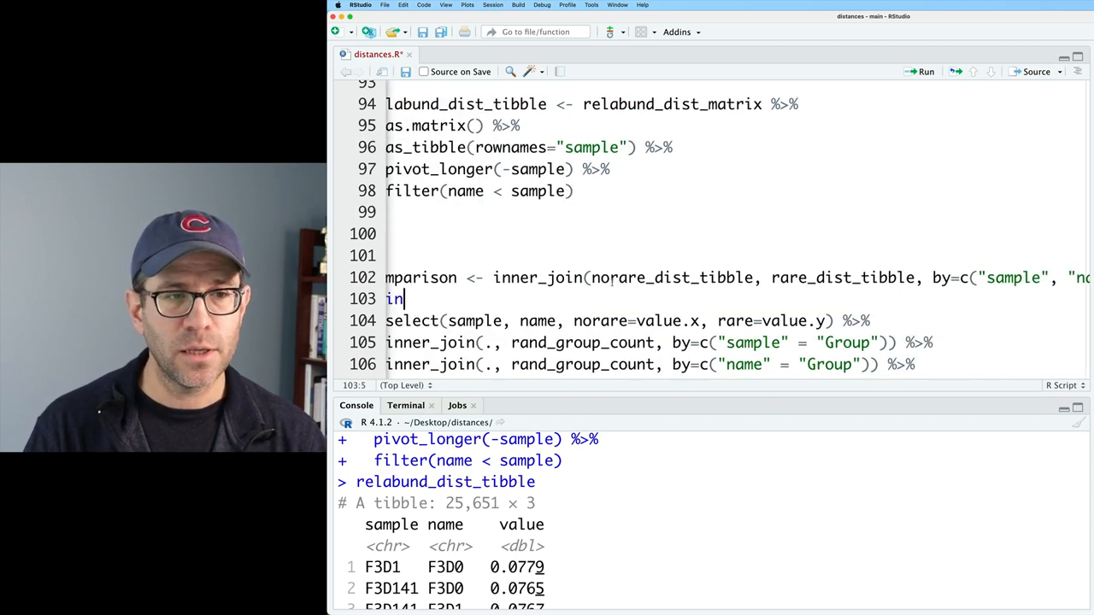
{"action": "type", "text": "ner_join("}
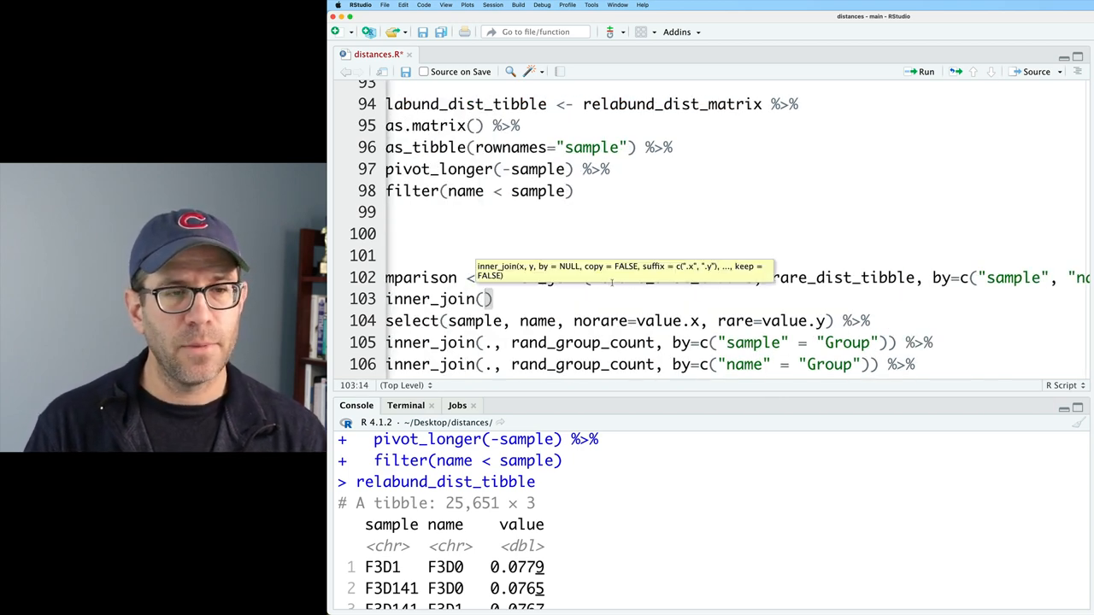
{"action": "type", "text": ".,"}
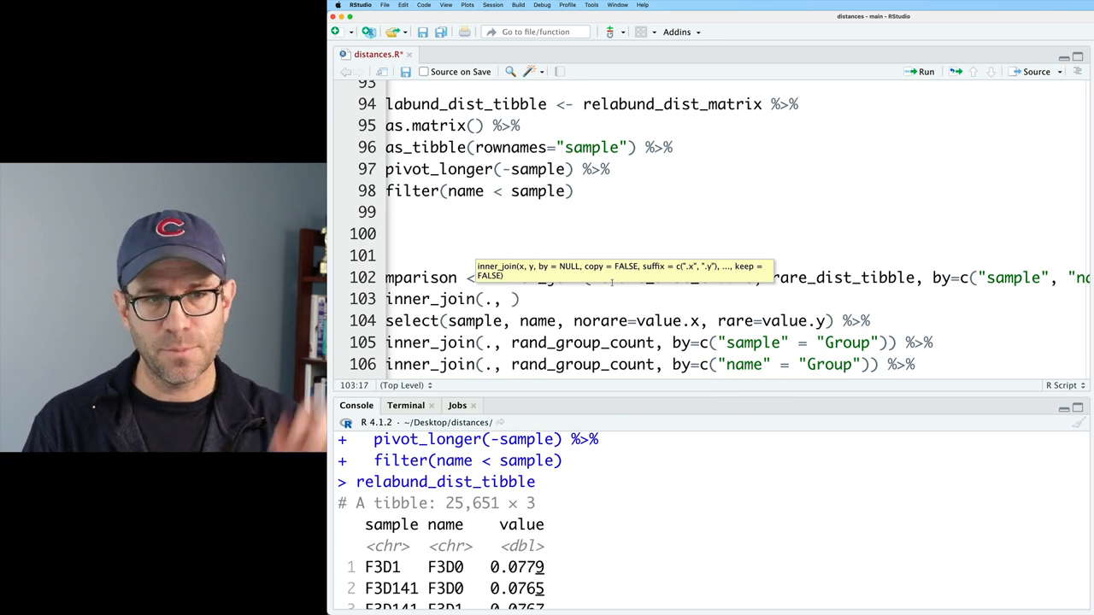
{"action": "type", "text": "relabund_dist_tibble, by="}
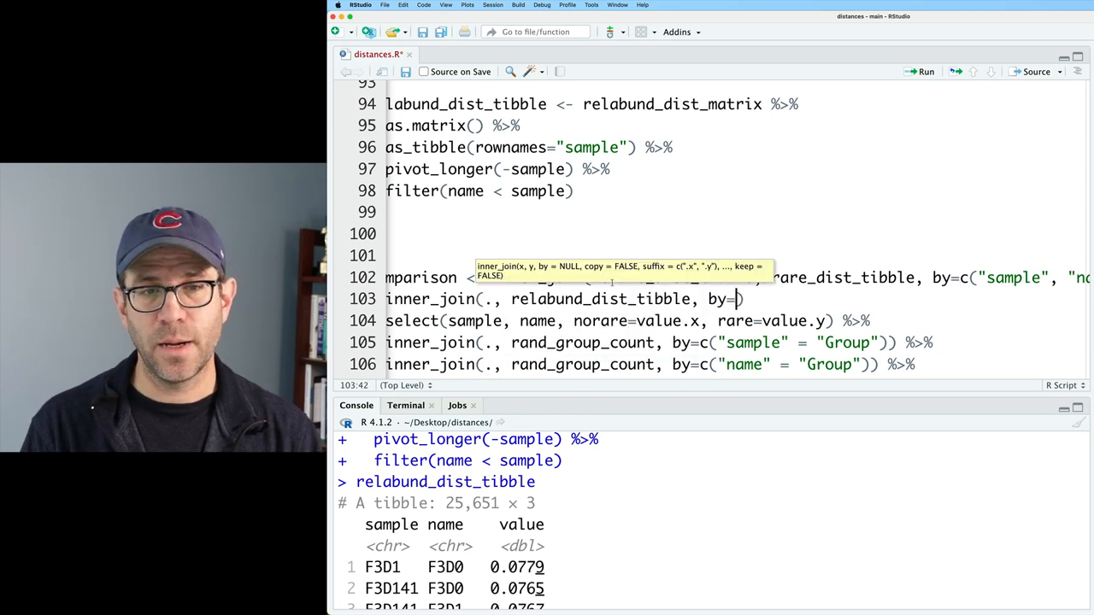
{"action": "type", "text": "c(\"sample\", \"\")"}
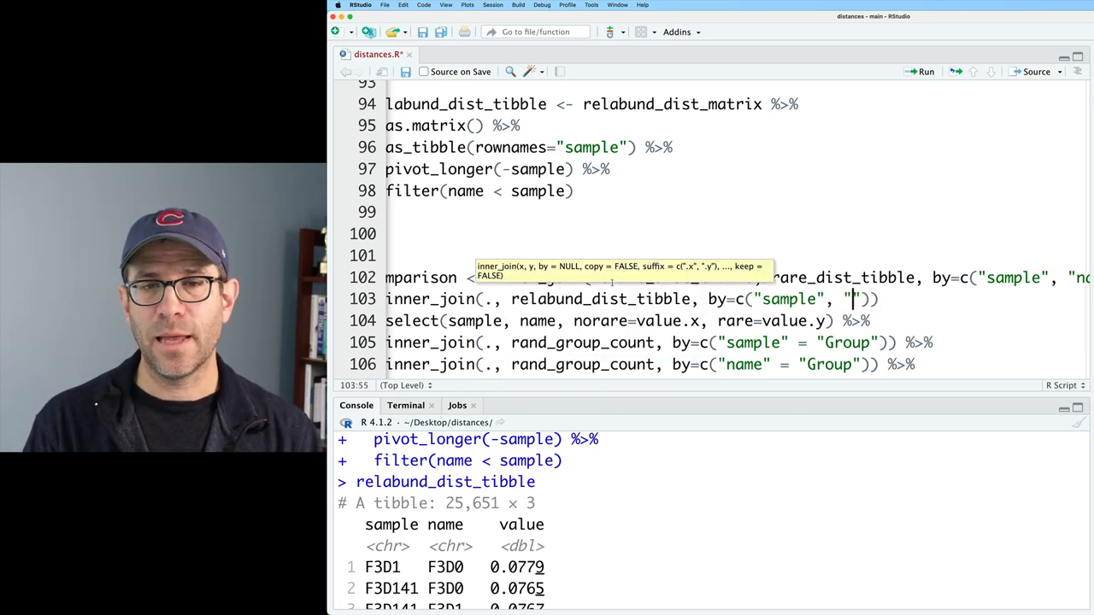
{"action": "type", "text": "na"}
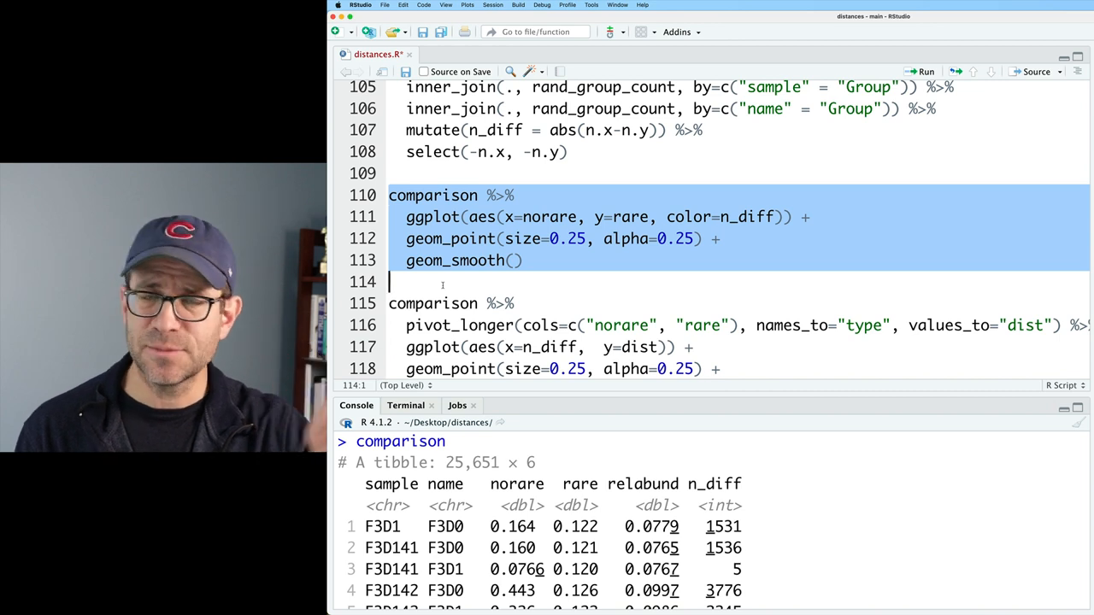
Step: Comment out the first scatter plot and facet with relabund in three rows, free y scales
{"action": "key", "text": "Cmd+Shift+c"}
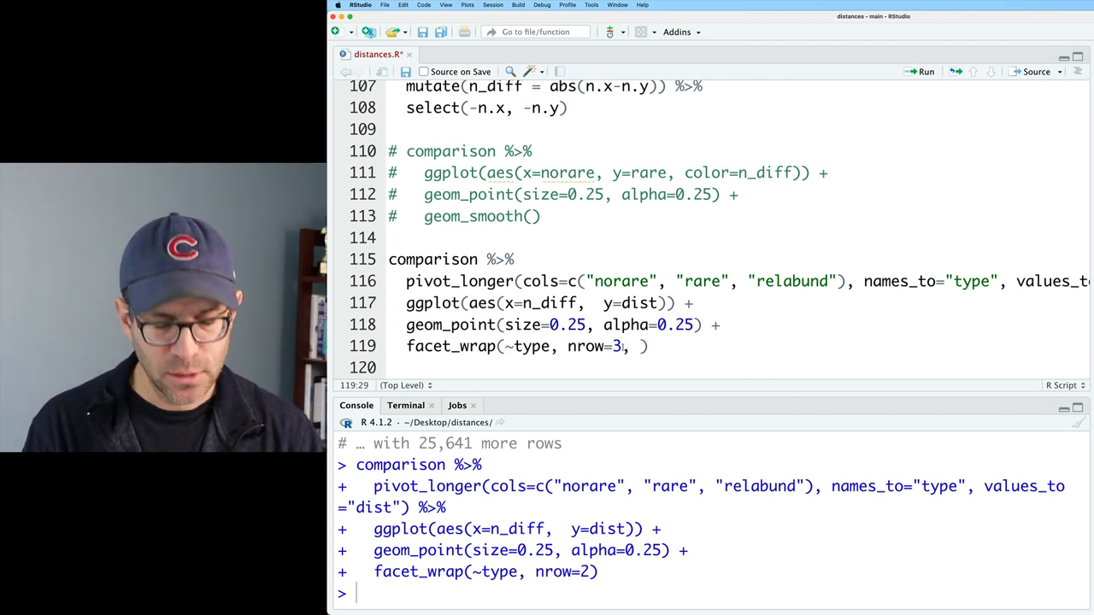
{"action": "type", "text": "scales="}
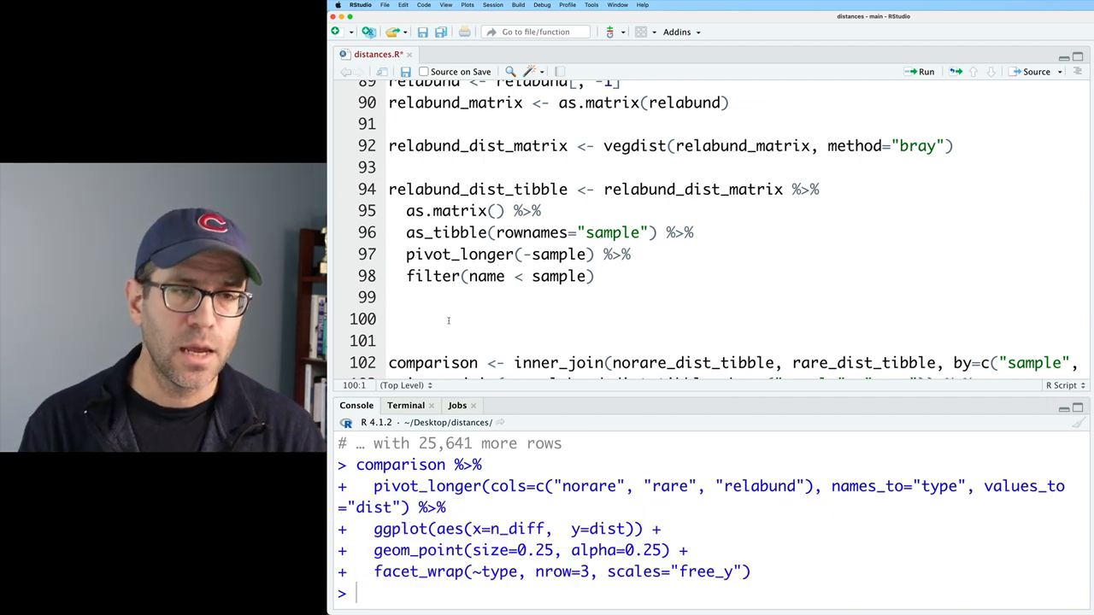
Step: Convert relabund to a tibble with Group row names and pivot longer excluding Group
{"action": "type", "text": "relabund %>%"}
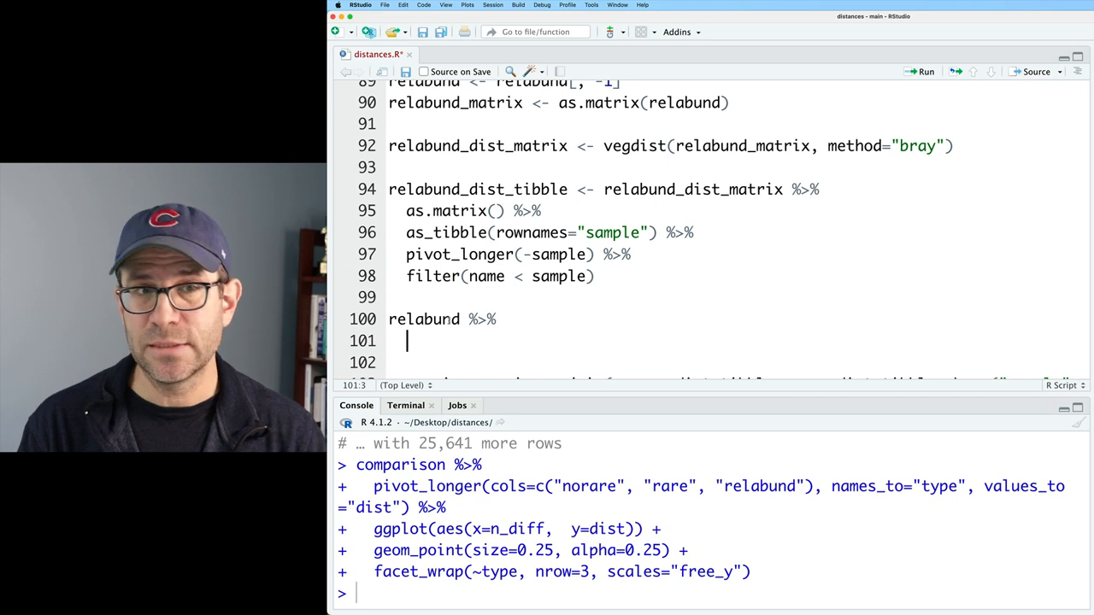
{"action": "type", "text": "as_"}
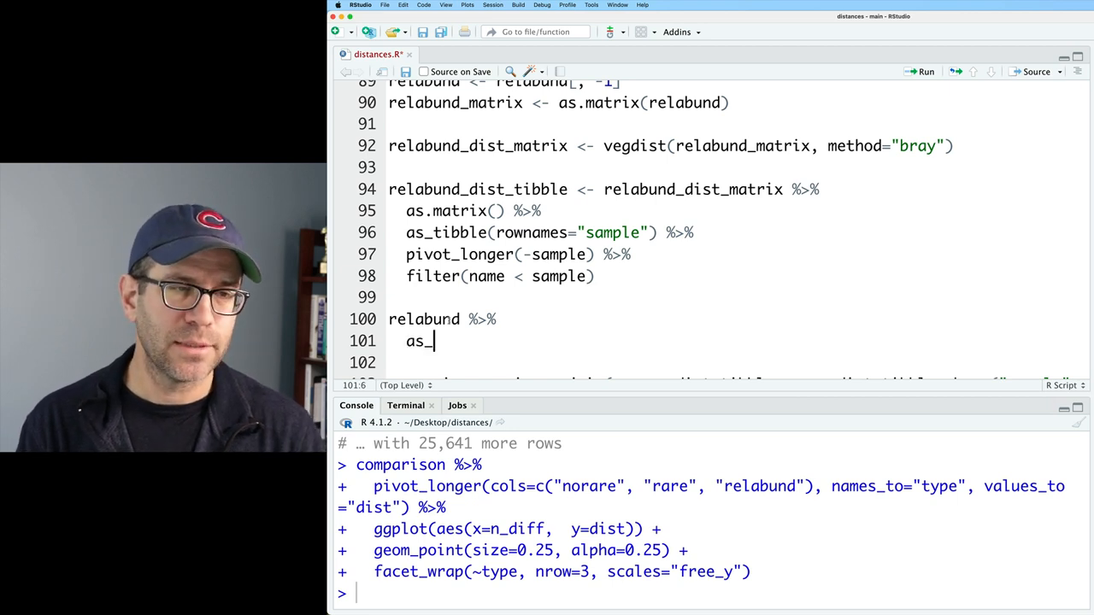
{"action": "type", "text": "tibble(rownames=\"Group\") %>%"}
{"action": "left_click", "coordinate": [735, 362]}
{"action": "type", "text": "pivot_lon"}
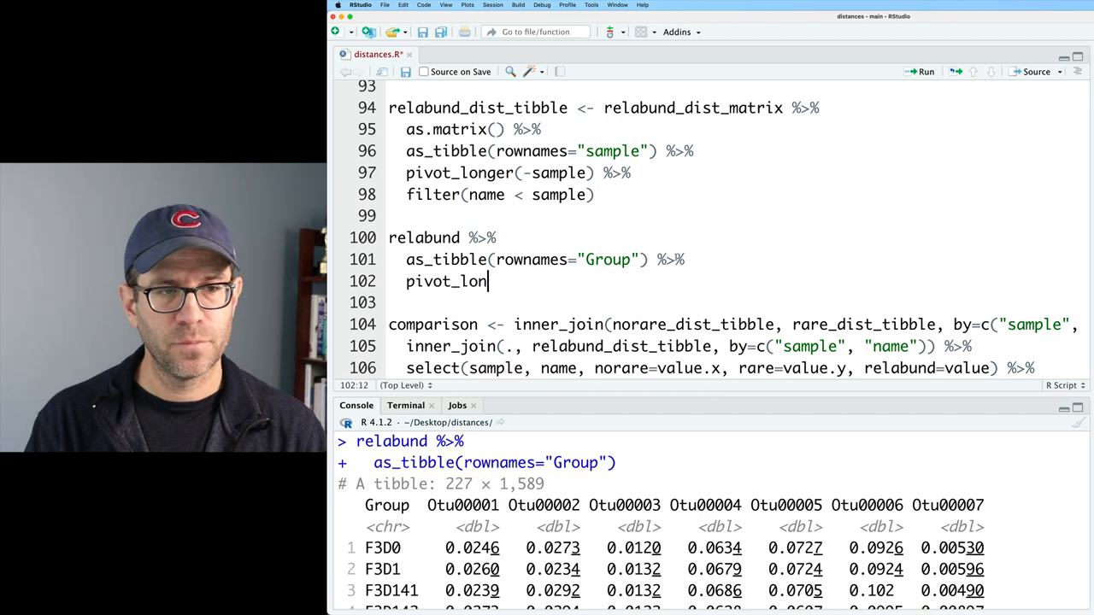
{"action": "type", "text": "ger(-"}
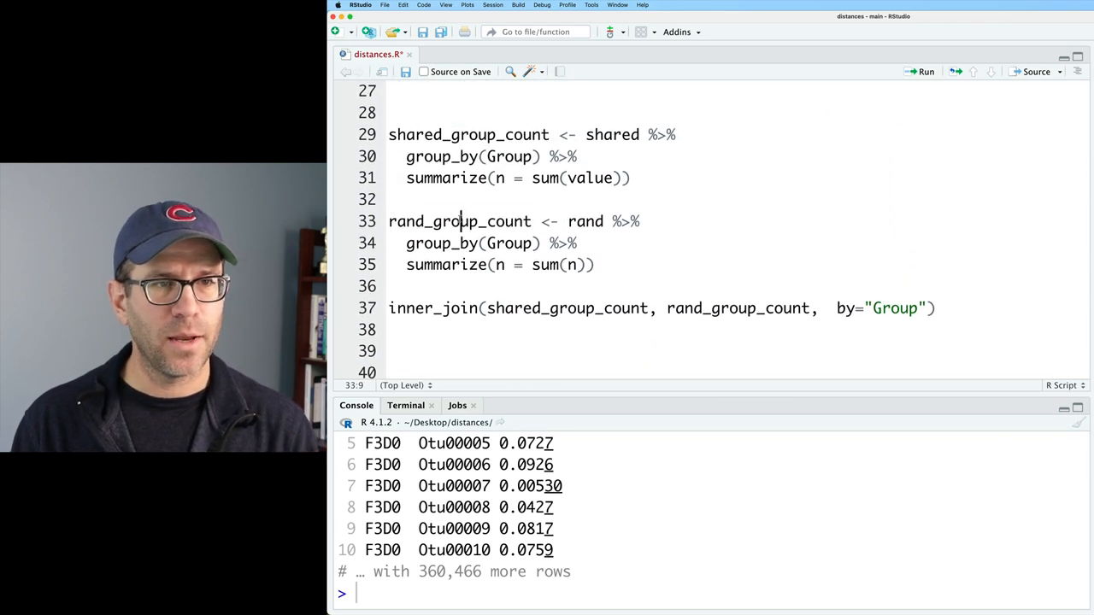
Step: Define smallest_group as the minimum of rand_group_count$n and run it
{"action": "type", "text": "rand_group_count"}
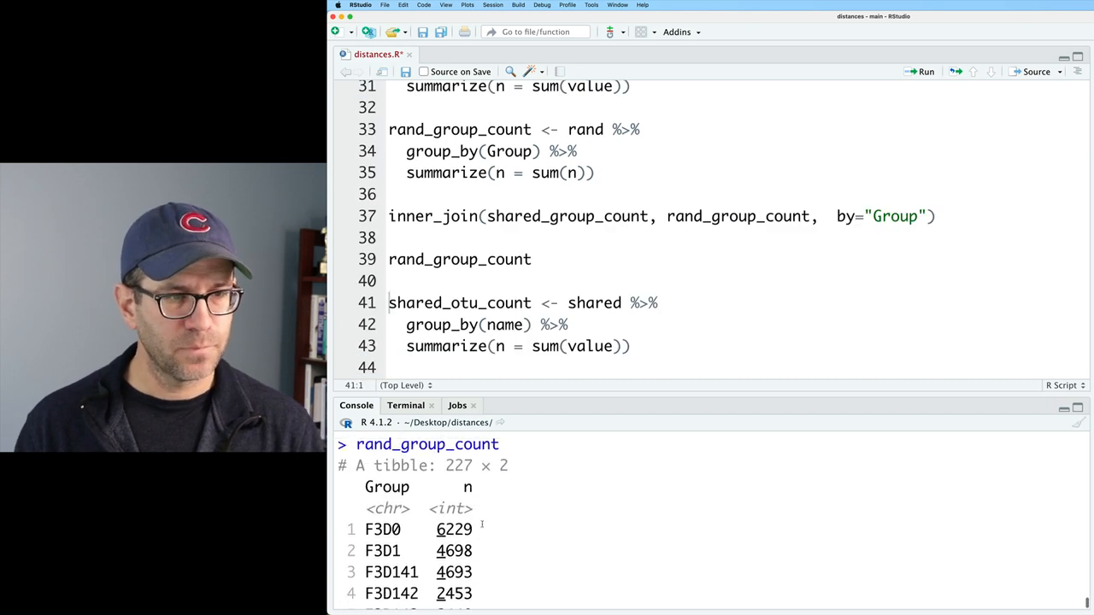
{"action": "left_click", "coordinate": [532, 259]}
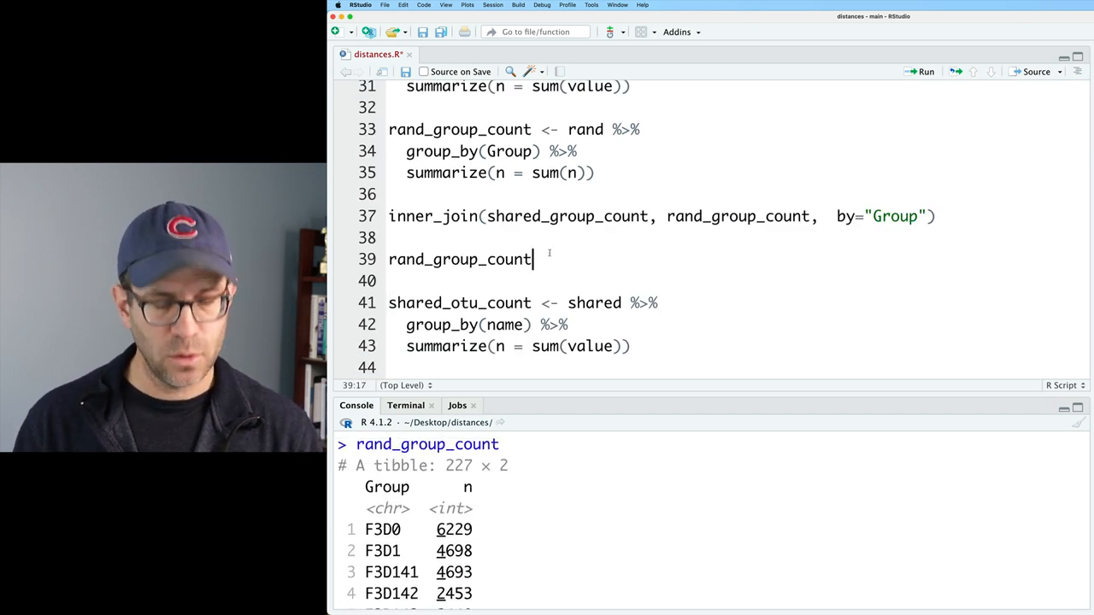
{"action": "type", "text": "smallest_group <"}
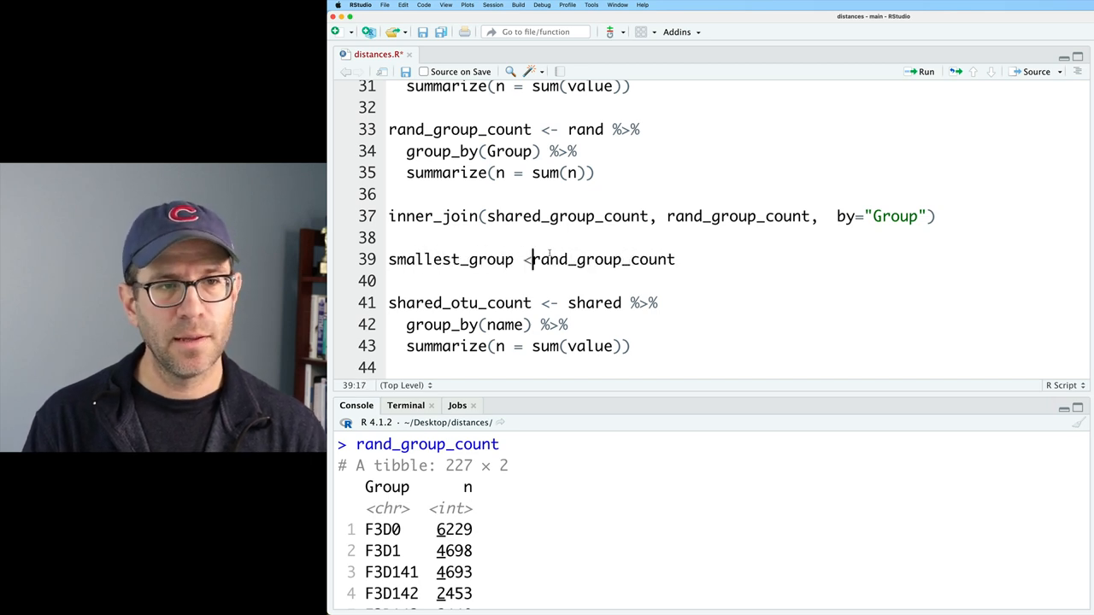
{"action": "type", "text": "min("}
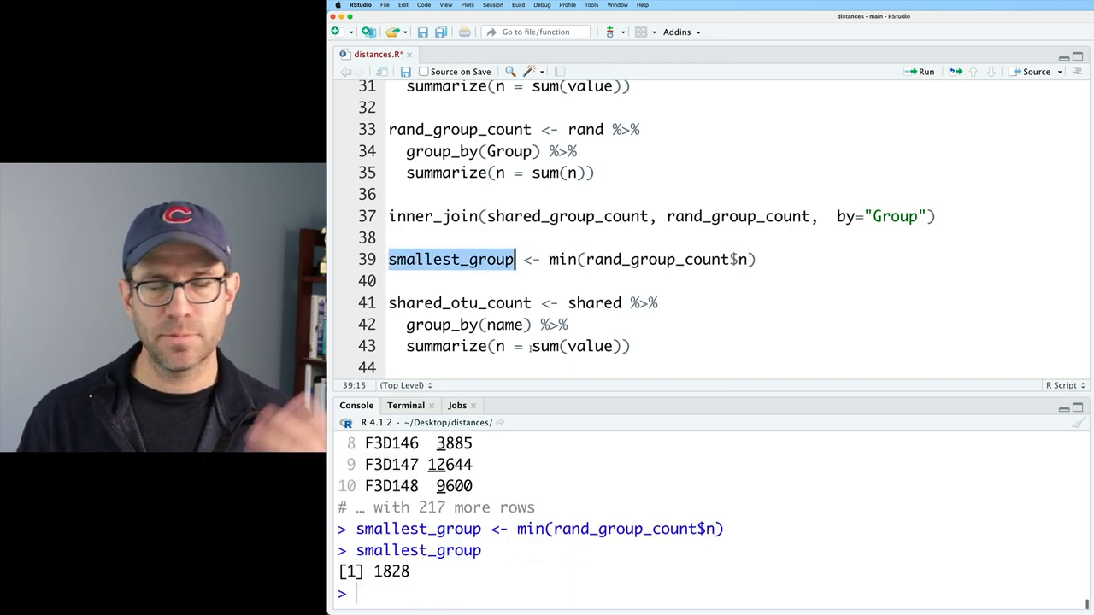
Step: Replace avgdist's fixed sample size 1826 with smallest_group
{"action": "scroll", "scroll_direction": "down", "scroll_amount": 3}
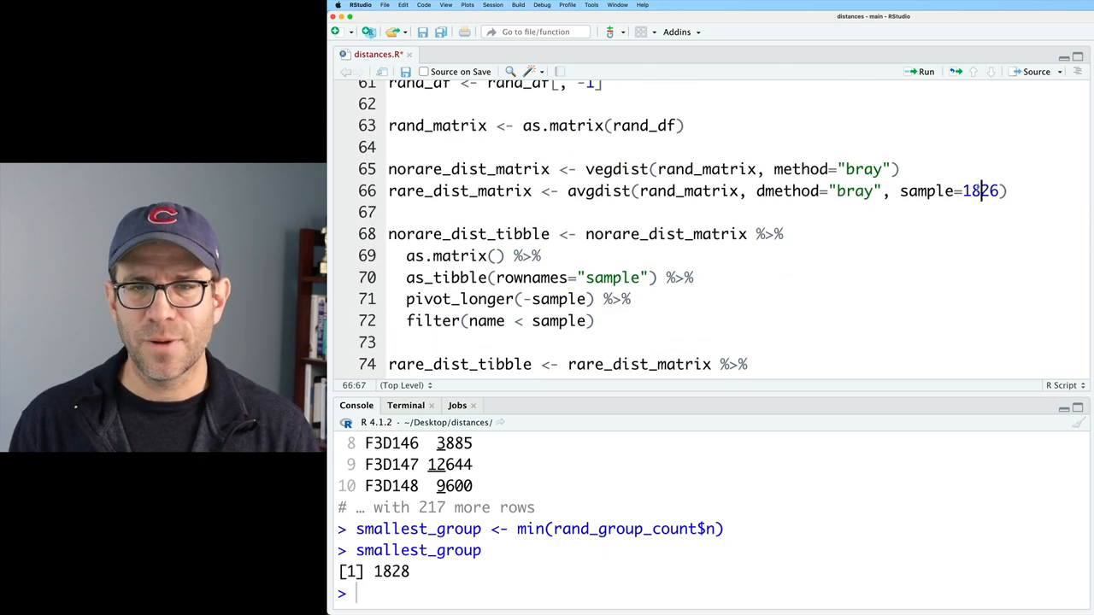
{"action": "type", "text": "smallest"}
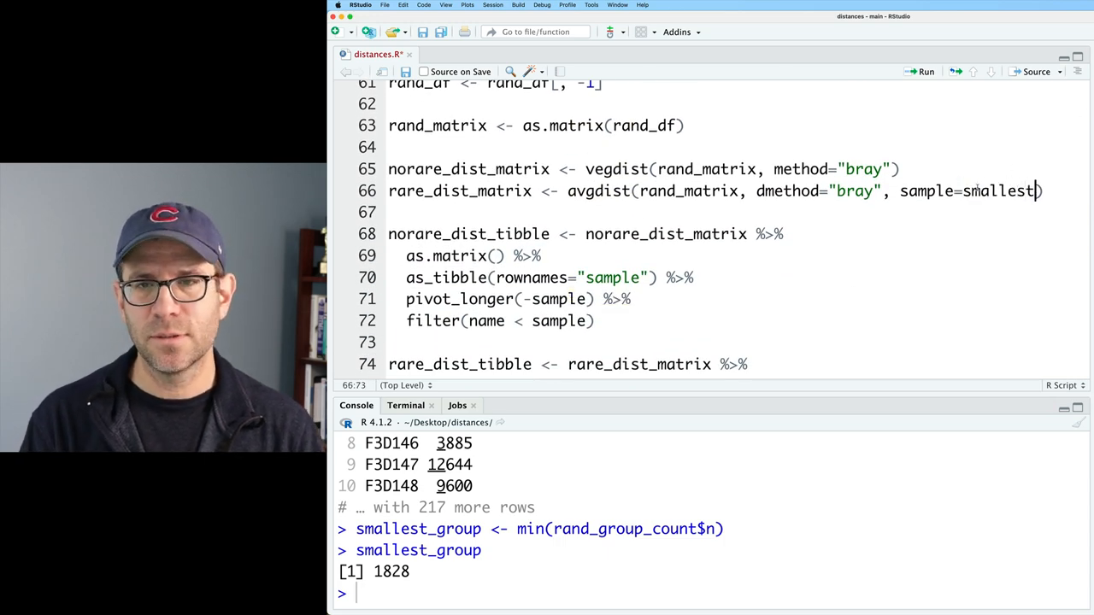
{"action": "type", "text": "_group"}
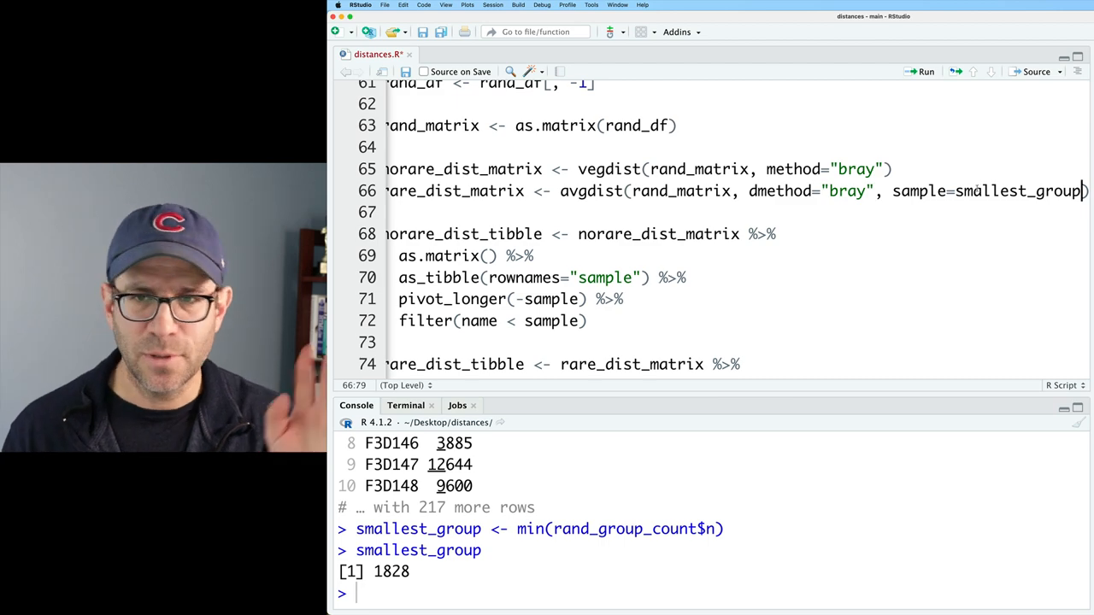
{"action": "double_click", "coordinate": [1025, 190]}
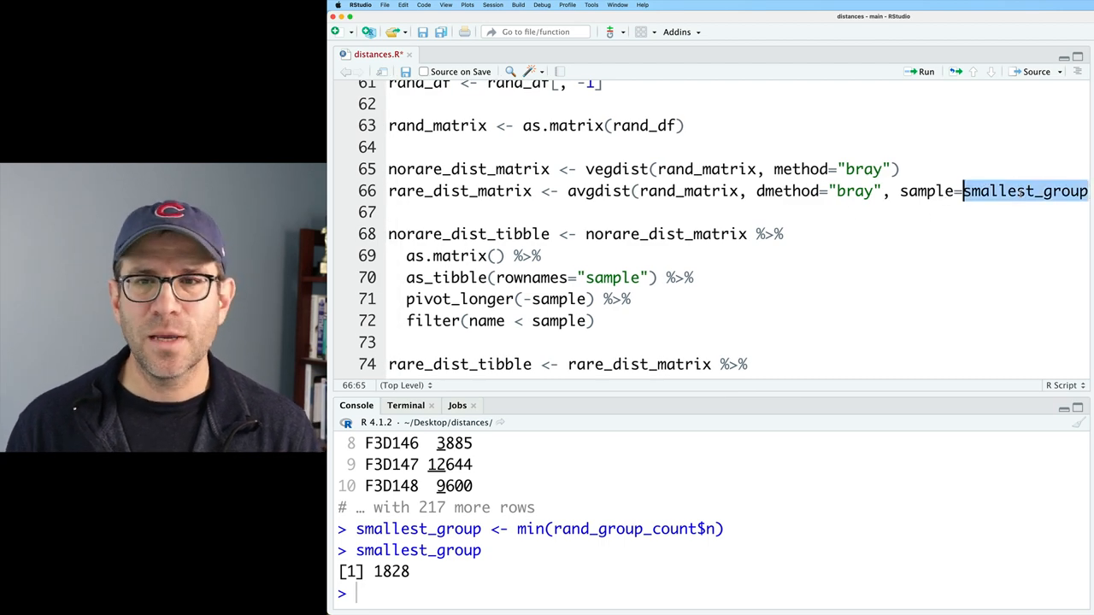
{"action": "scroll", "scroll_direction": "down", "scroll_amount": 3}
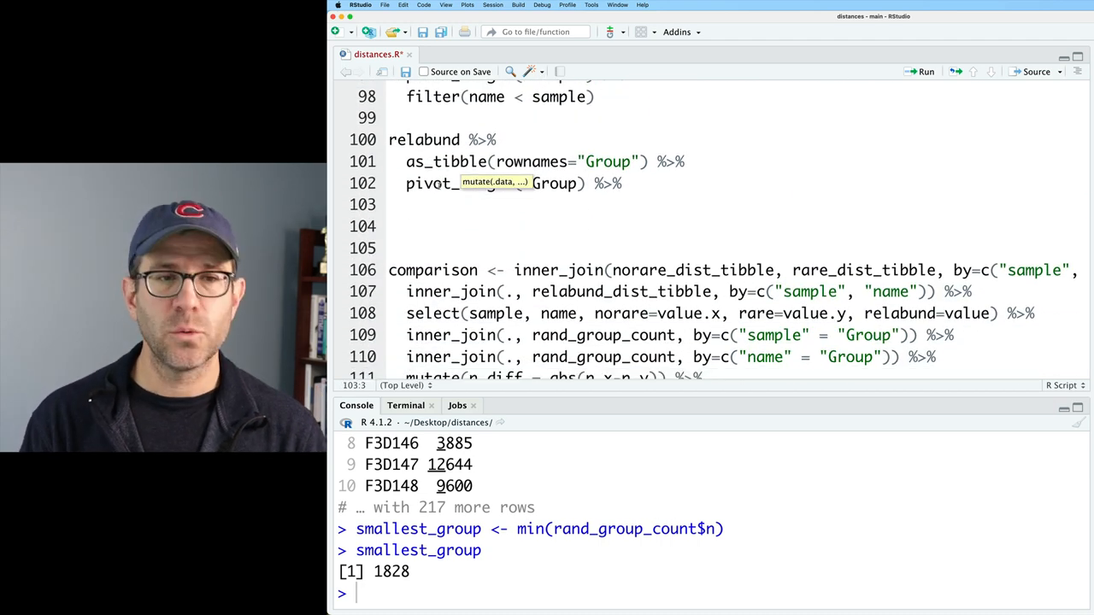
Step: Add mutate(scaled = round(value * smallest_group, 0)) to the relabund pipeline
{"action": "type", "text": "mutate(scaled ="}
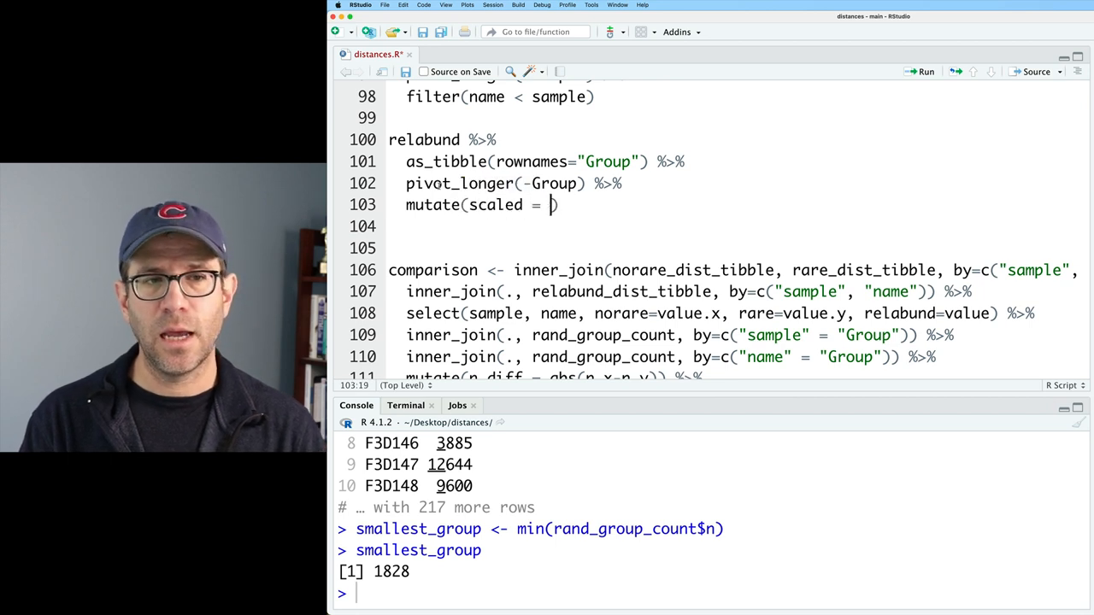
{"action": "type", "text": "value * smallest_group"}
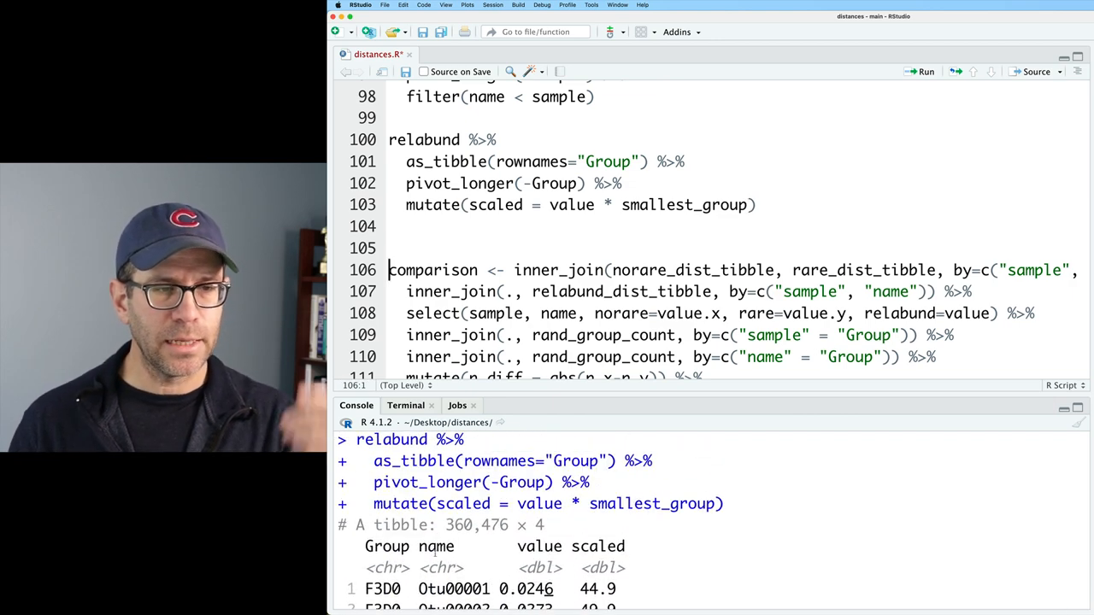
{"action": "scroll", "scroll_direction": "down", "scroll_amount": 3}
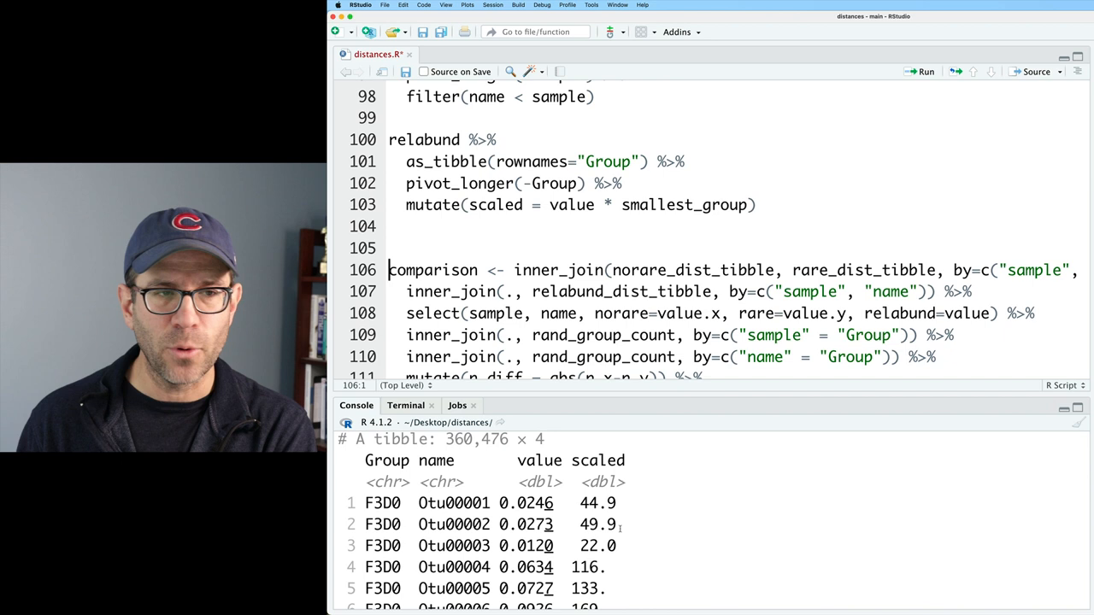
{"action": "scroll", "scroll_direction": "down", "scroll_amount": 3}
{"action": "type", "text": "round("}
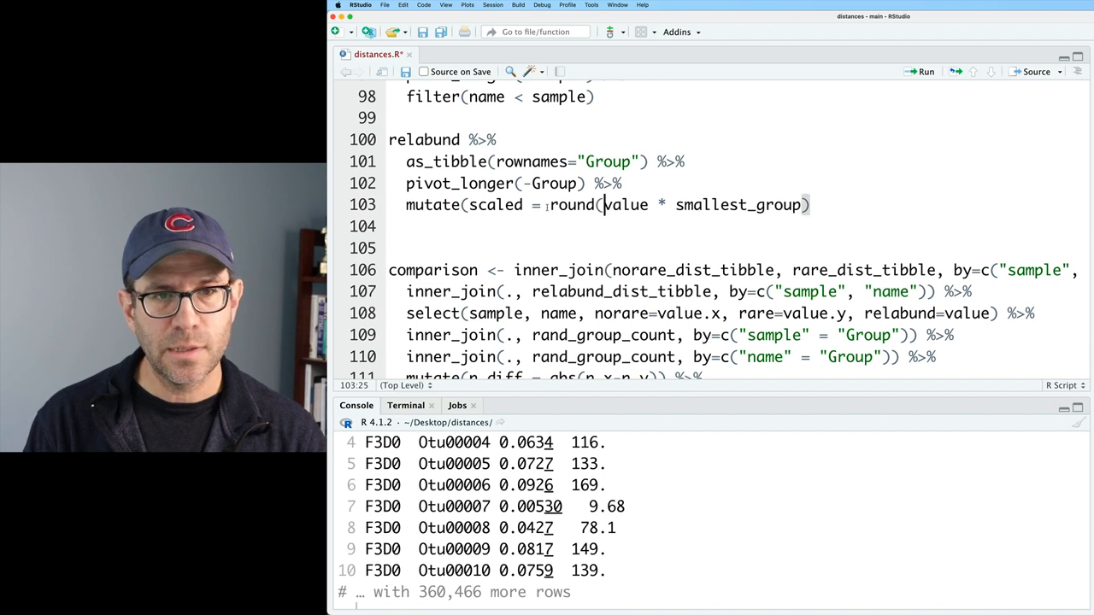
{"action": "type", "text": ", 0"}
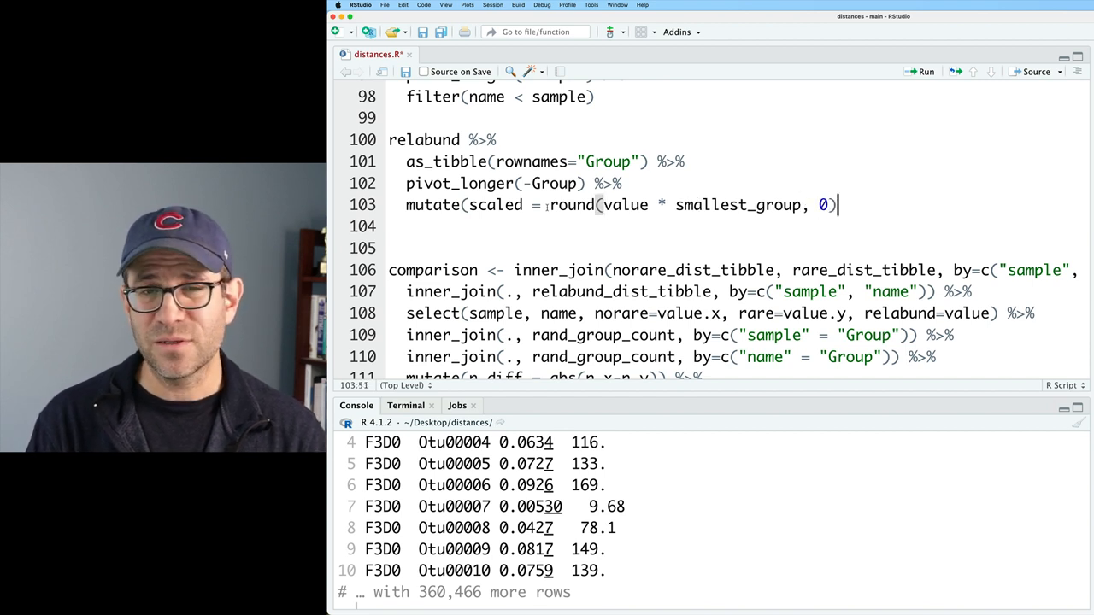
{"action": "type", "text": ")"}
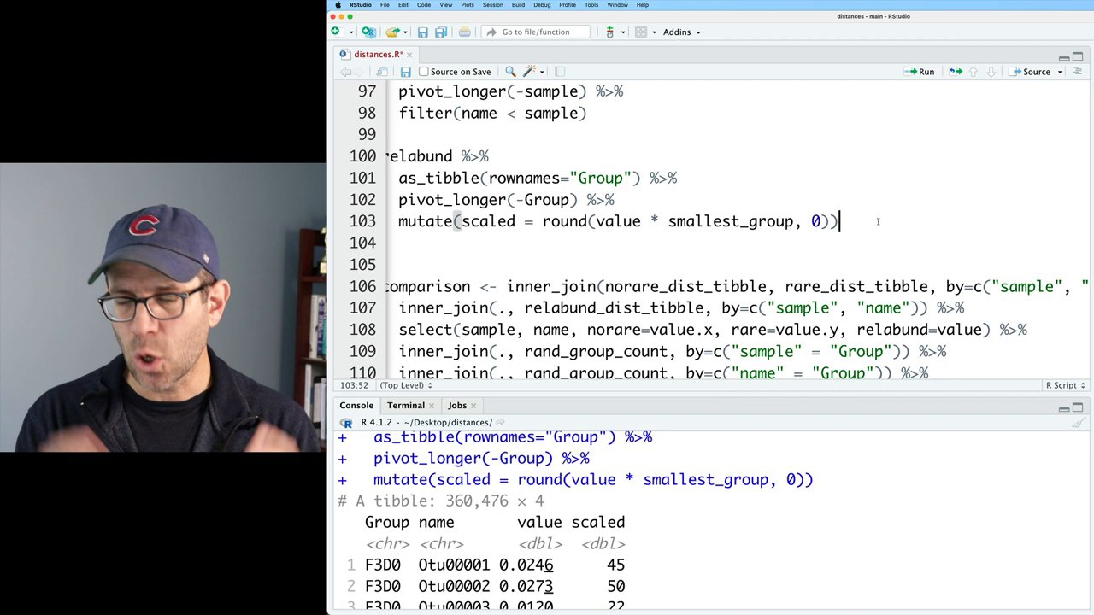
Step: Sum the scaled values per Group into n_scaled
{"action": "type", "text": "%>%"}
{"action": "left_click", "coordinate": [737, 265]}
{"action": "type", "text": "summarize("}
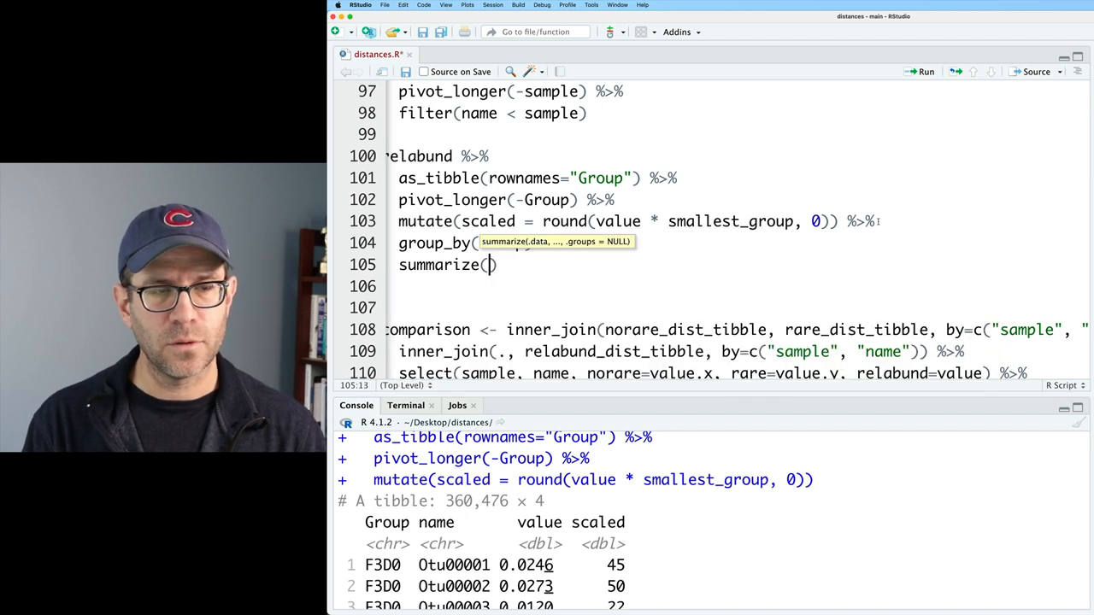
{"action": "type", "text": "n_scaled = sum(scaled"}
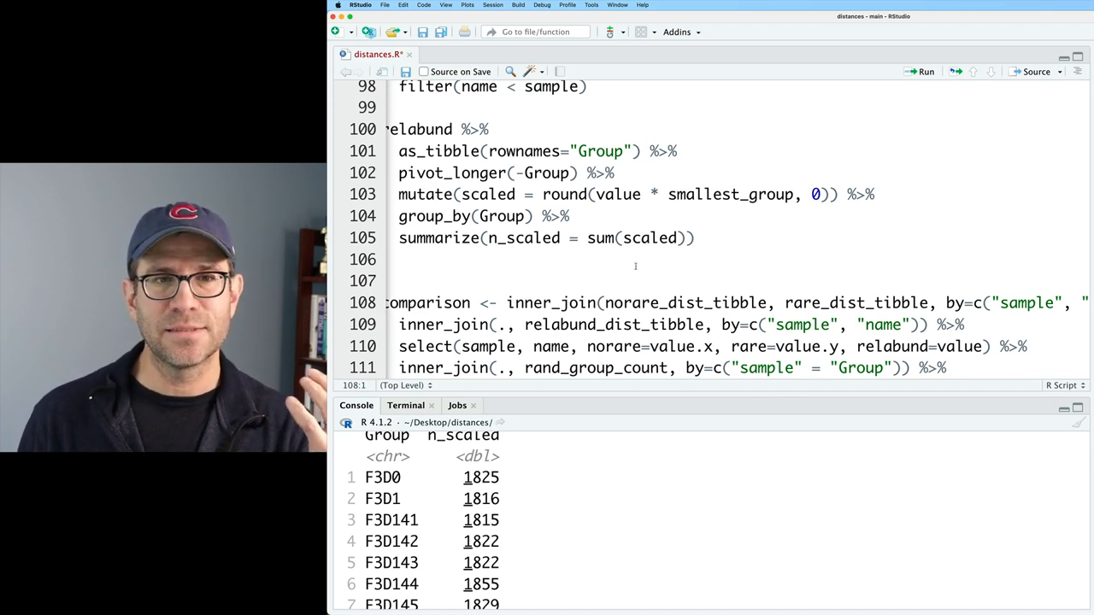
{"action": "double_click", "coordinate": [731, 194]}
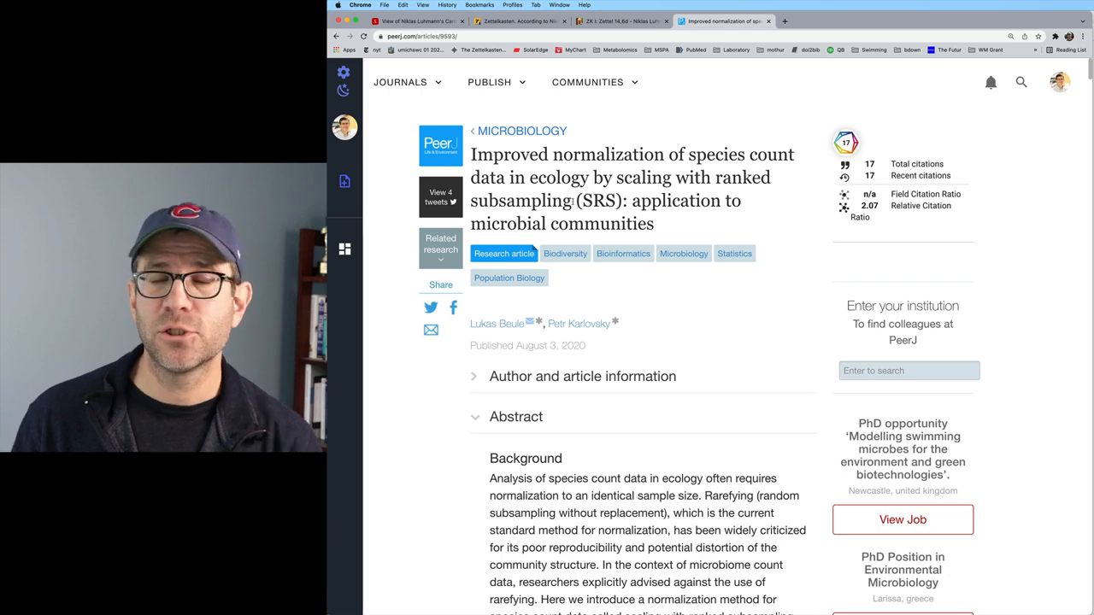
{"action": "double_click", "coordinate": [596, 200]}
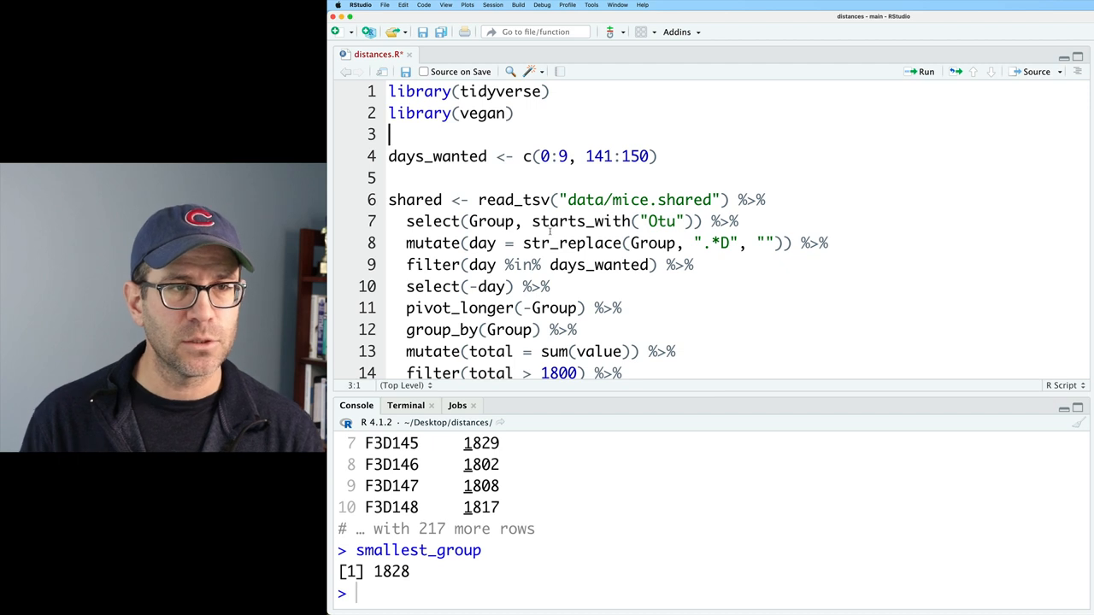
Step: Add library(SRS) on the new line after library(vegan)
{"action": "type", "text": "library(SRS)"}
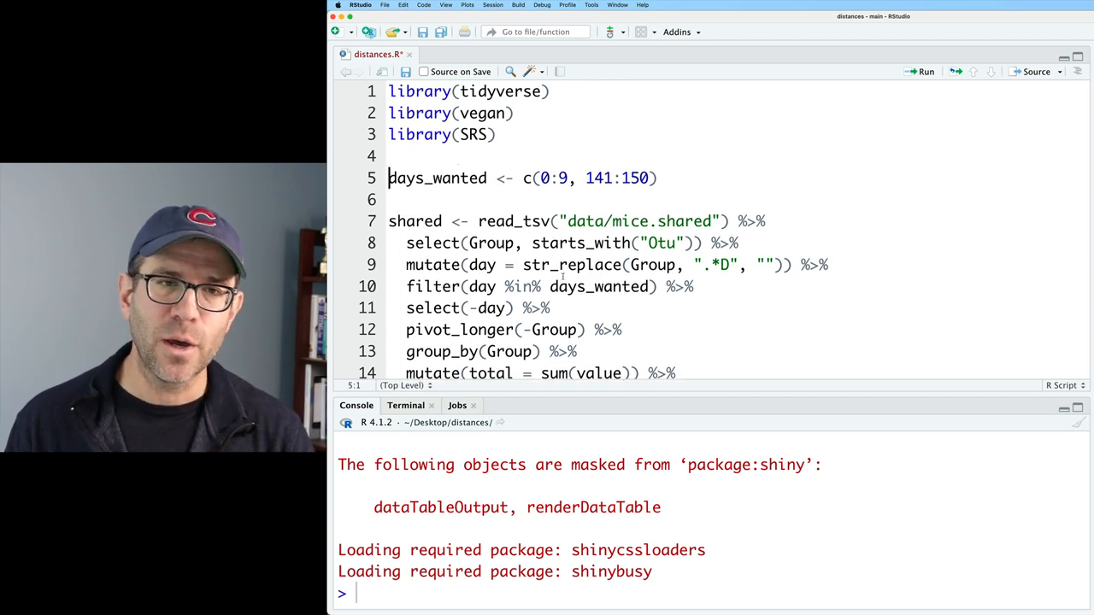
Step: Comment out the manual relabund scaling pipeline
{"action": "scroll", "scroll_direction": "down", "scroll_amount": 3}
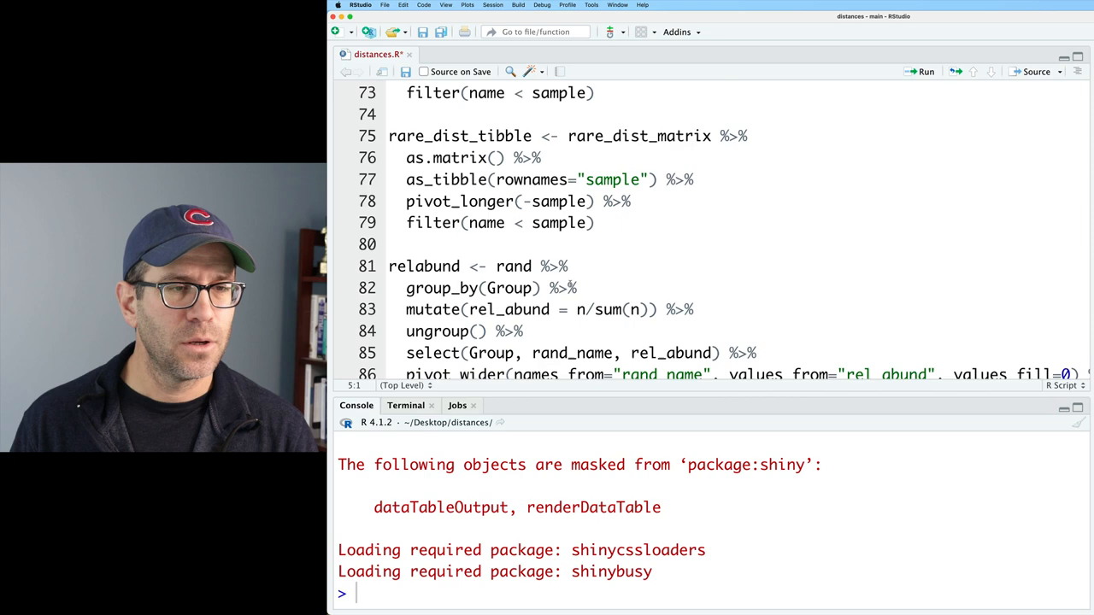
{"action": "scroll", "scroll_direction": "down", "scroll_amount": 3}
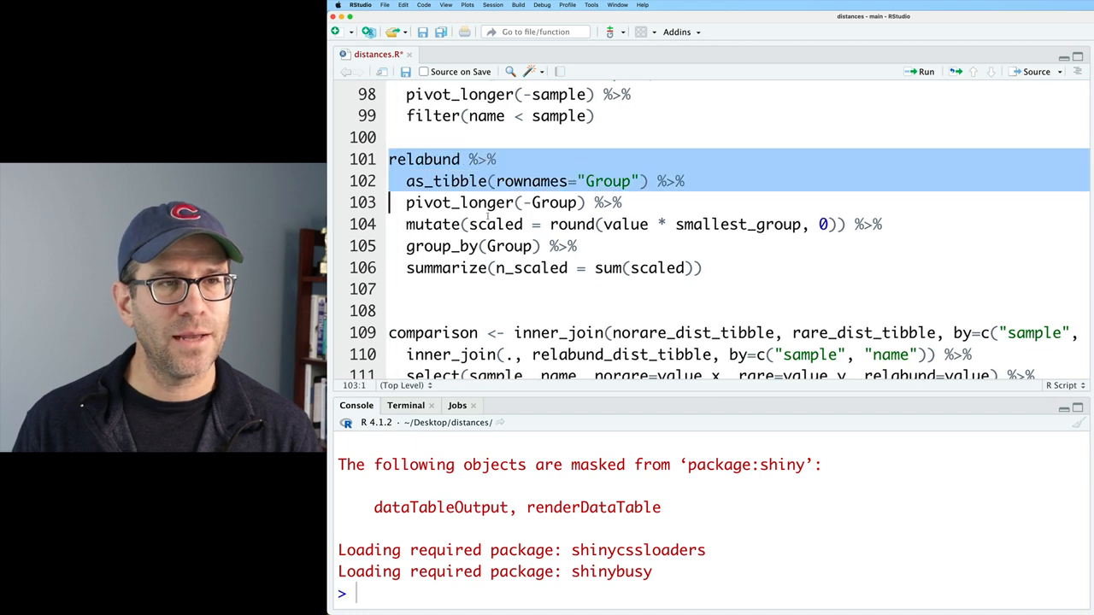
{"action": "key", "text": "Cmd+Shift+C"}
{"action": "type", "text": "normalized"}
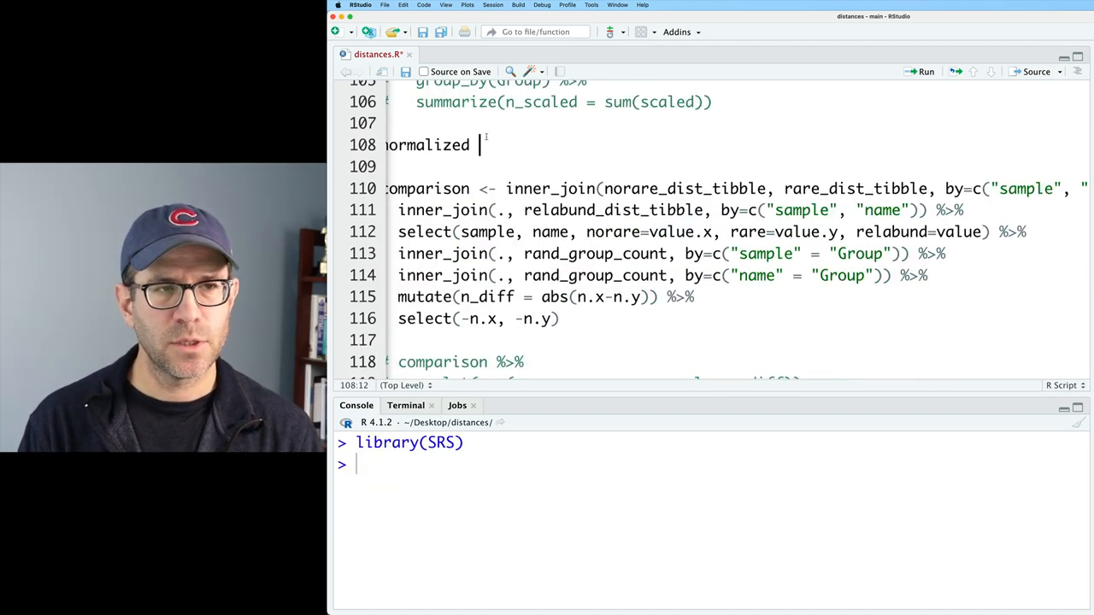
Step: Start a new line: normalized <- SRS(t(rand_df))
{"action": "type", "text": "<- SRS("}
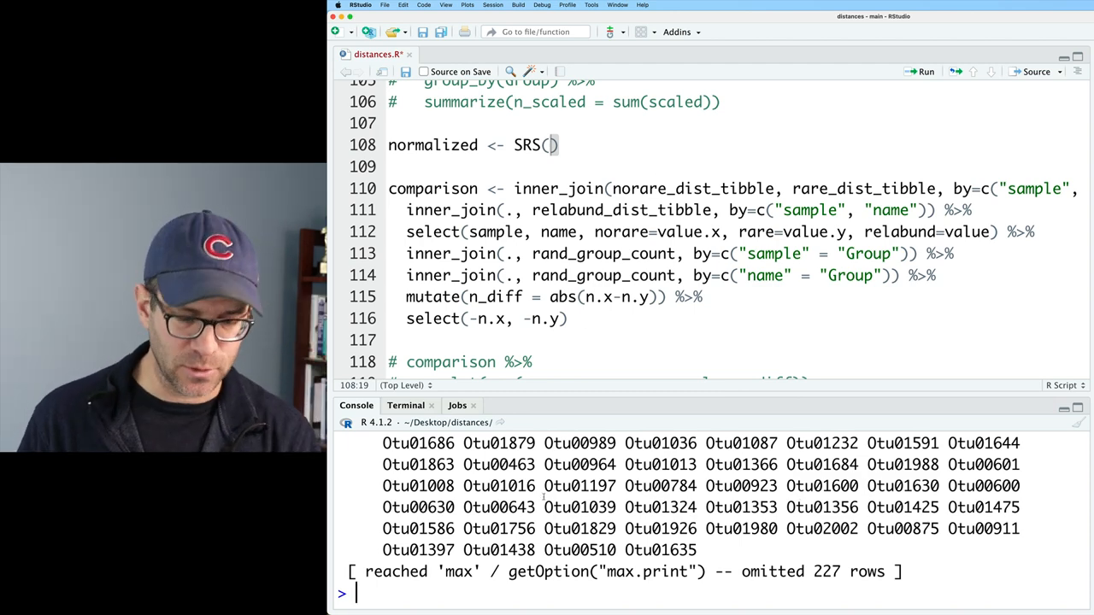
{"action": "type", "text": "t(rand_df"}
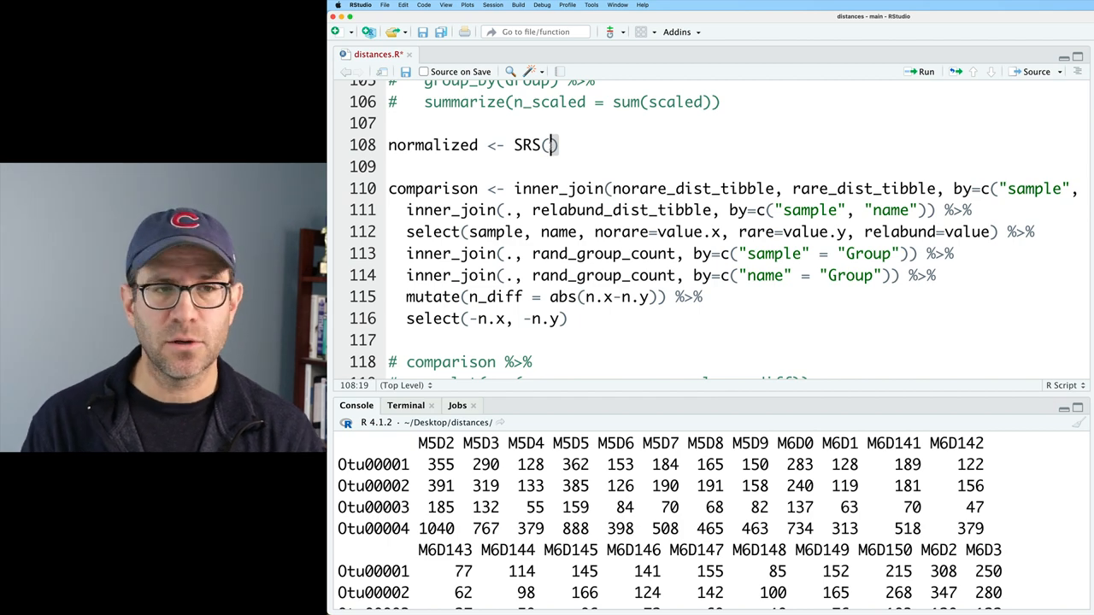
{"action": "type", "text": "t(rand_df"}
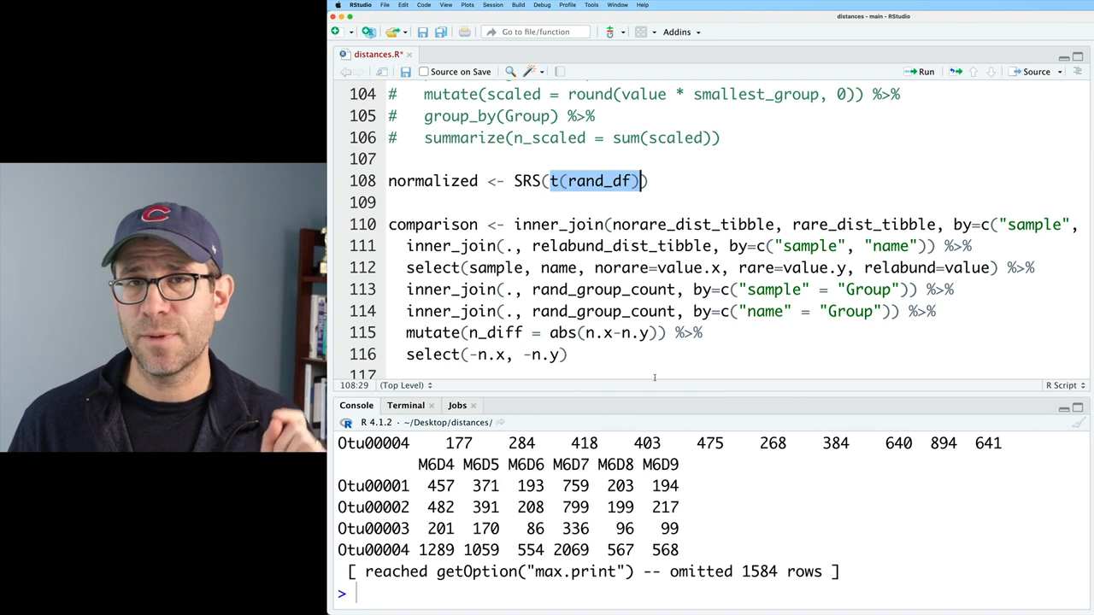
Step: Pipe t(rand_df) through as.data.frame(), SRS(Cmin=smallest_group), as_tibble and pivot_longer
{"action": "type", "text": "t(rand_df)"}
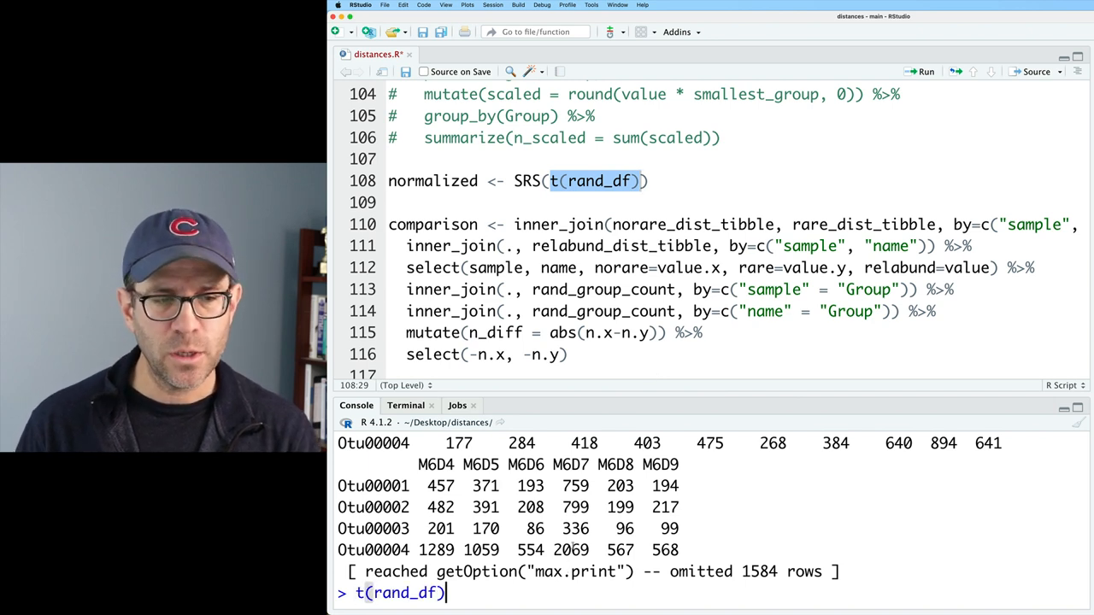
{"action": "type", "text": "%>% str("}
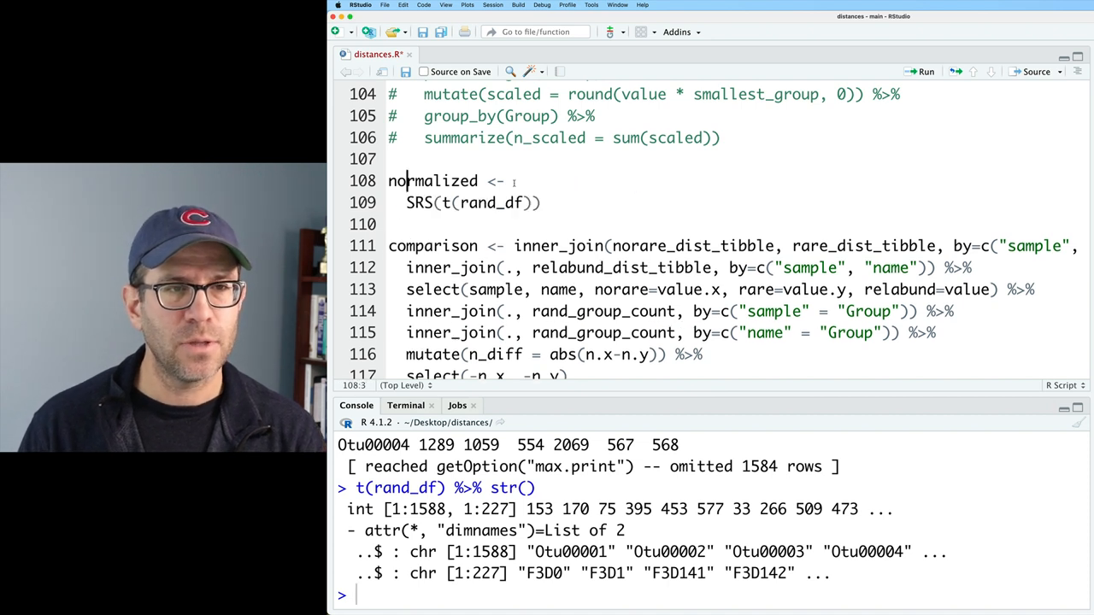
{"action": "type", "text": "rand_df"}
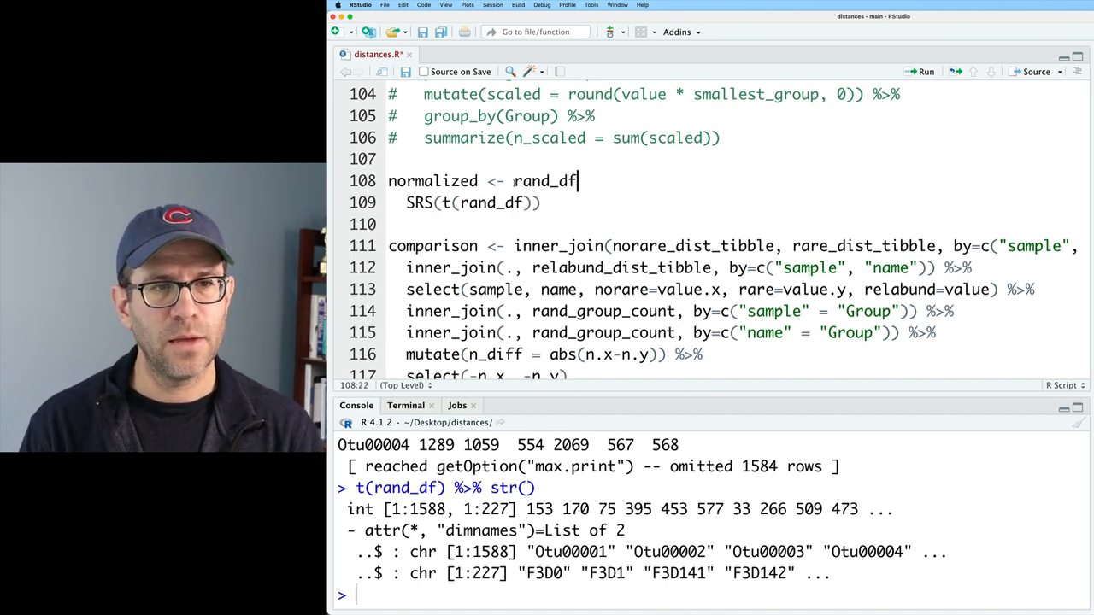
{"action": "type", "text": "() %>%"}
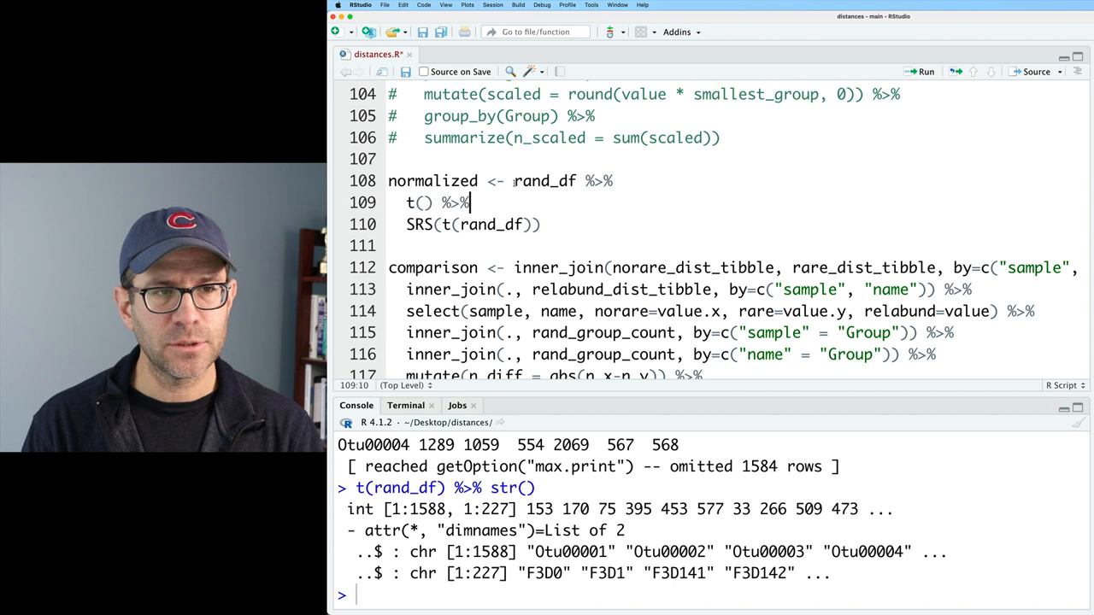
{"action": "type", "text": "as.d"}
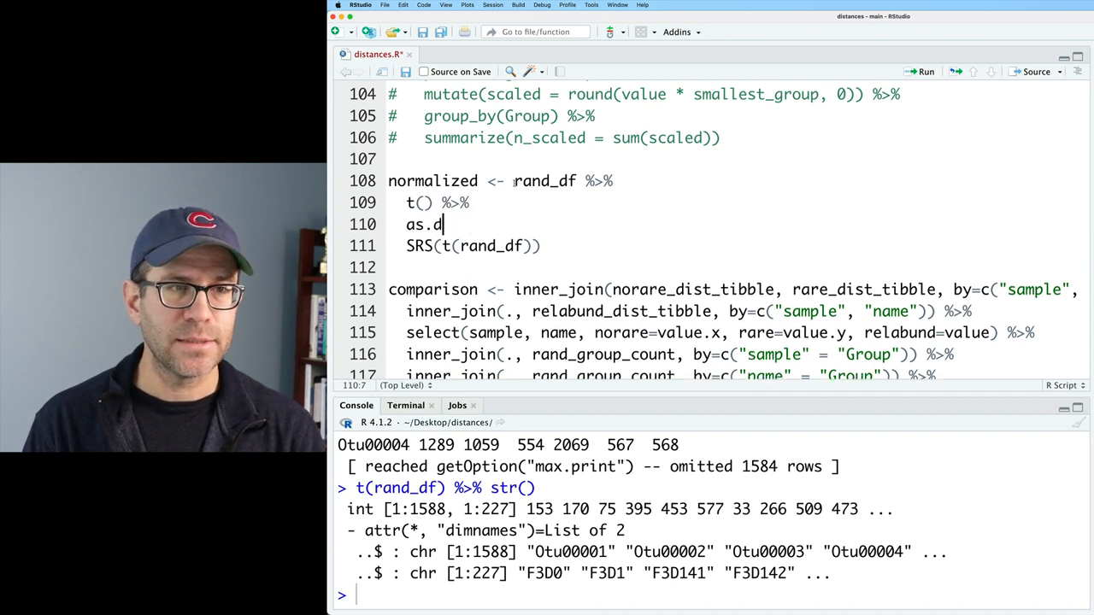
{"action": "type", "text": "ata.frame"}
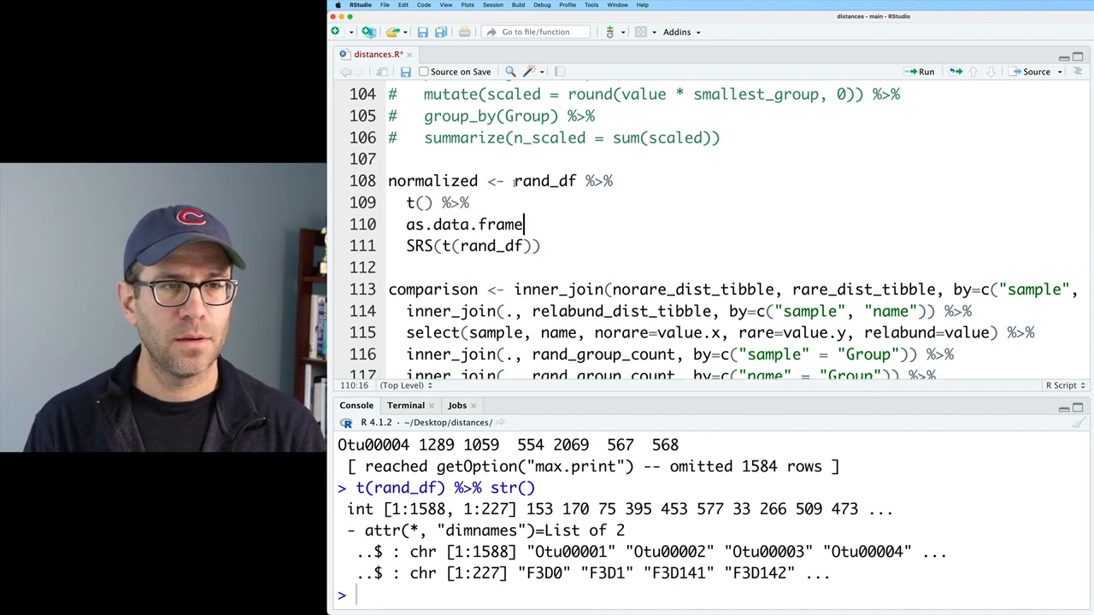
{"action": "type", "text": "() %>%"}
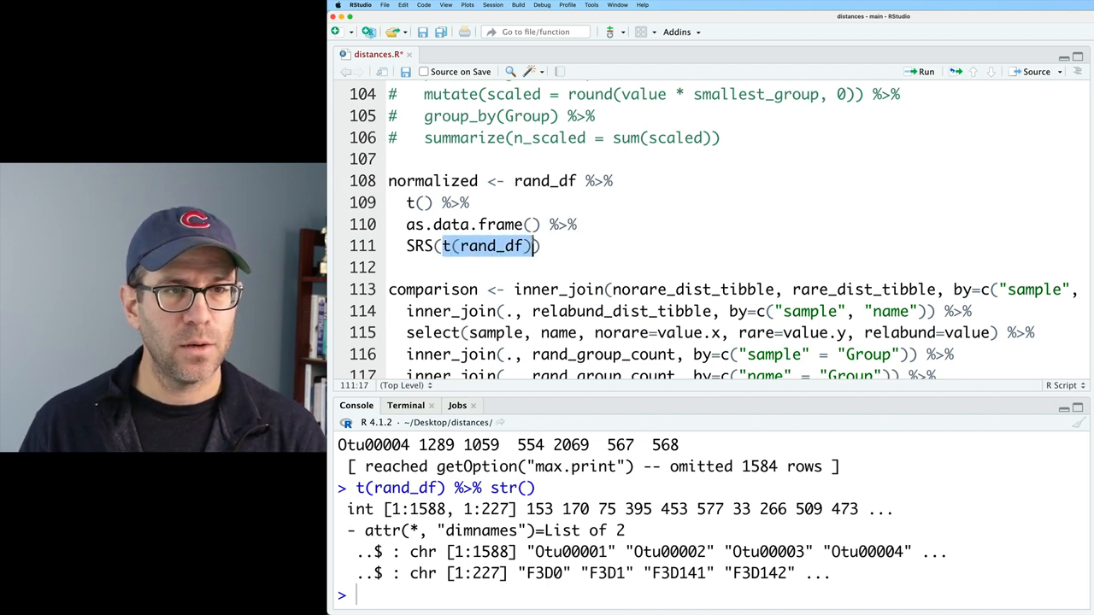
{"action": "type", "text": "Cmin="}
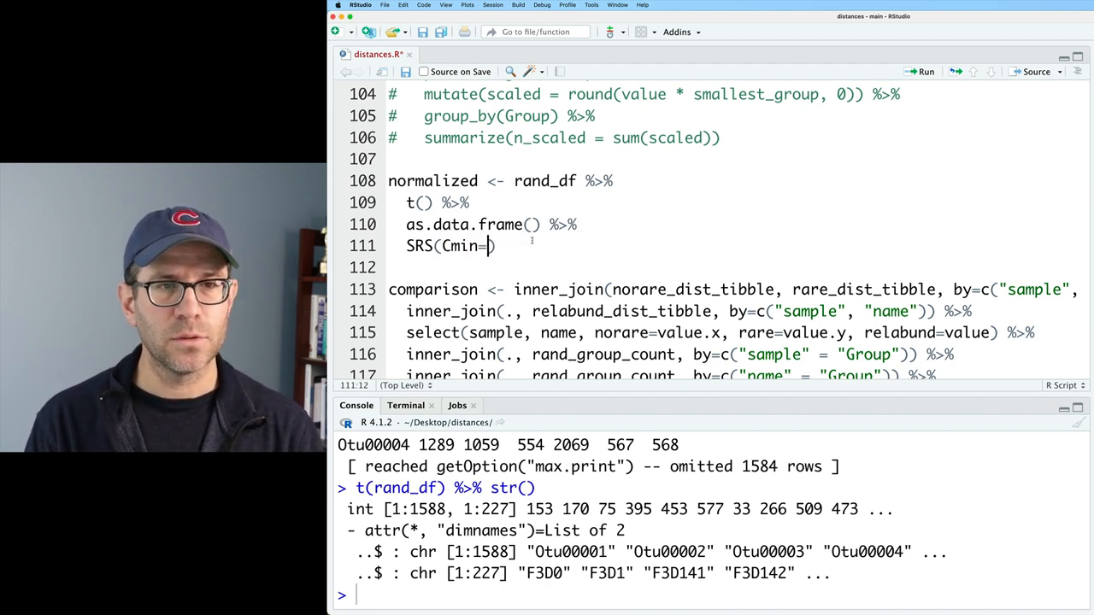
{"action": "type", "text": "smallest_group"}
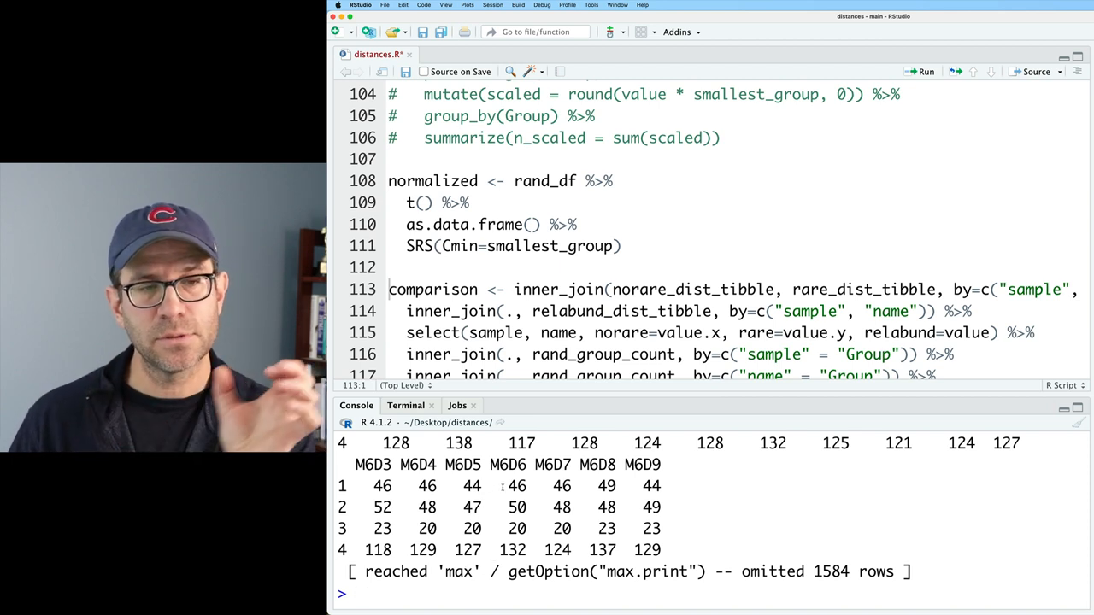
{"action": "left_click", "coordinate": [622, 246]}
{"action": "type", "text": " %>%"}
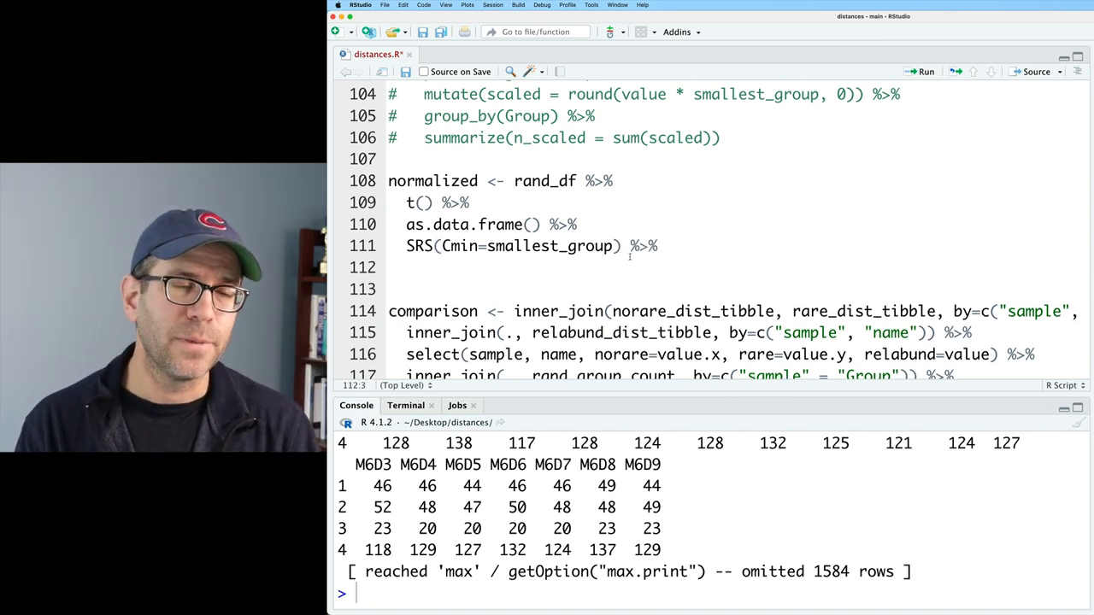
{"action": "type", "text": "as_tibble(rownames=\"otu\") %>%"}
{"action": "left_click", "coordinate": [734, 290]}
{"action": "type", "text": "pivot_longer(-otu)"}
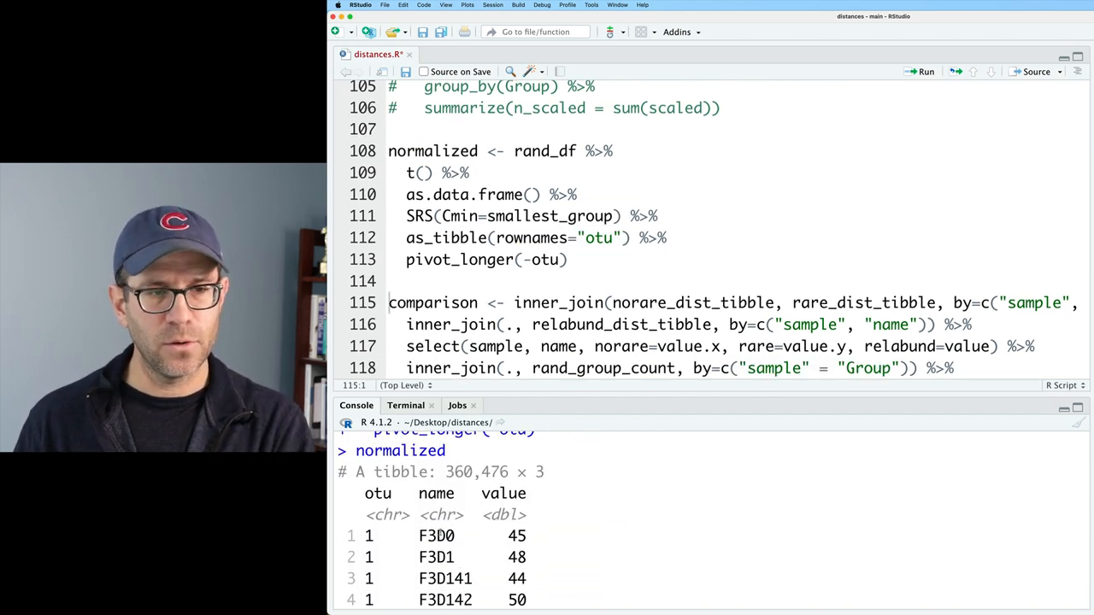
Step: Try group_by(name) with summarize(n=sum(value)), then print normalized in the console
{"action": "left_click", "coordinate": [605, 260]}
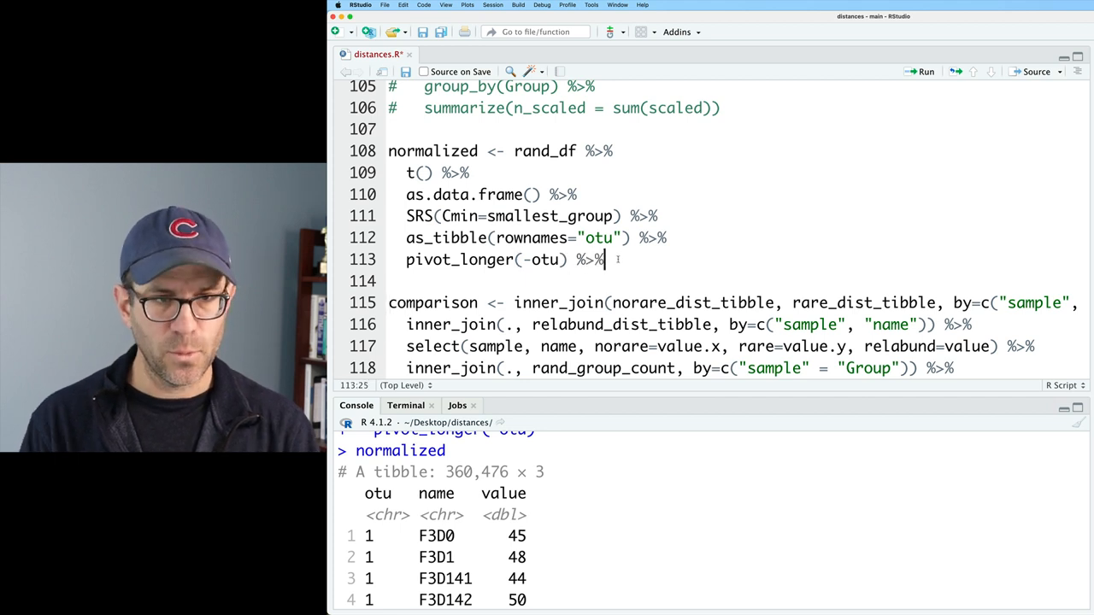
{"action": "type", "text": "group_by(name) %>%"}
{"action": "type", "text": "summari"}
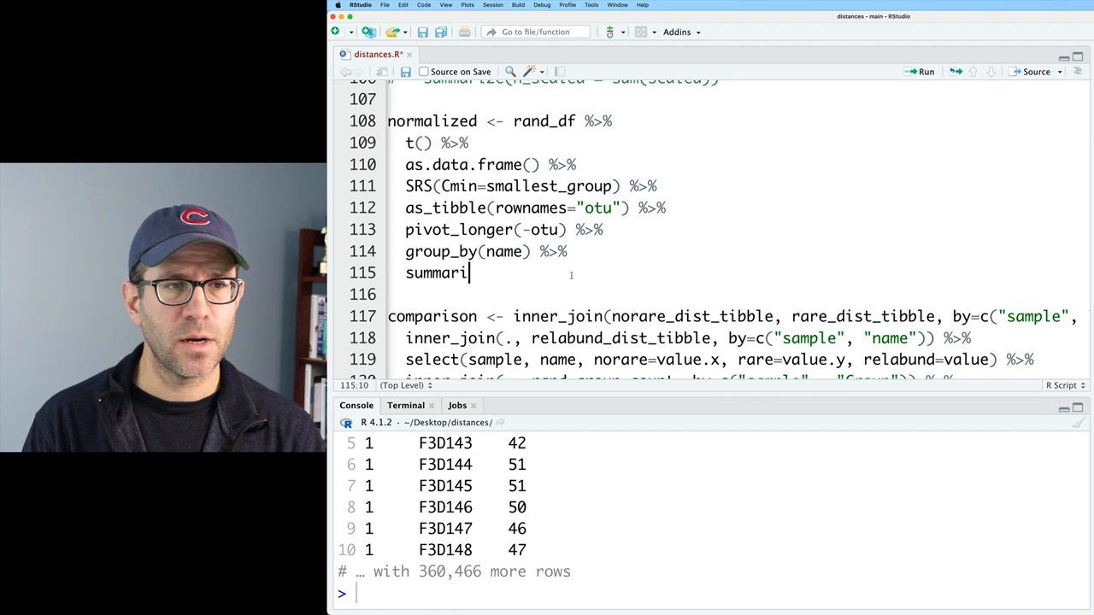
{"action": "type", "text": "ze(n= sum(value"}
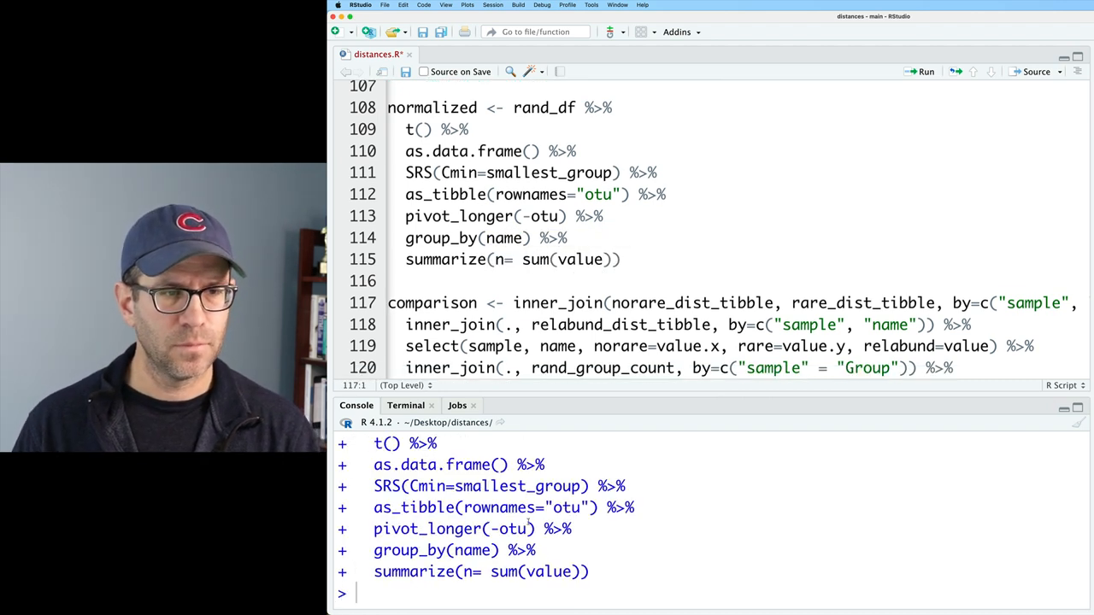
{"action": "type", "text": "normaliz"}
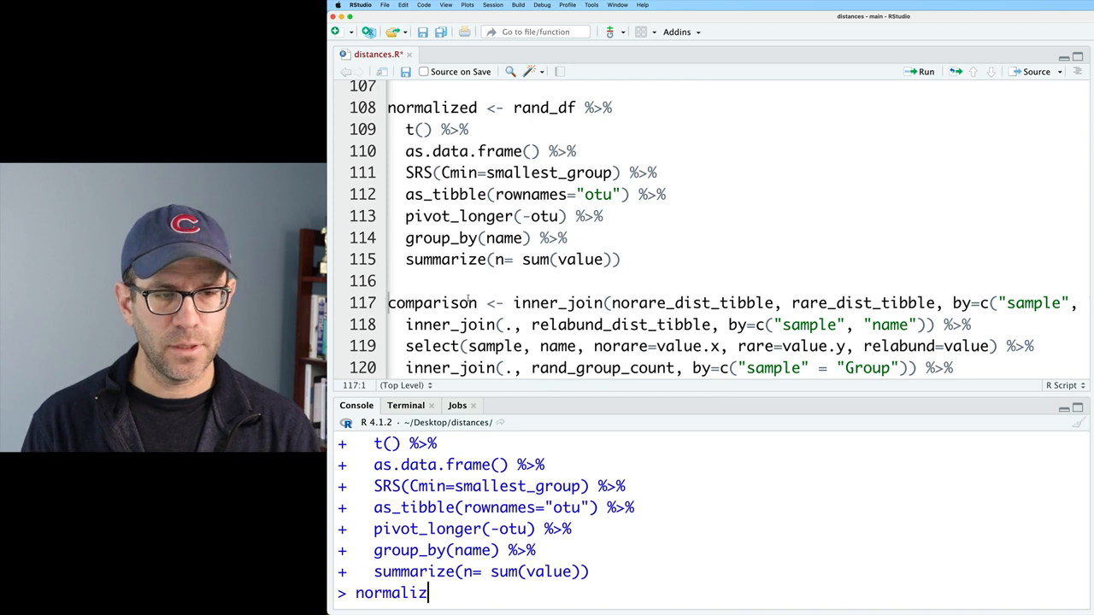
{"action": "key", "text": "Return"}
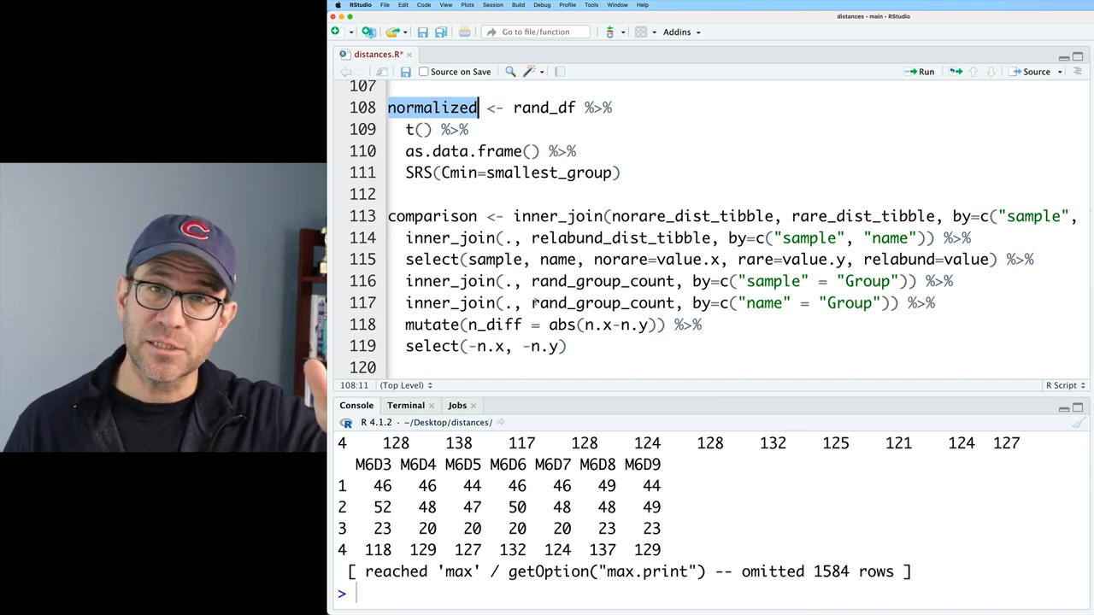
Step: Add t() after SRS to transpose normalized back and inspect its structure
{"action": "left_click", "coordinate": [619, 172]}
{"action": "type", "text": " %>%"}
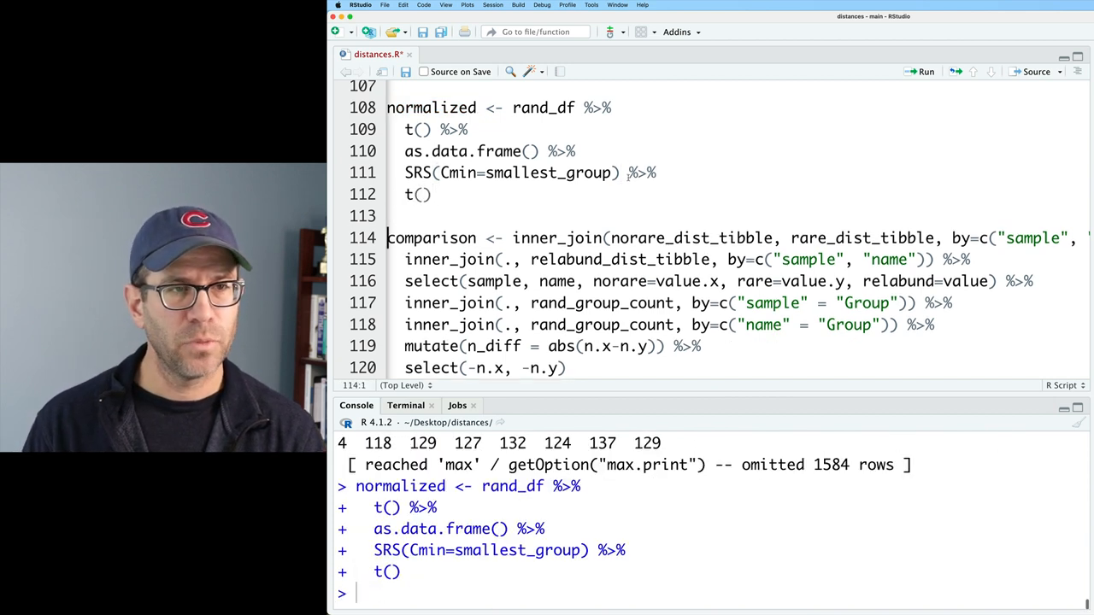
{"action": "type", "text": "normalized"}
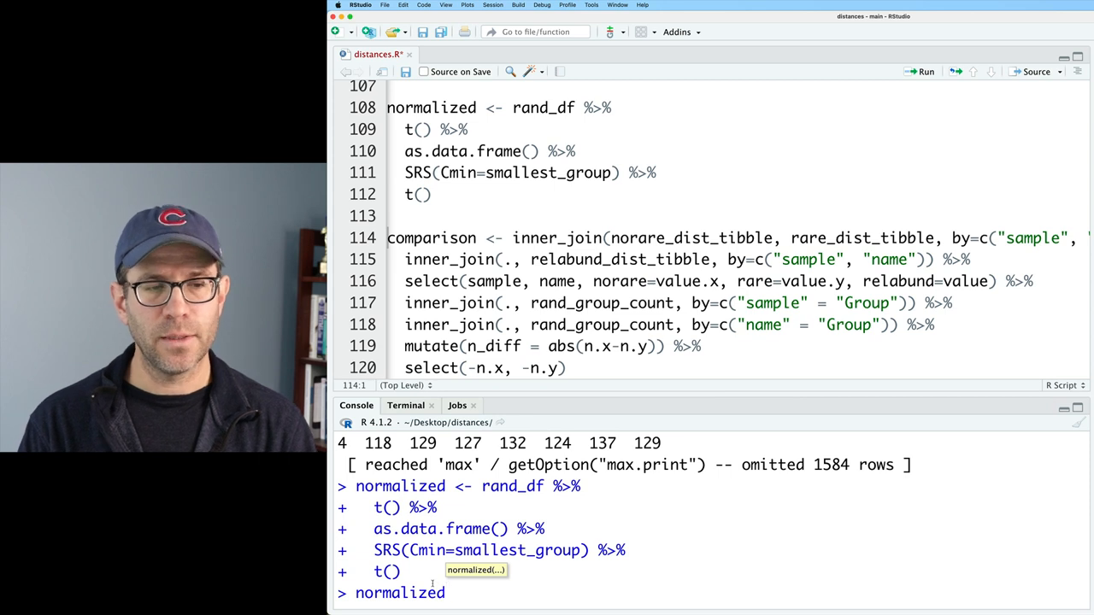
{"action": "type", "text": "%>% str("}
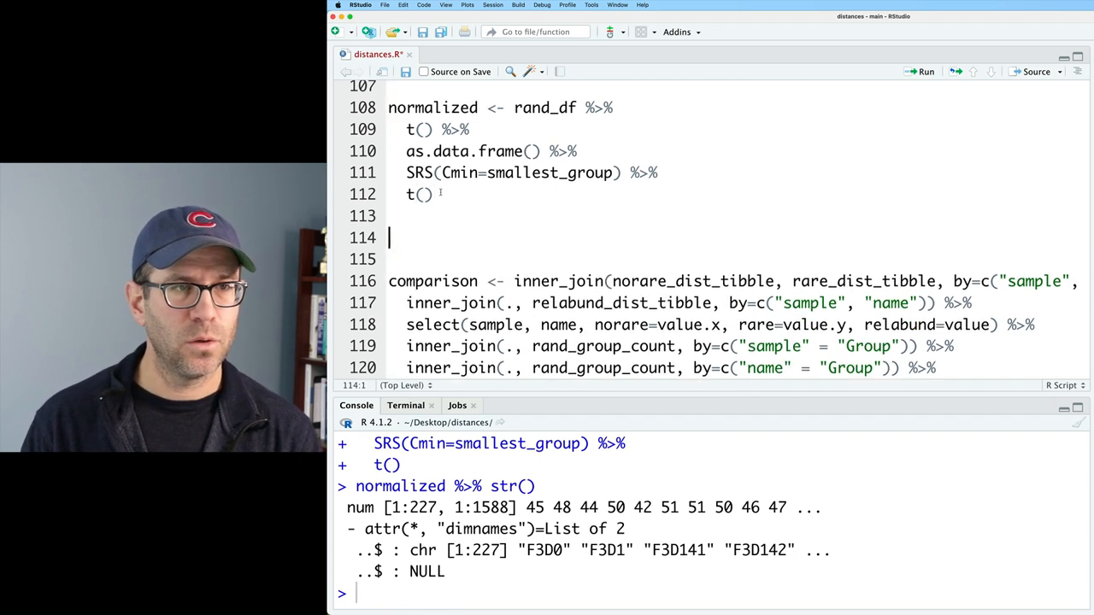
Step: Compute normalized_dist_matrix <- vegdist(normalized, method="bray")
{"action": "type", "text": "normalized_dist_"}
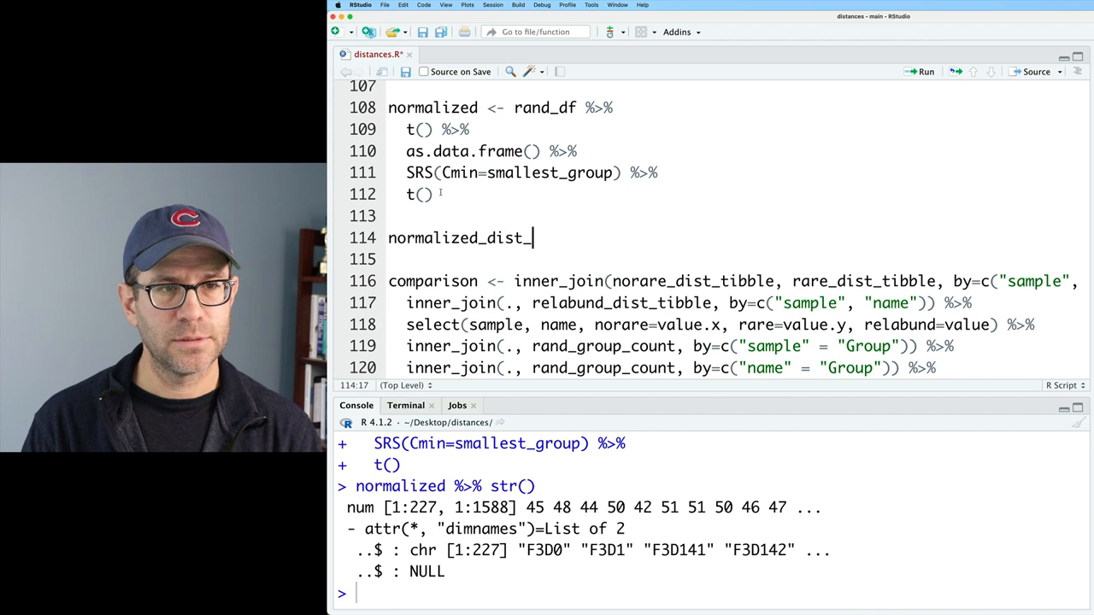
{"action": "type", "text": "matrix <- veg"}
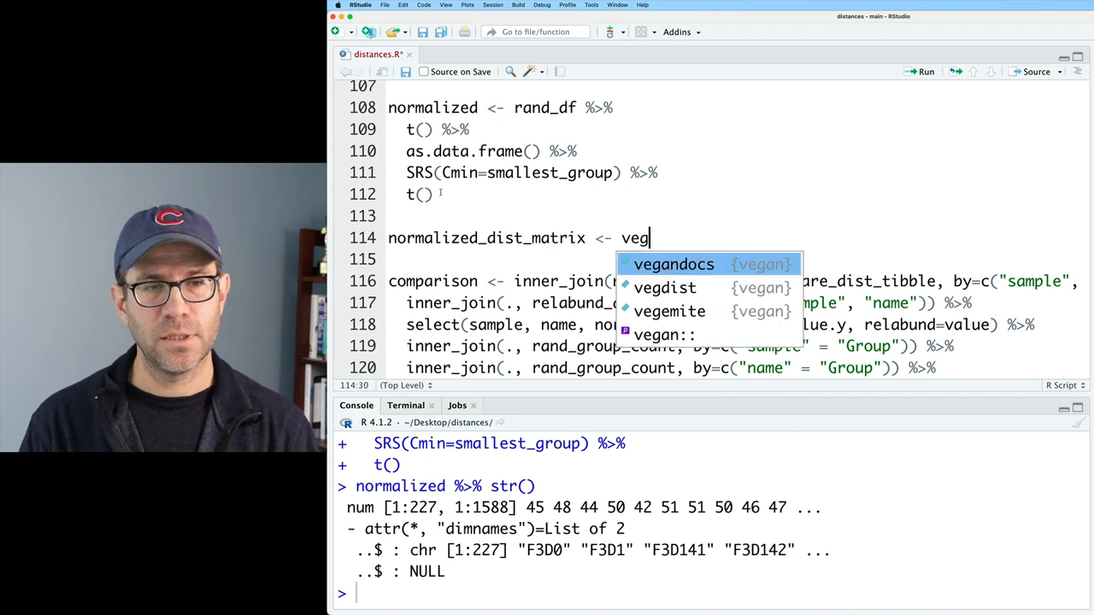
{"action": "left_click", "coordinate": [665, 287]}
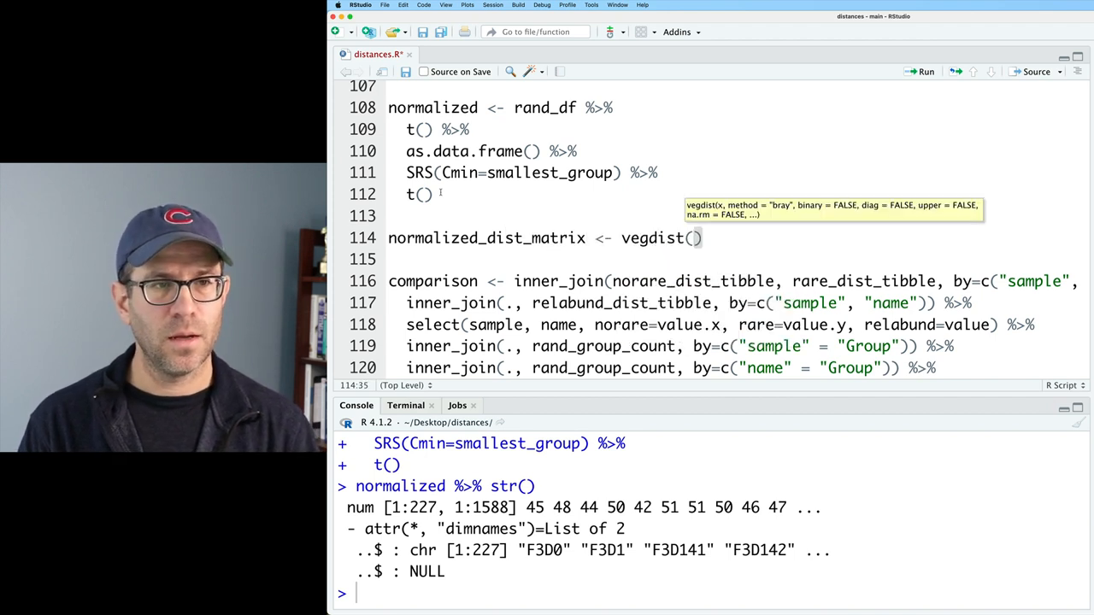
{"action": "type", "text": "normalized, method=\"bray"}
{"action": "type", "text": "filter(name < sample)"}
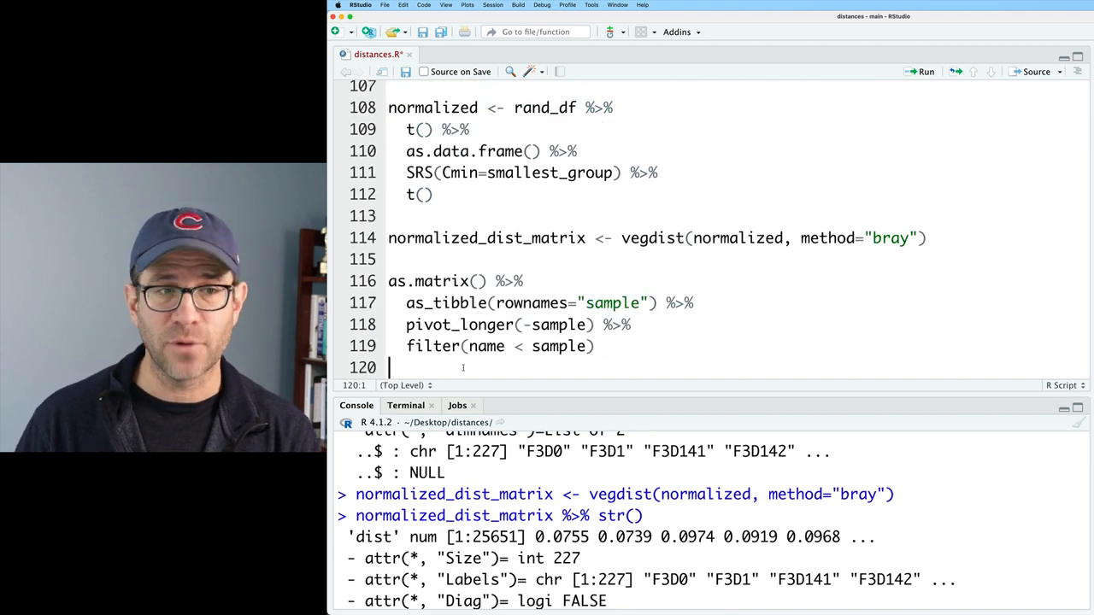
Step: Save the pipeline as normalized_dist_tibble and inner_join it into comparison by sample and name
{"action": "double_click", "coordinate": [486, 238]}
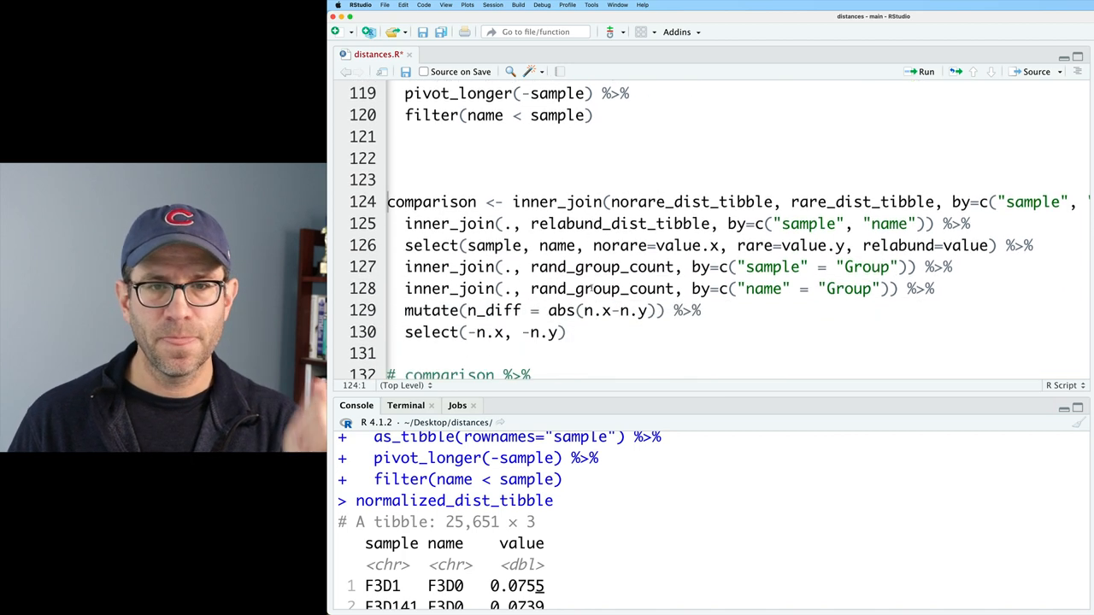
{"action": "scroll", "scroll_direction": "down", "scroll_amount": 3}
{"action": "type", "text": "inner_join(., normalized_dist_tibble, by=c(\"sample\", \"name\")) %>%"}
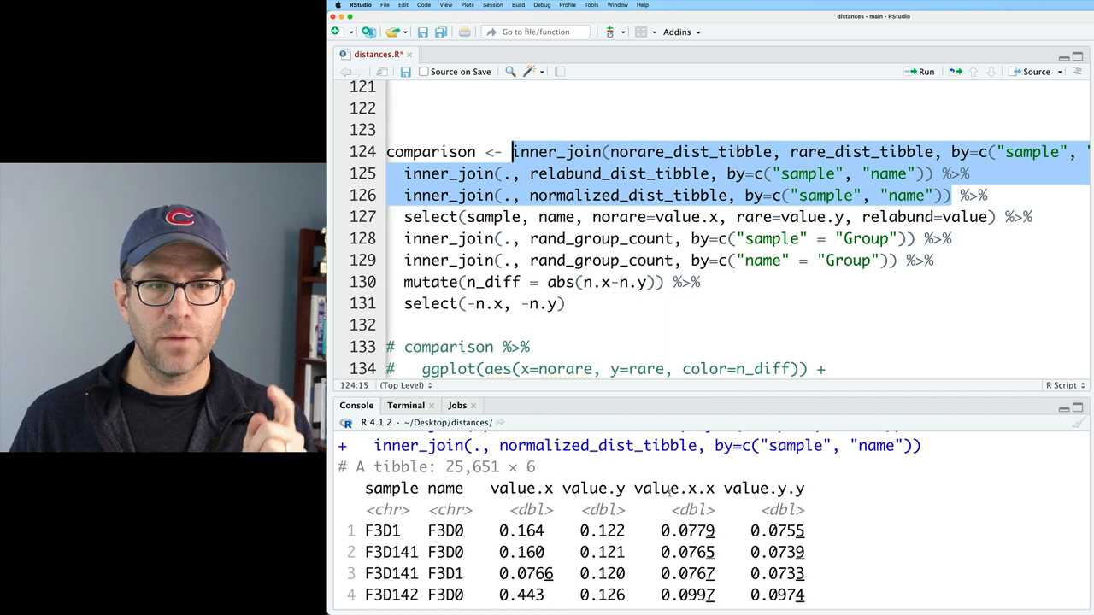
{"action": "mouse_move", "coordinate": [953, 287]}
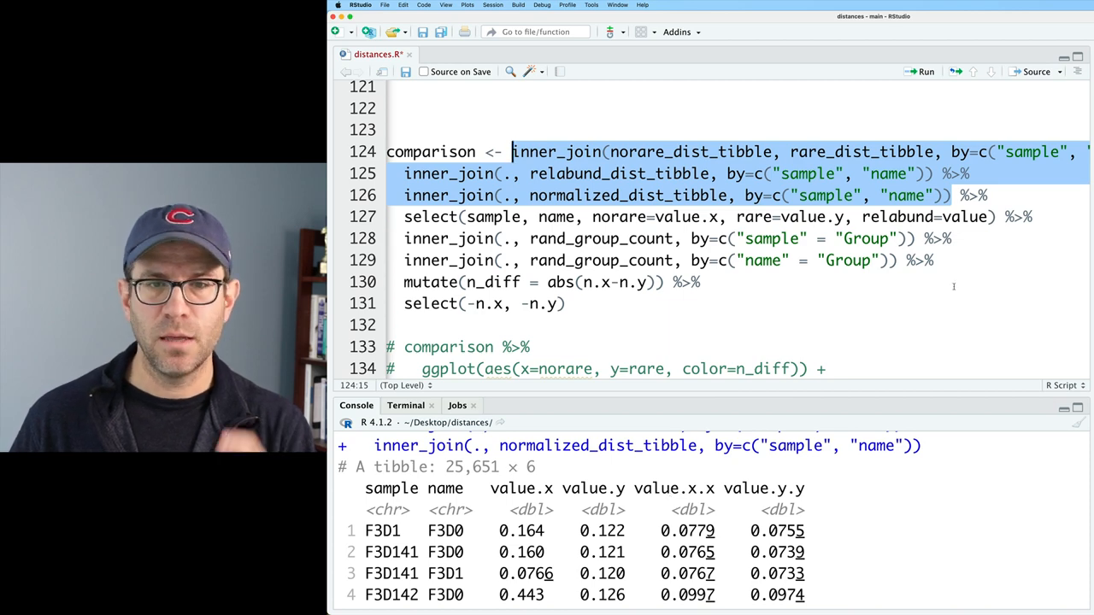
Step: Rename select columns to relabund=value.x.x and normalized=value.y.y, then rerun comparison
{"action": "left_click", "coordinate": [982, 215]}
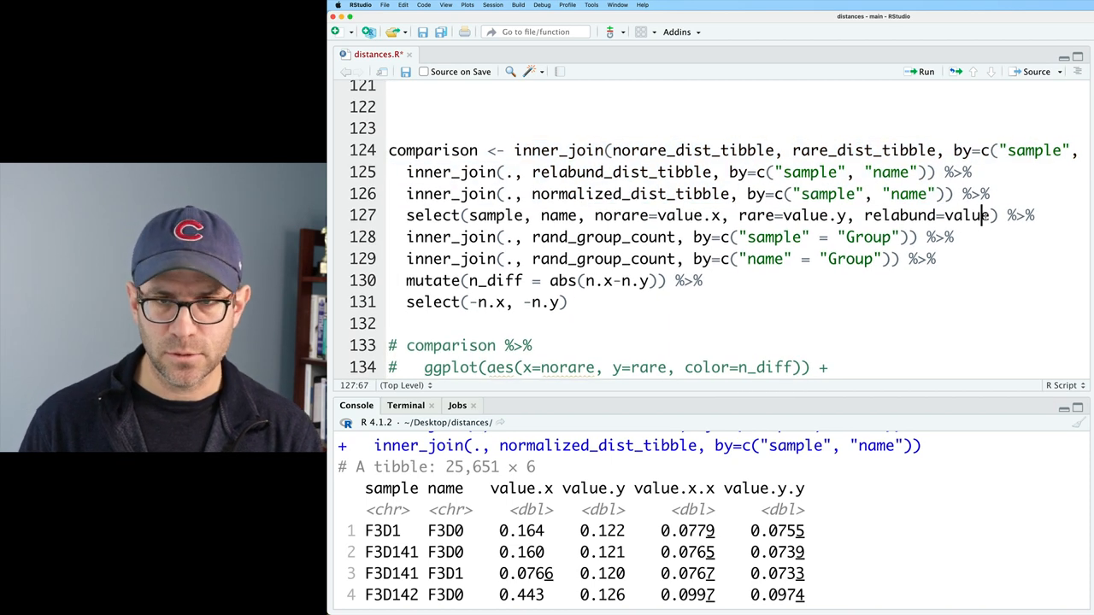
{"action": "type", "text": ".x.x"}
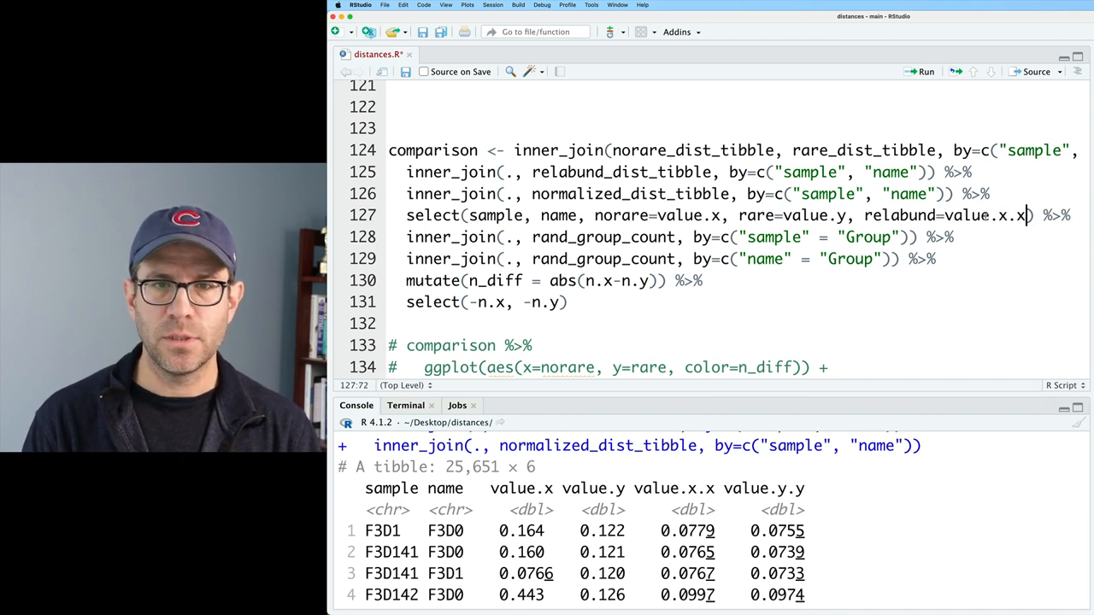
{"action": "type", "text": ","}
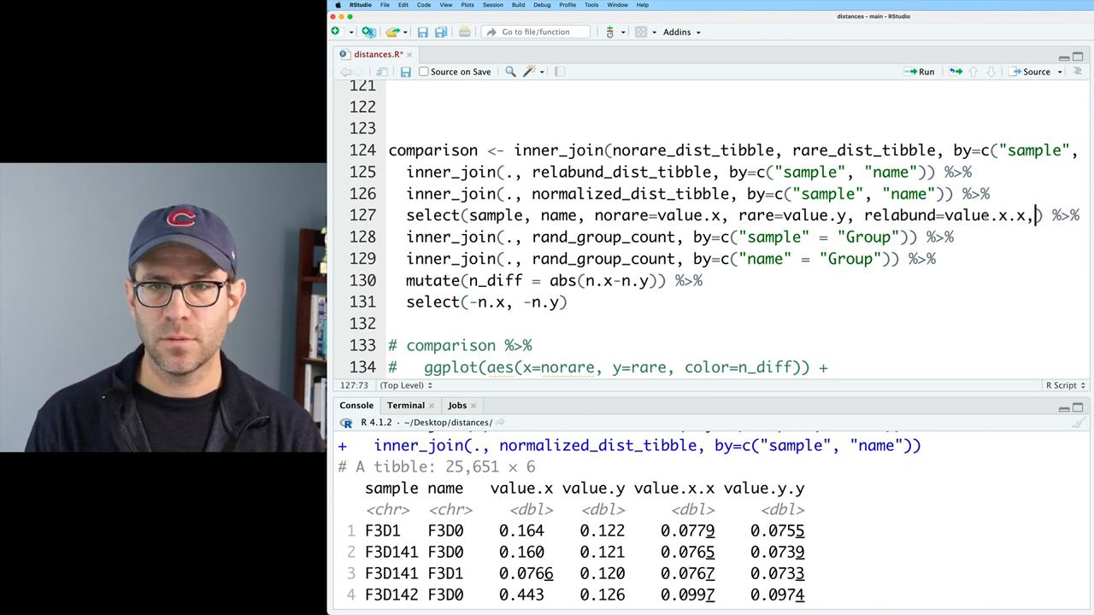
{"action": "type", "text": "normalized"}
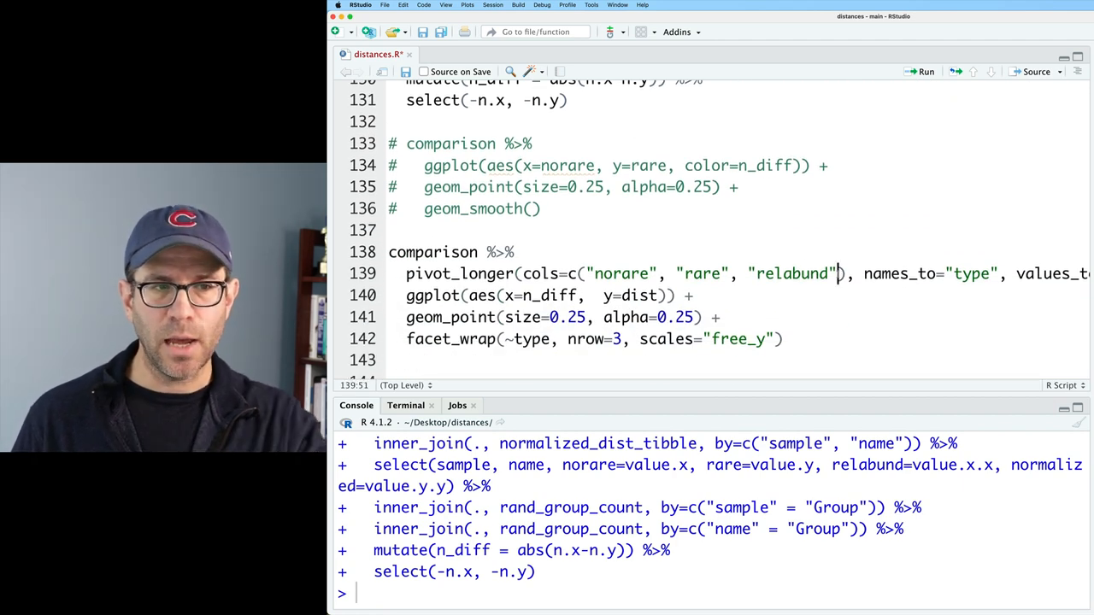
Step: Add "normalized" to the pivot_longer cols and set facet_wrap nrow to 4
{"action": "type", "text": ","}
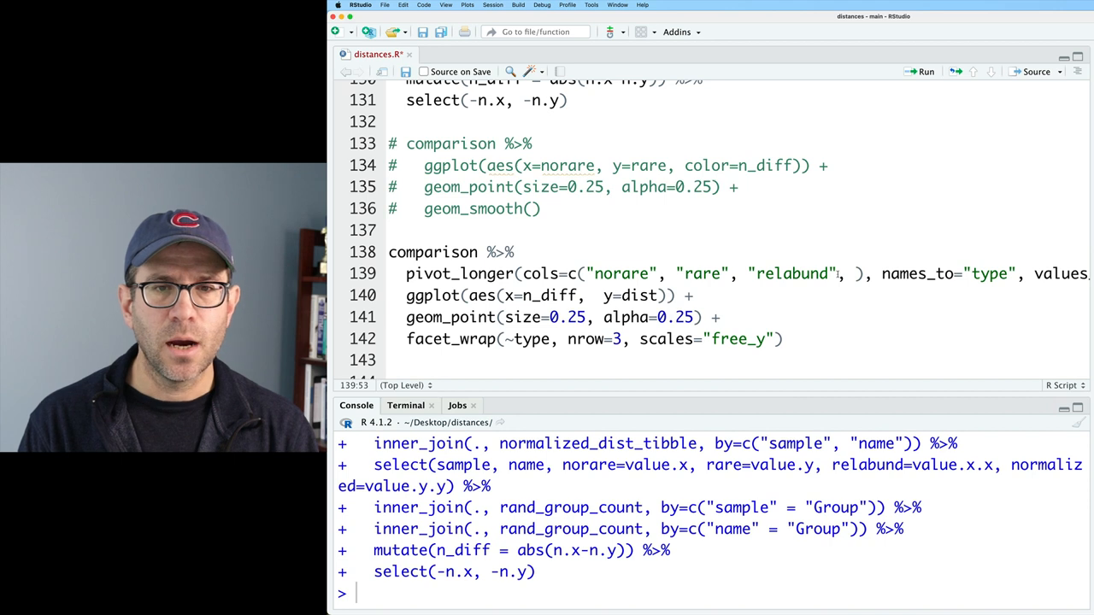
{"action": "type", "text": "nr\""}
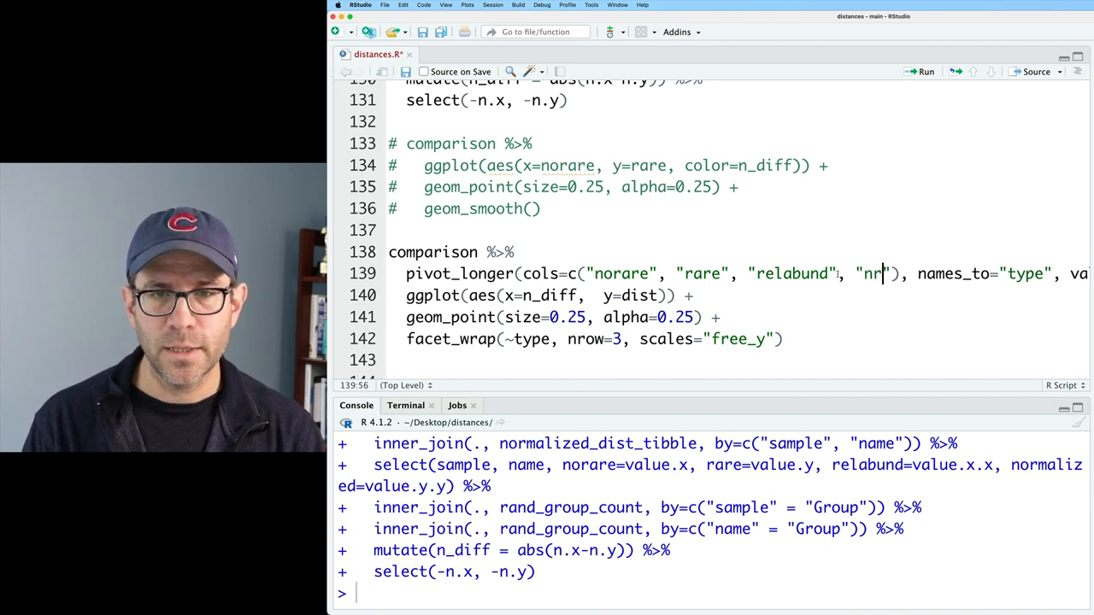
{"action": "type", "text": "ormalized"}
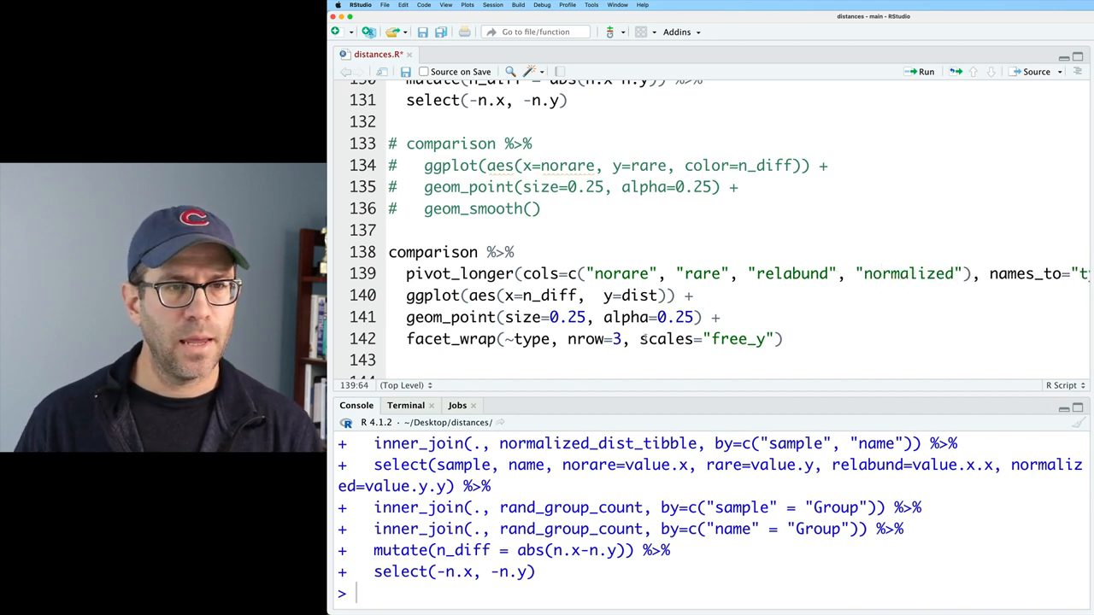
{"action": "type", "text": "4"}
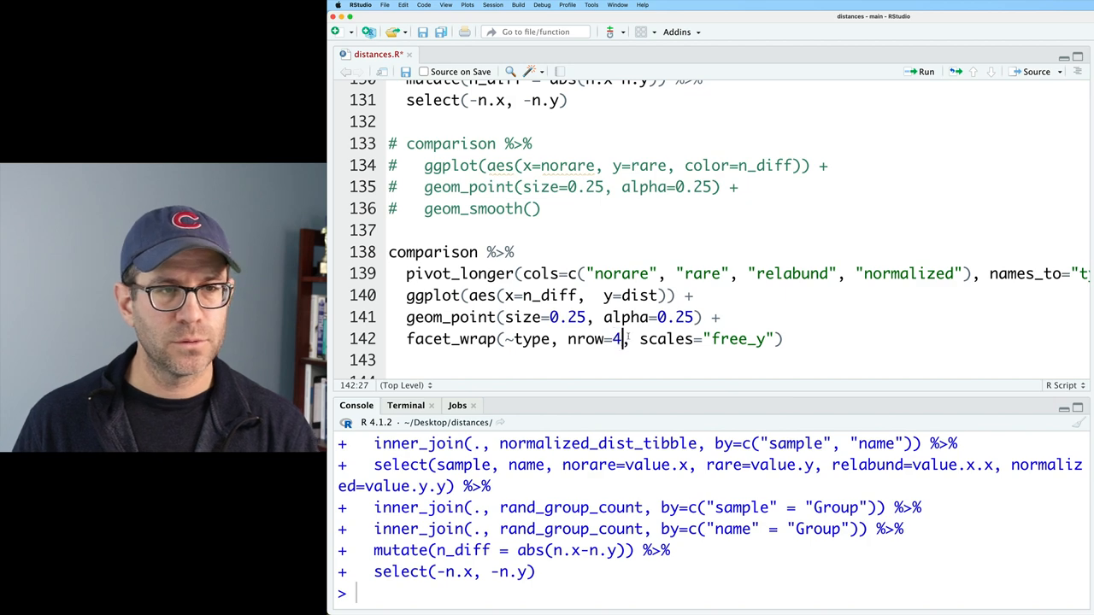